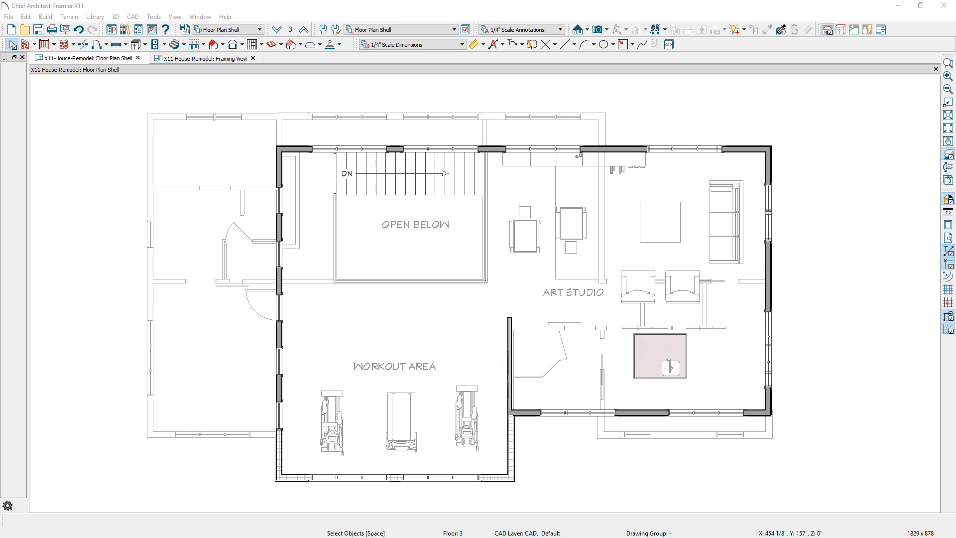
# - Show the 3rd floor's second floor-below reference with the Ref. Floor Framing layer set
pyautogui.click(290, 29)
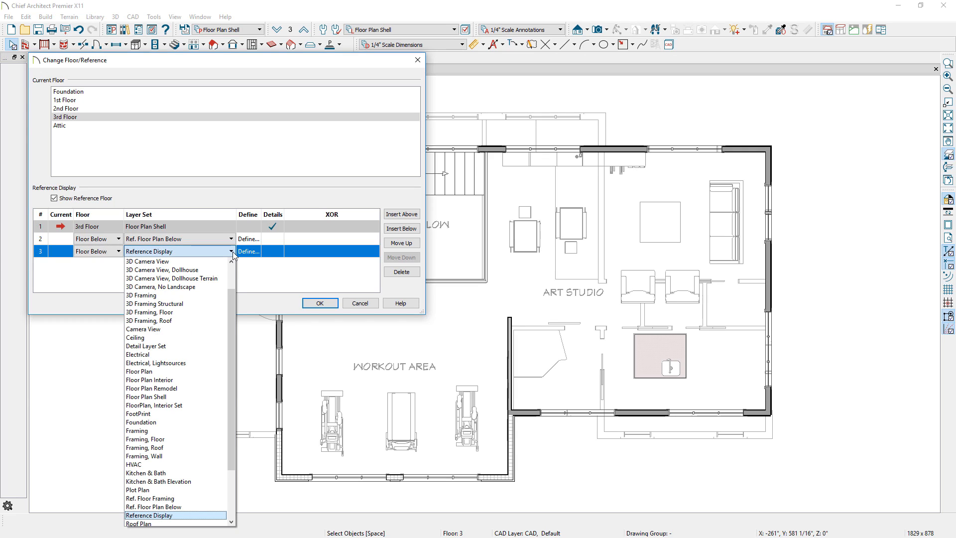
pyautogui.click(150, 497)
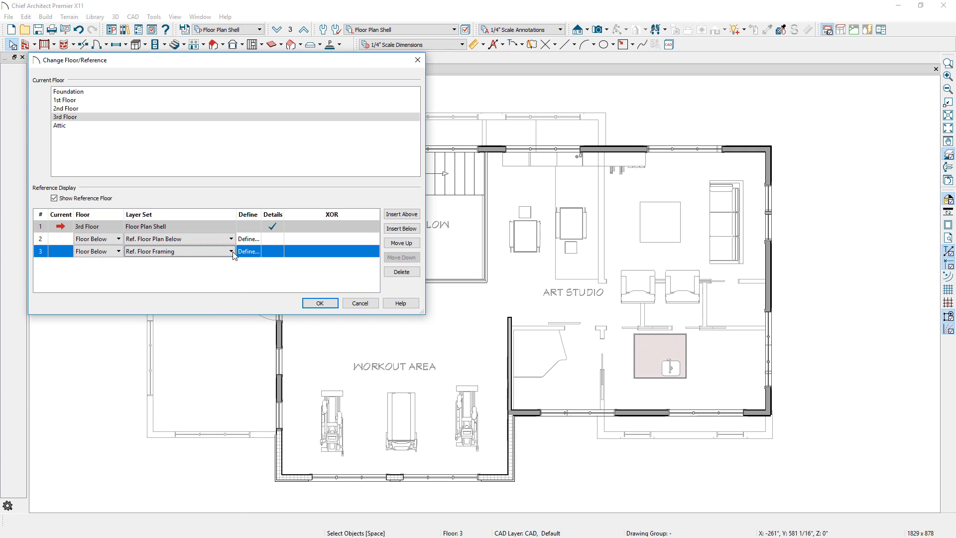
pyautogui.click(319, 303)
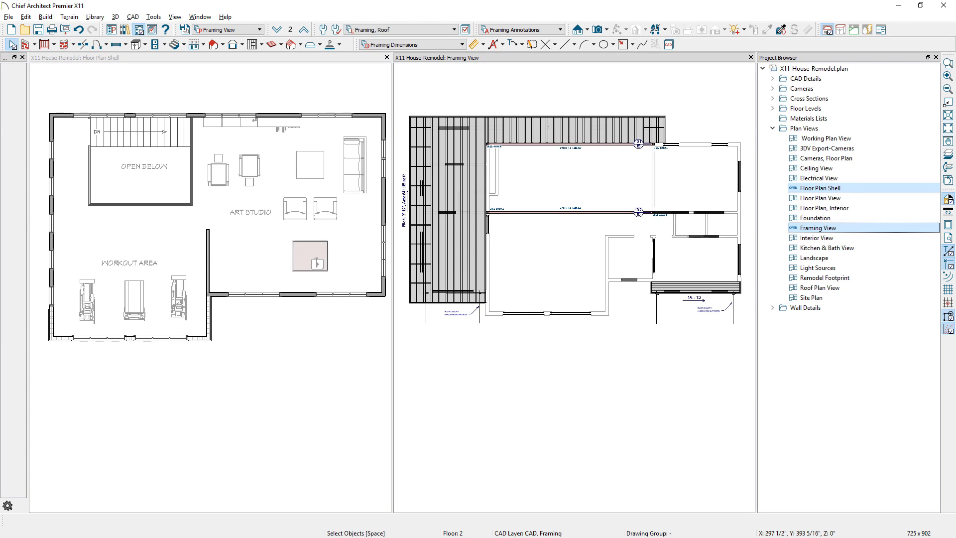
# - Open the Floor Plan Shell saved plan view's settings from the Project Browser
pyautogui.rightClick(821, 188)
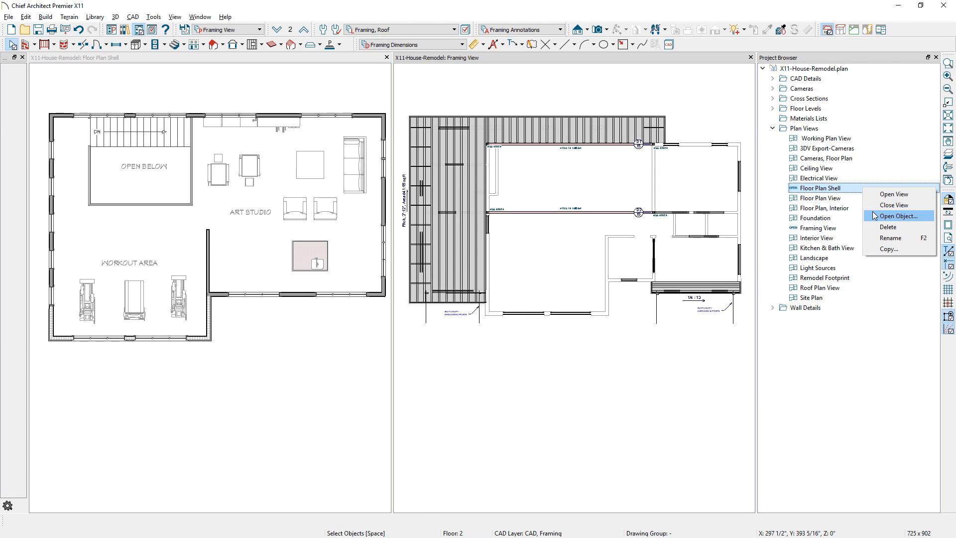
pyautogui.click(897, 215)
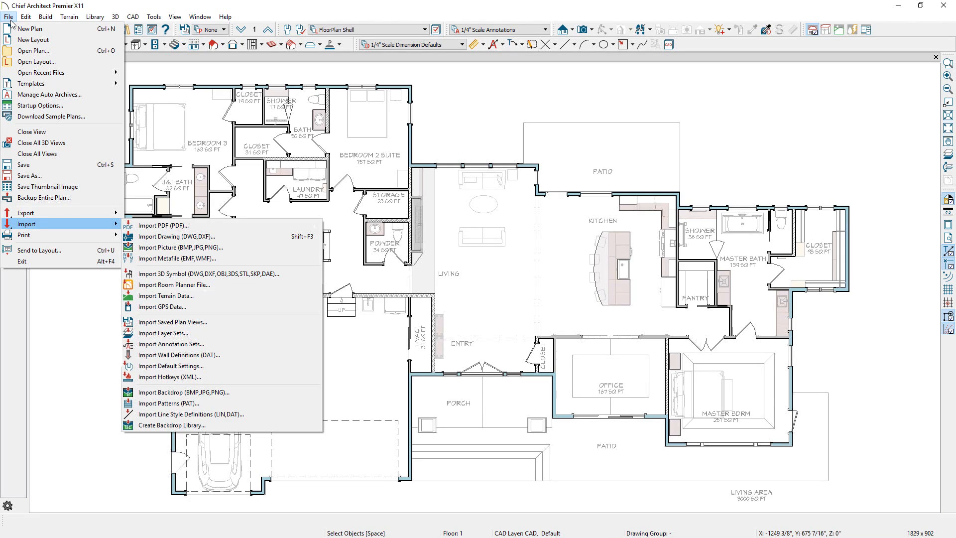
pyautogui.moveTo(173, 321)
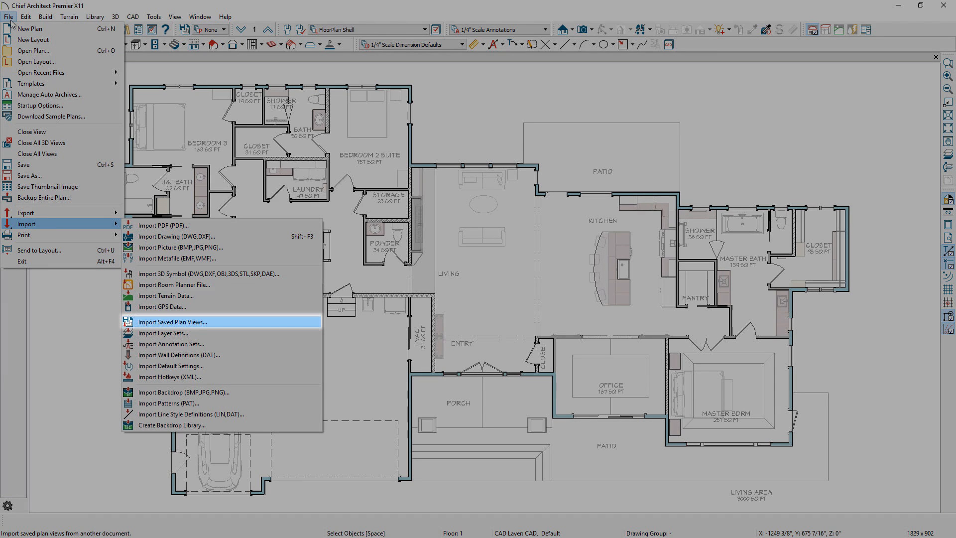
# - Import every saved plan view from Lake-Point.plan and pick one of them
pyautogui.click(172, 321)
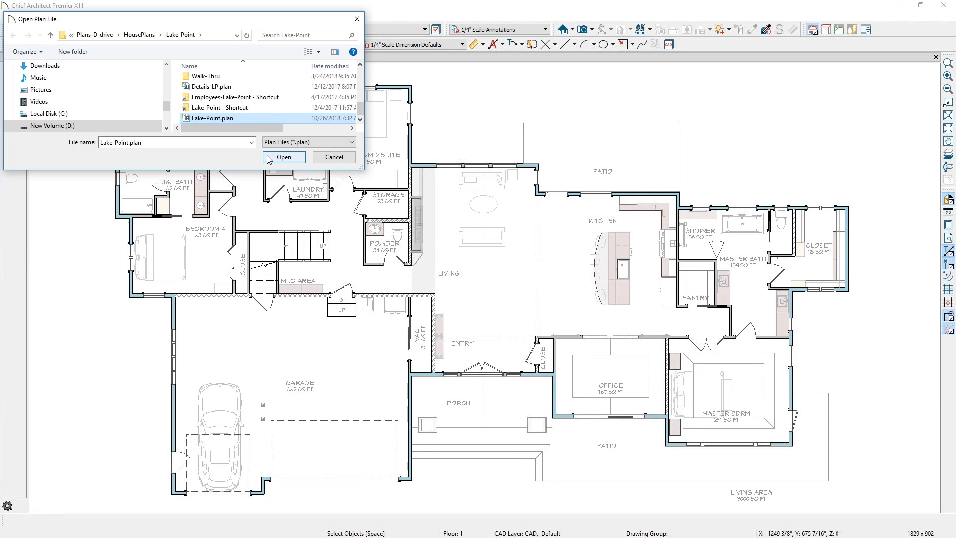
pyautogui.click(283, 157)
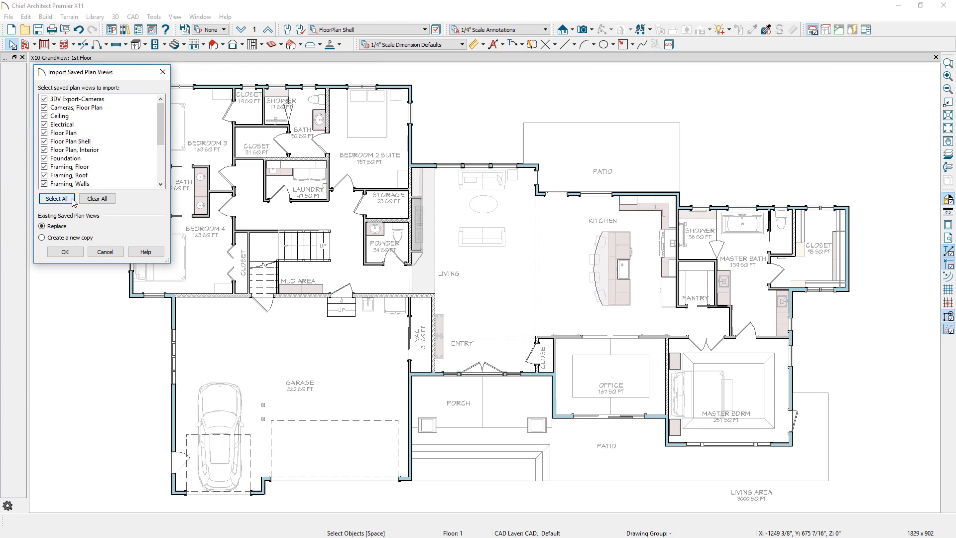
pyautogui.click(255, 29)
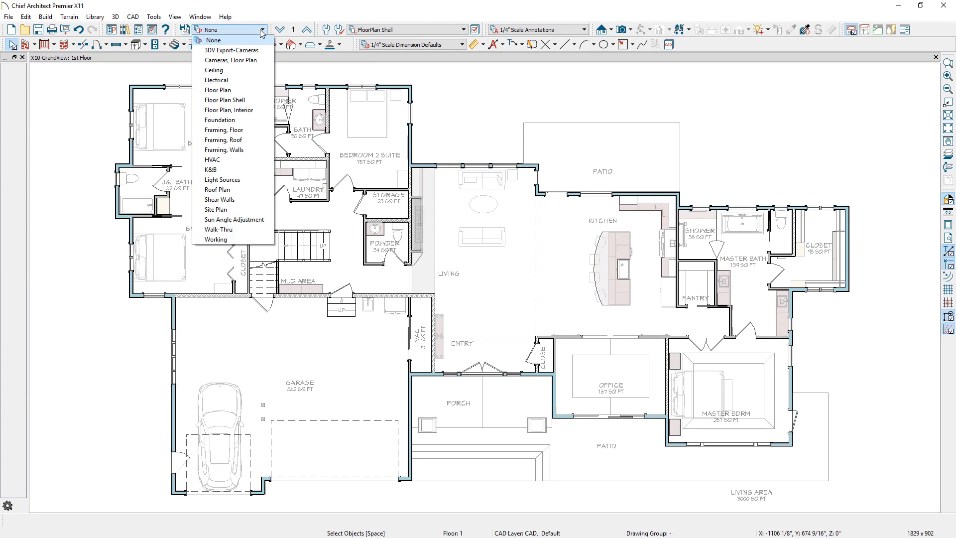
pyautogui.click(216, 80)
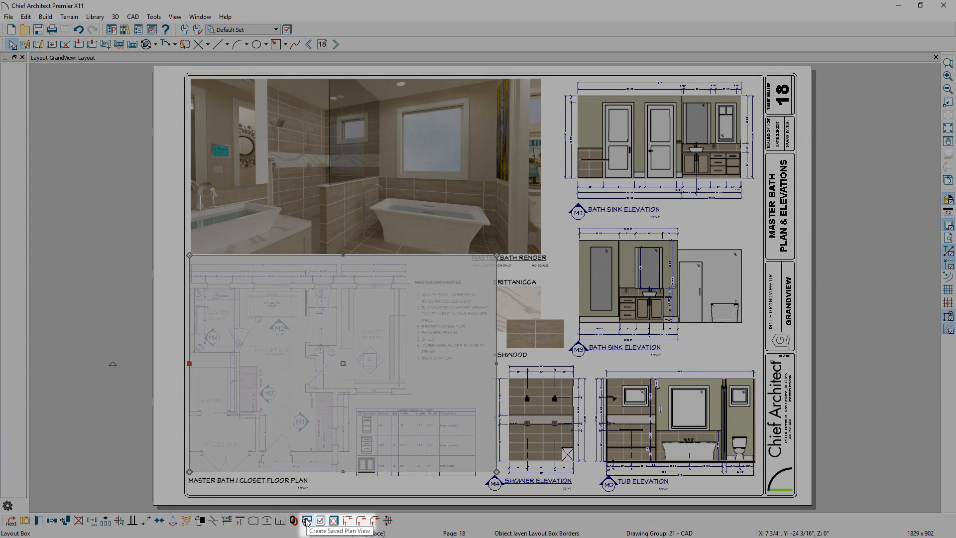
# - Create the 'Bath Plan View' saved plan view for the master bath layout box
pyautogui.click(307, 519)
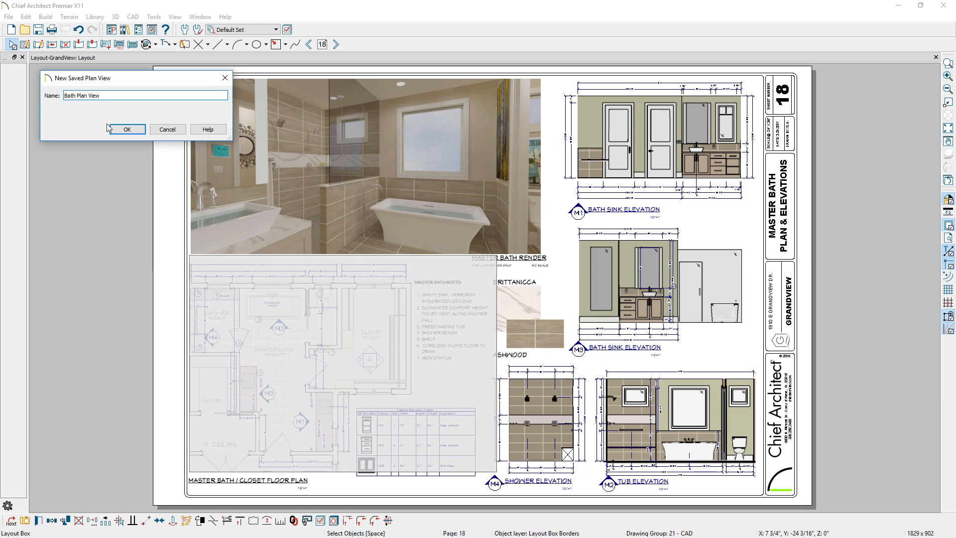
pyautogui.click(126, 129)
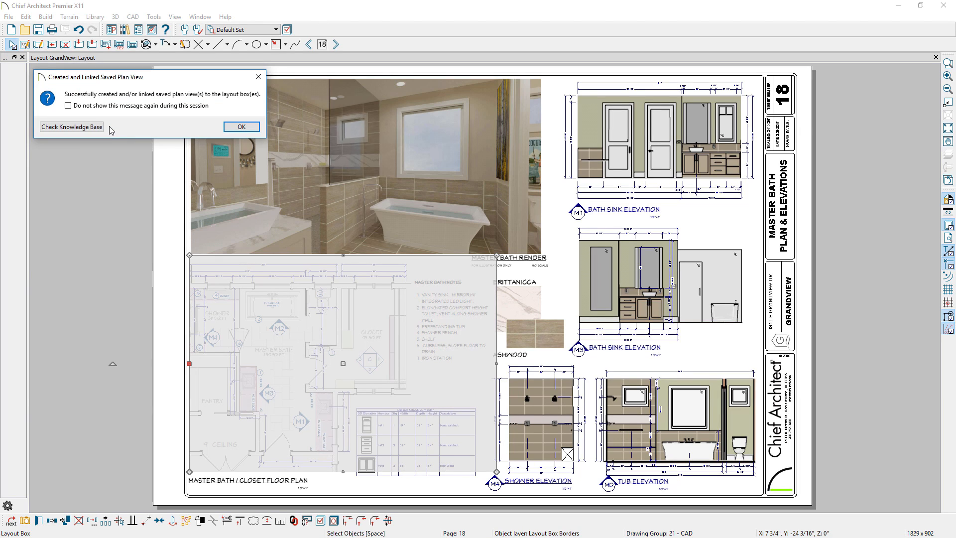
pyautogui.click(241, 125)
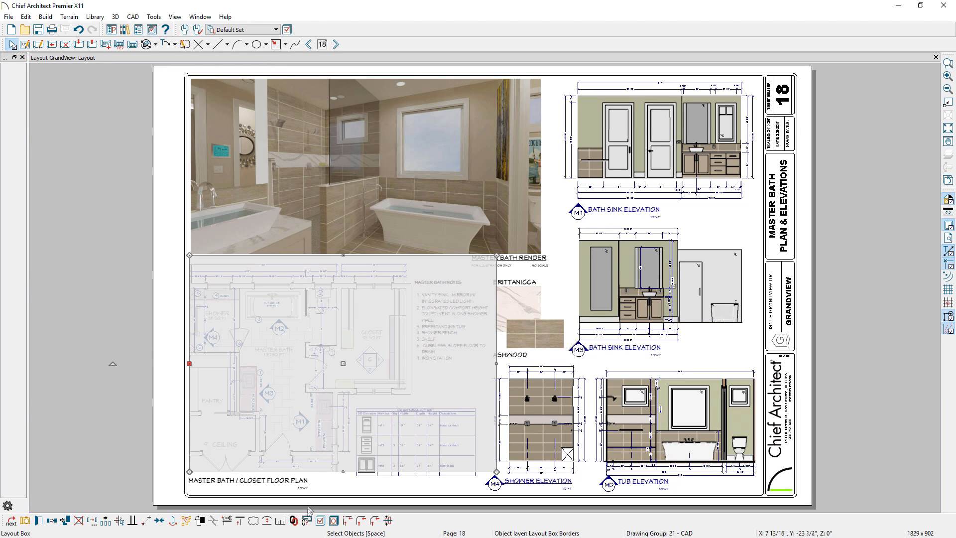
pyautogui.moveTo(306, 519)
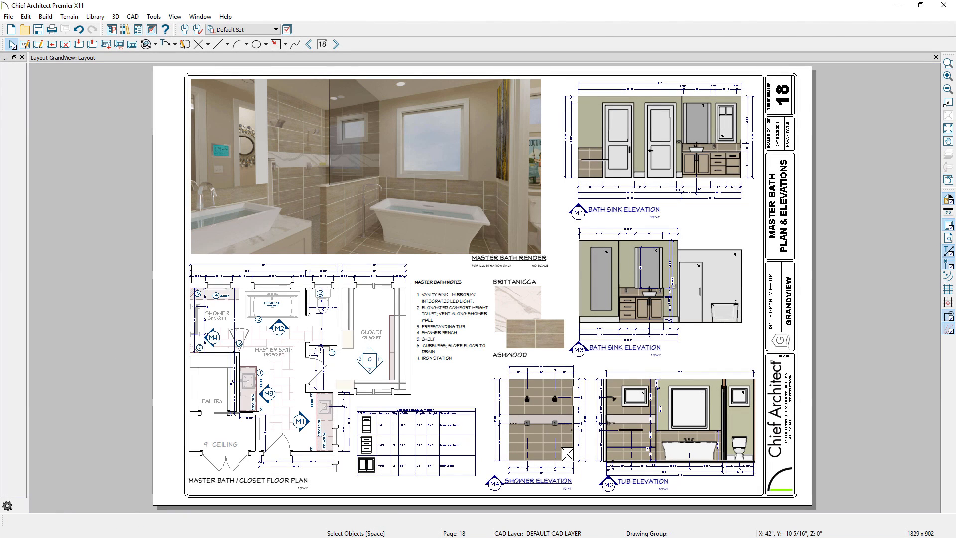
pyautogui.click(109, 57)
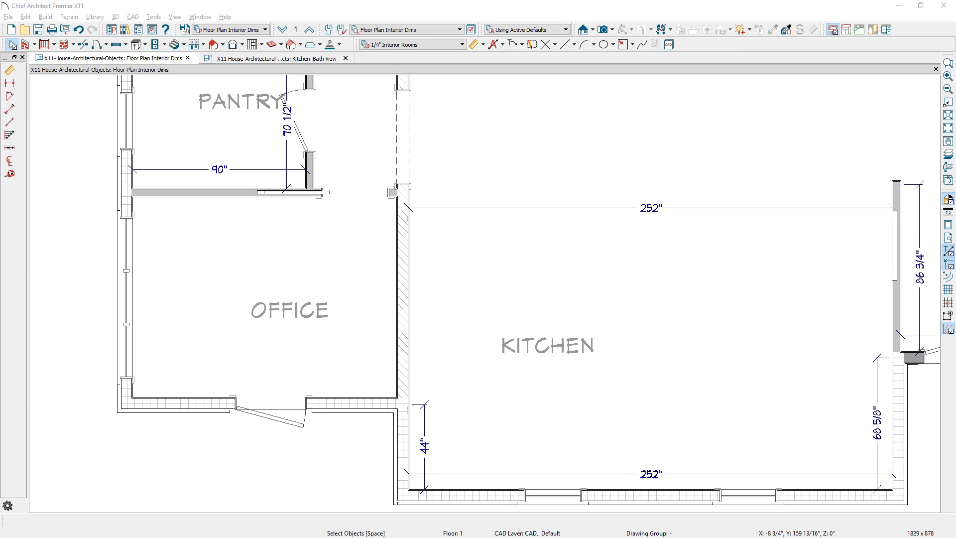
# - Add automatic interior dimensions to the Office and close the auto interior dimension defaults
pyautogui.click(265, 299)
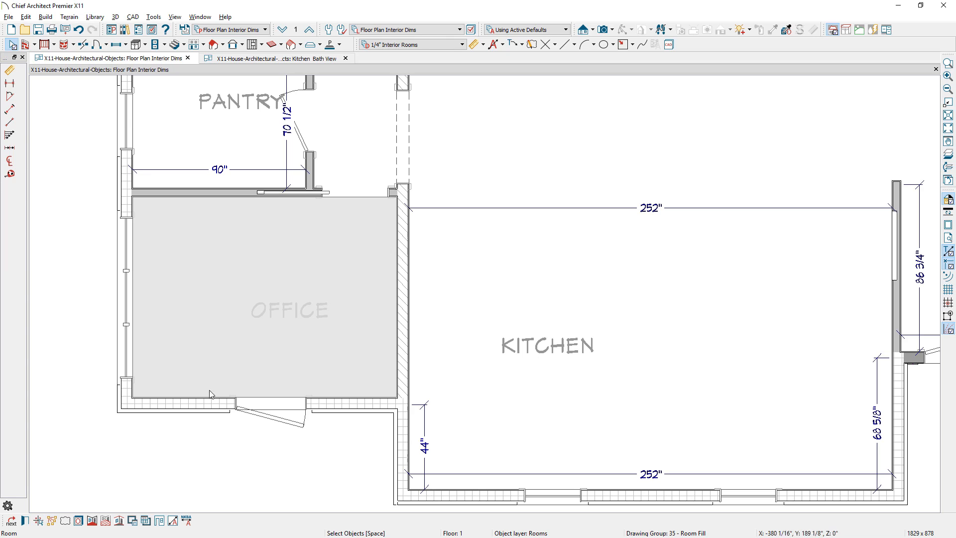
pyautogui.moveTo(174, 521)
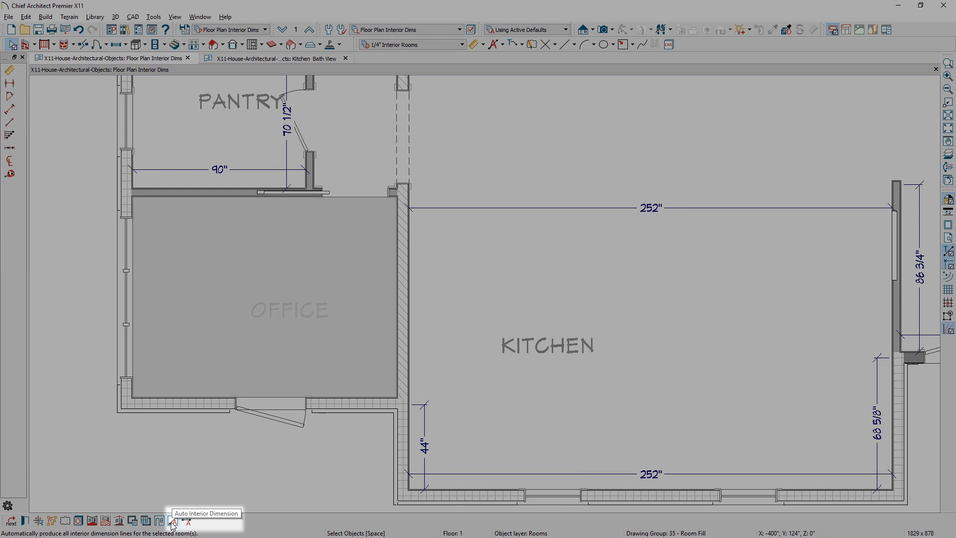
pyautogui.click(174, 521)
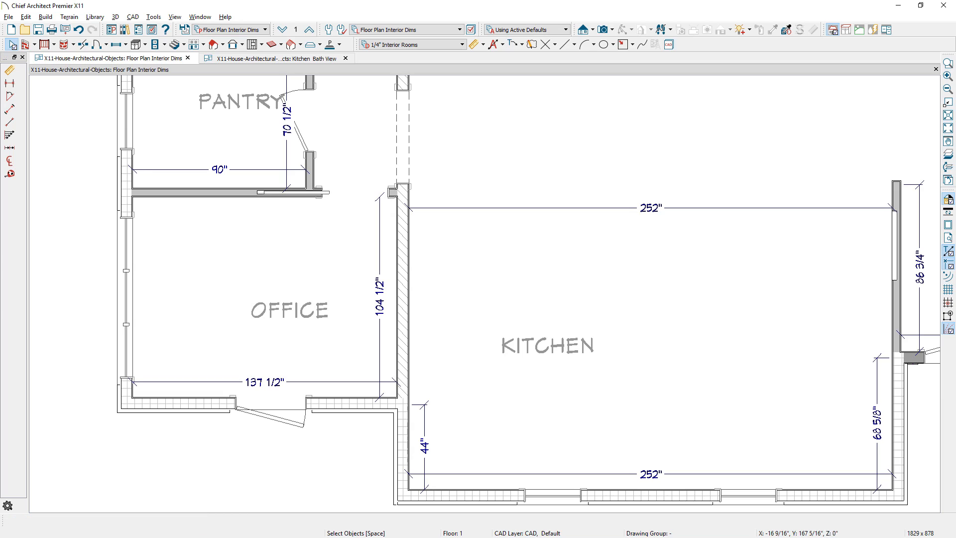
pyautogui.moveTo(343, 57)
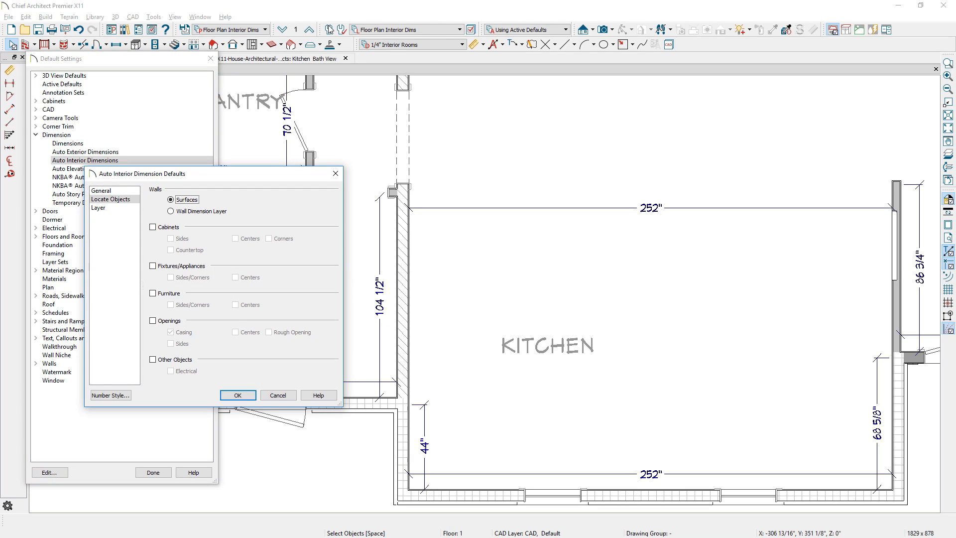
pyautogui.click(237, 395)
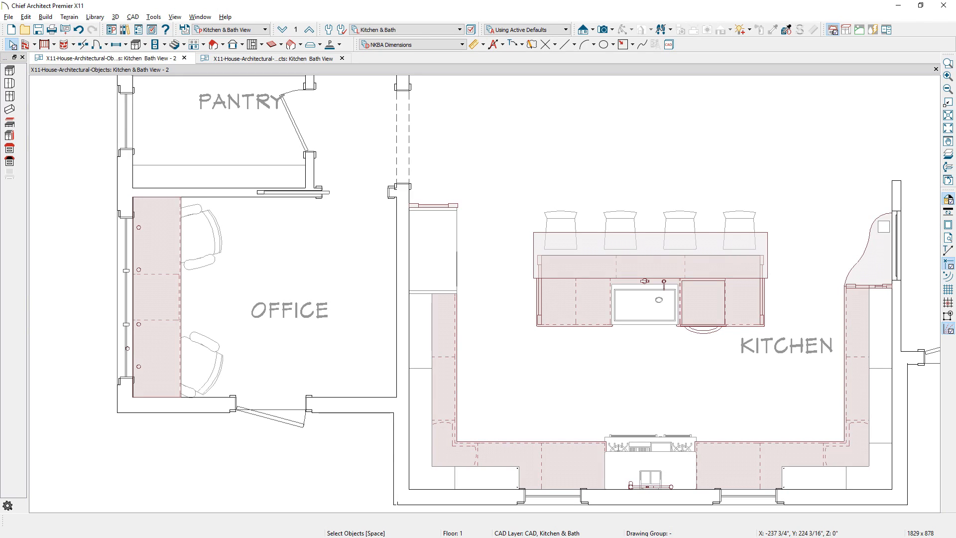
pyautogui.click(430, 325)
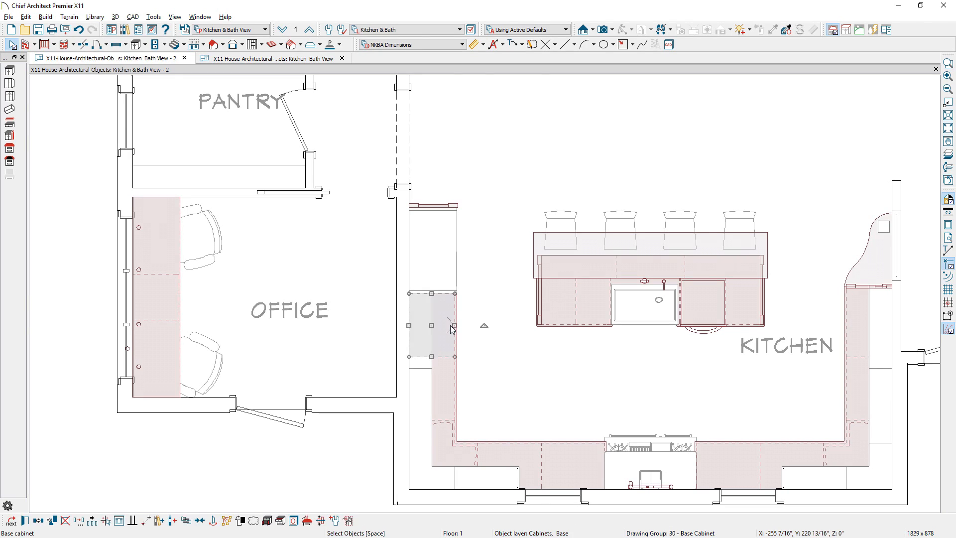
pyautogui.doubleClick(430, 326)
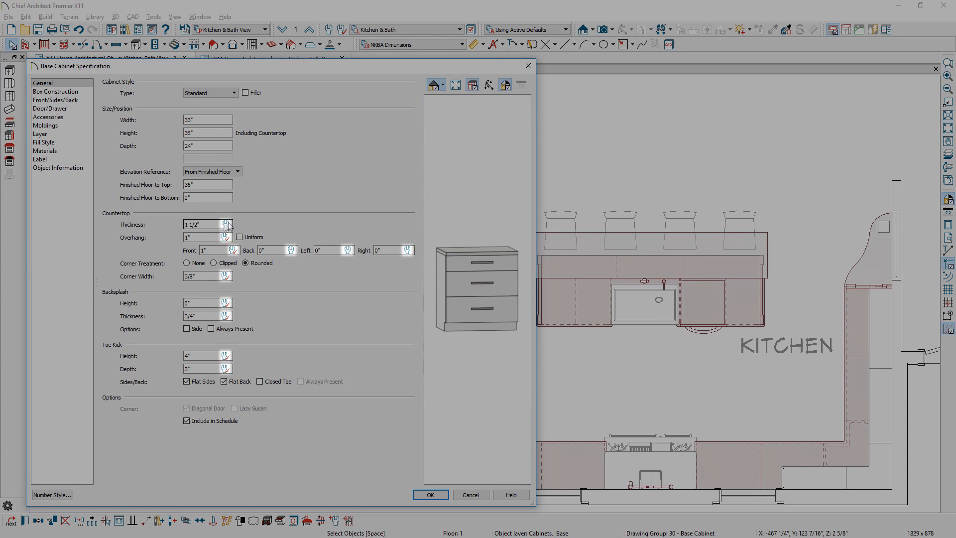
pyautogui.moveTo(224, 237)
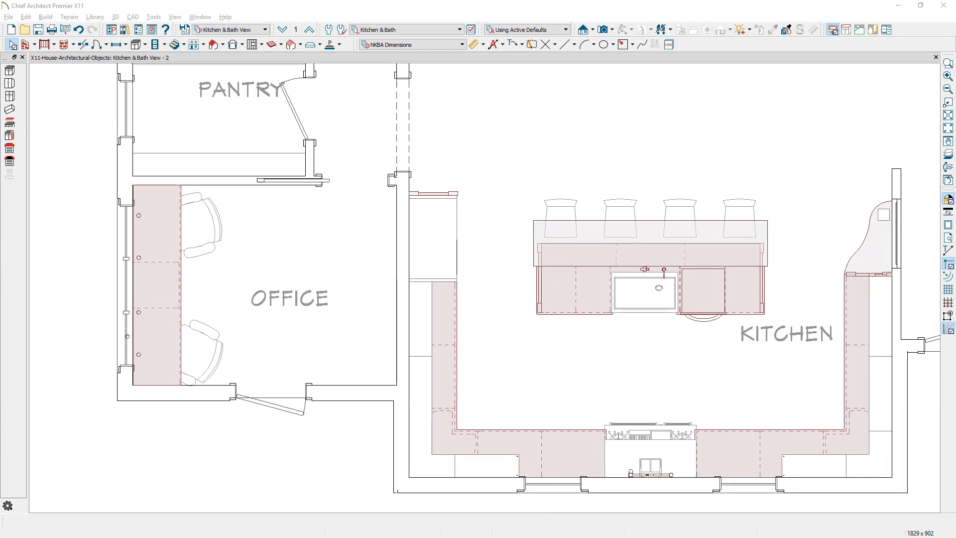
# - Set Find/Replace Text to replace CORNER with SEAMLESS CORNER, choosing where to search
pyautogui.click(25, 17)
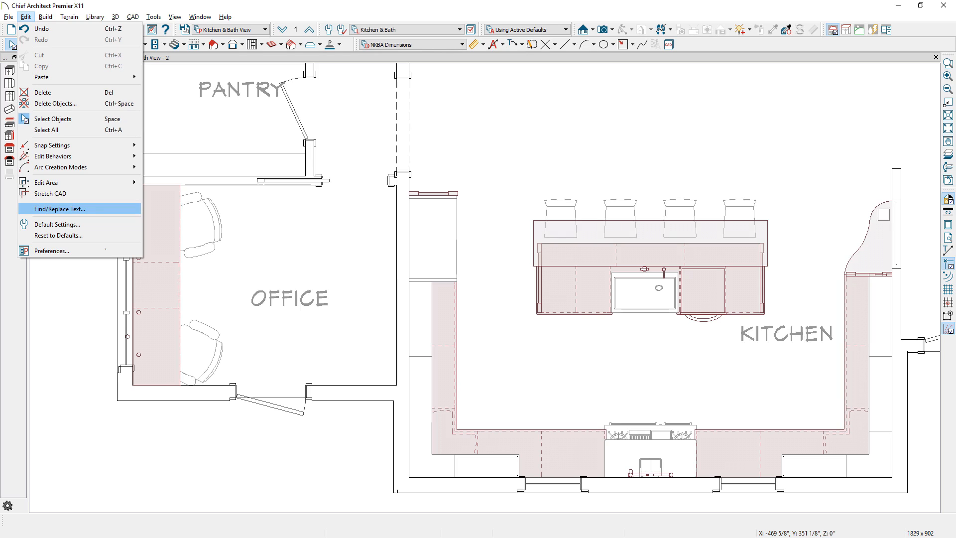
pyautogui.click(59, 208)
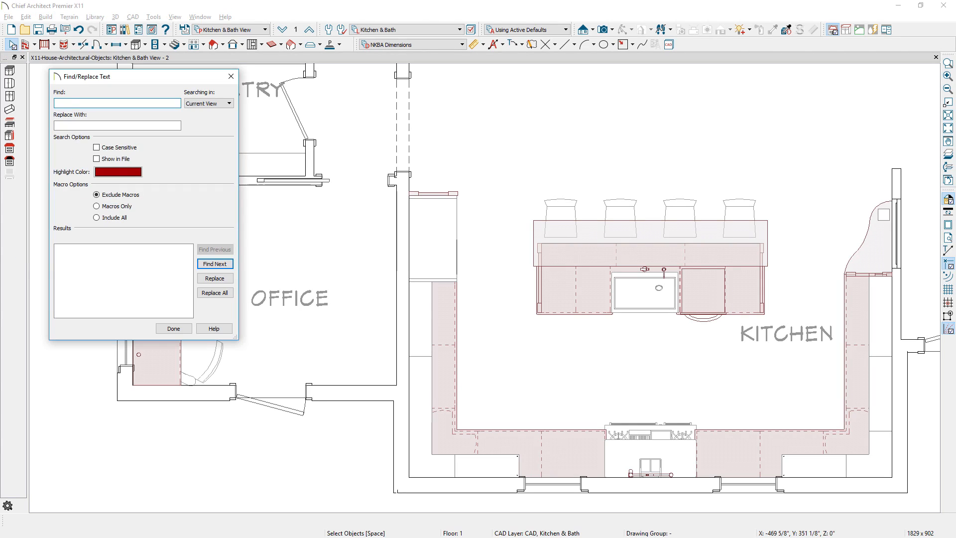
pyautogui.click(228, 103)
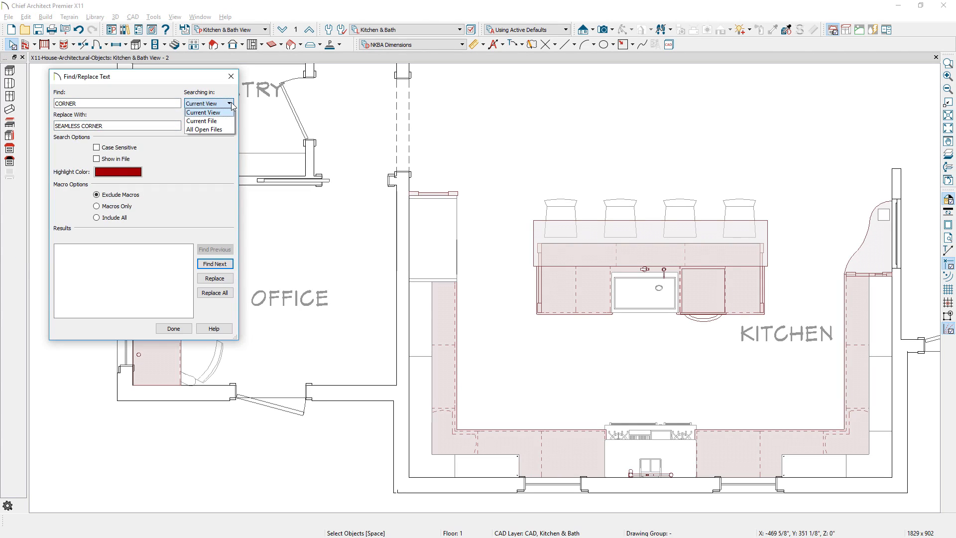
pyautogui.click(202, 121)
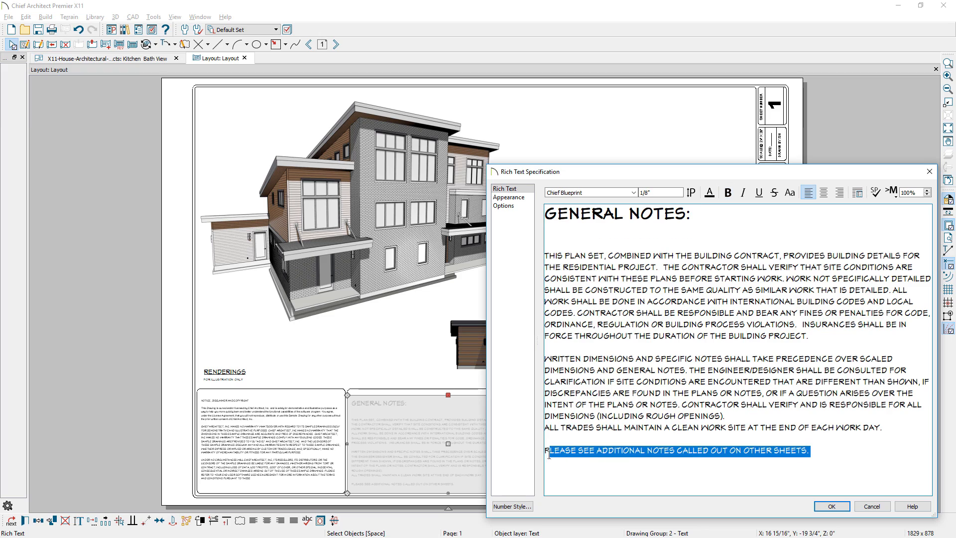
# - Make the final General Notes line underlined, bold and italic, then open Preferences
pyautogui.click(758, 192)
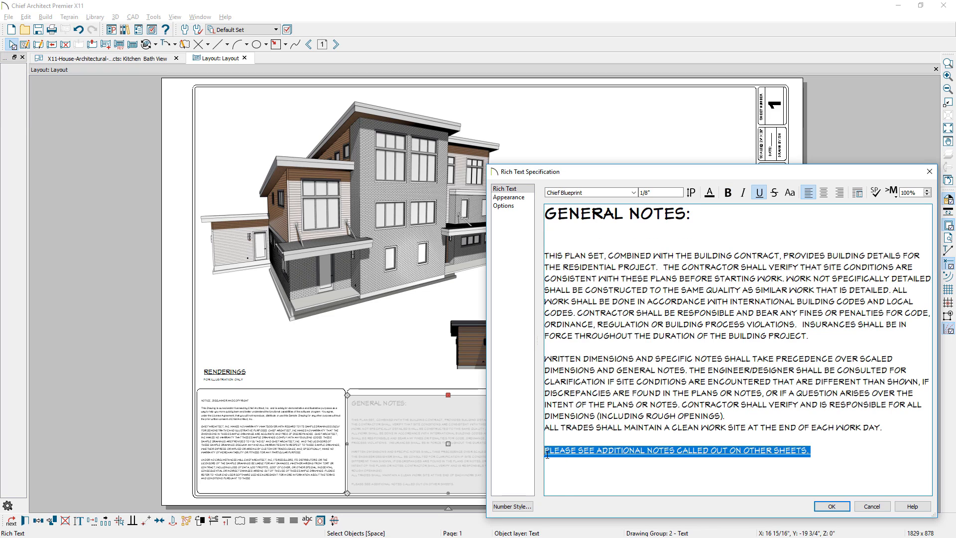
pyautogui.click(742, 192)
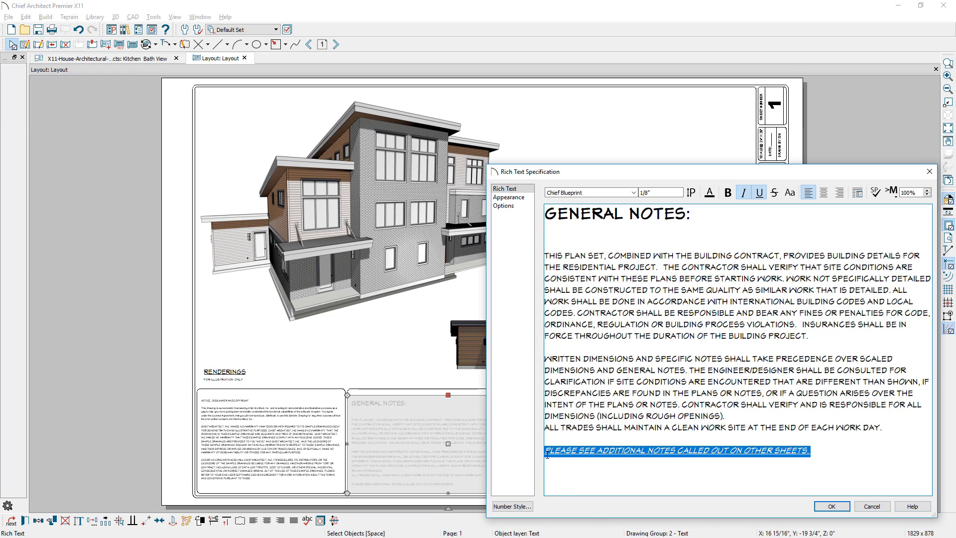
pyautogui.click(831, 505)
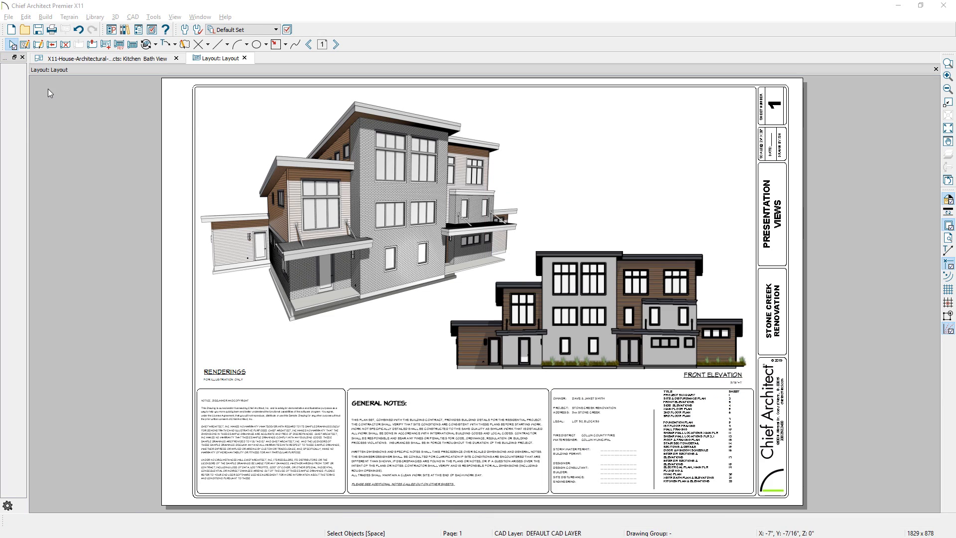
pyautogui.click(25, 16)
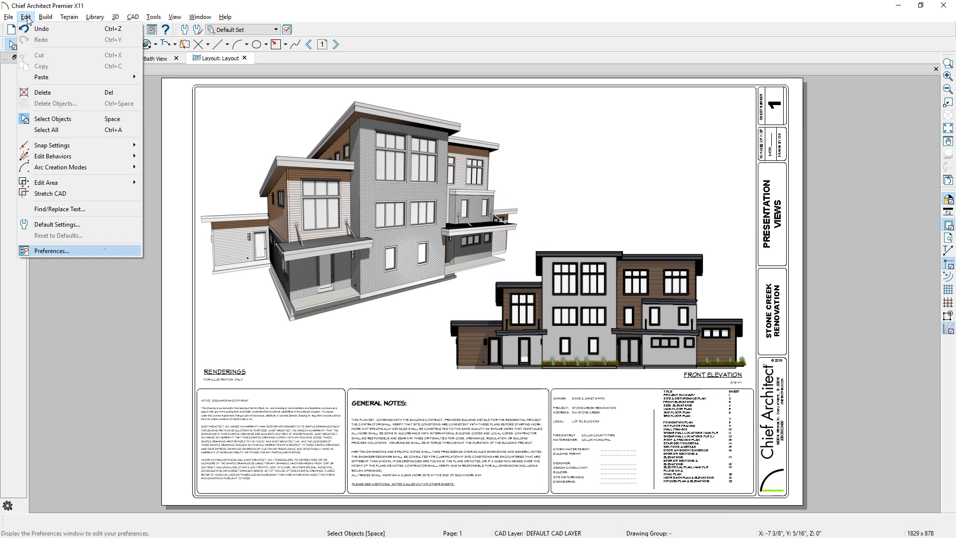
pyautogui.click(49, 250)
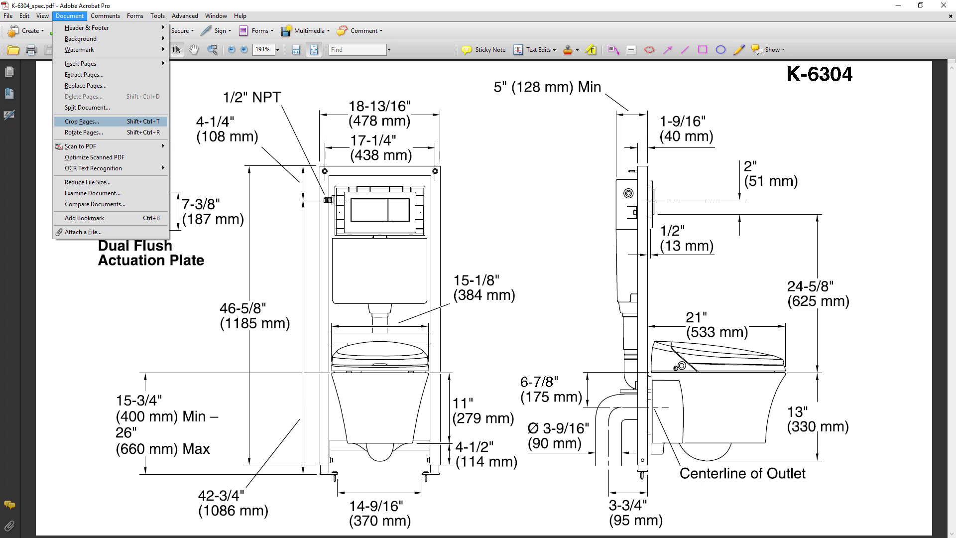
# - Crop the K-6304 spec sheet with 1.25 in top and 5.25 in bottom margins
pyautogui.click(80, 121)
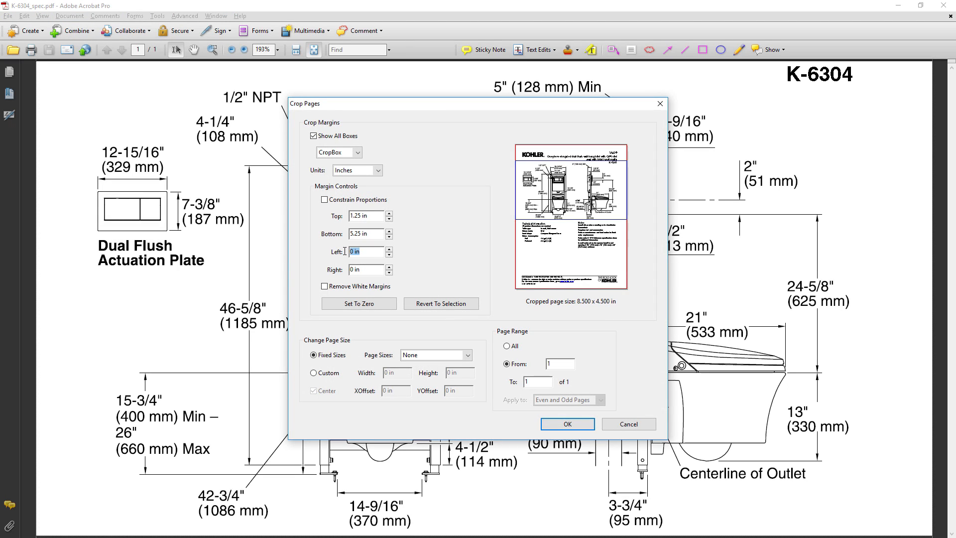
pyautogui.click(565, 424)
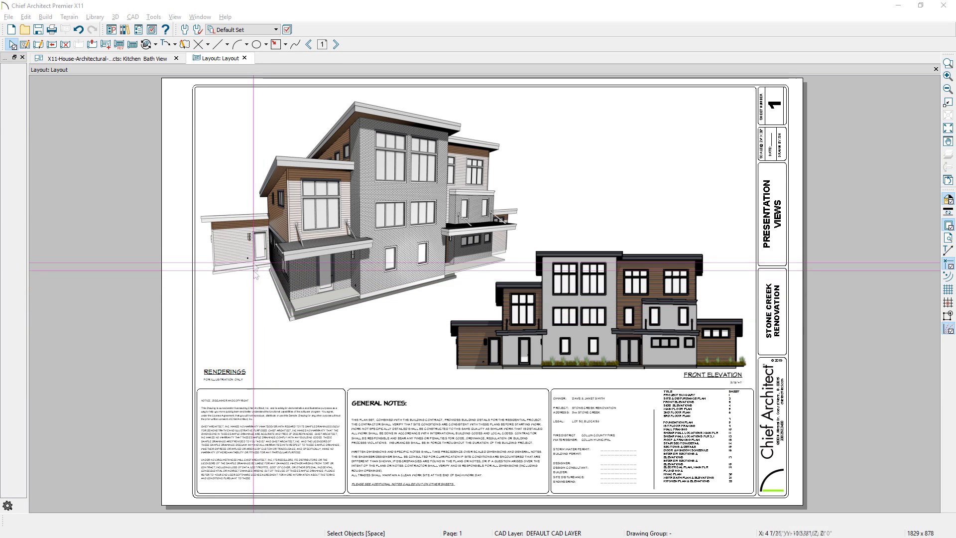
# - Open Customize Toolbars from Tools > Toolbars and Hotkeys
pyautogui.click(153, 16)
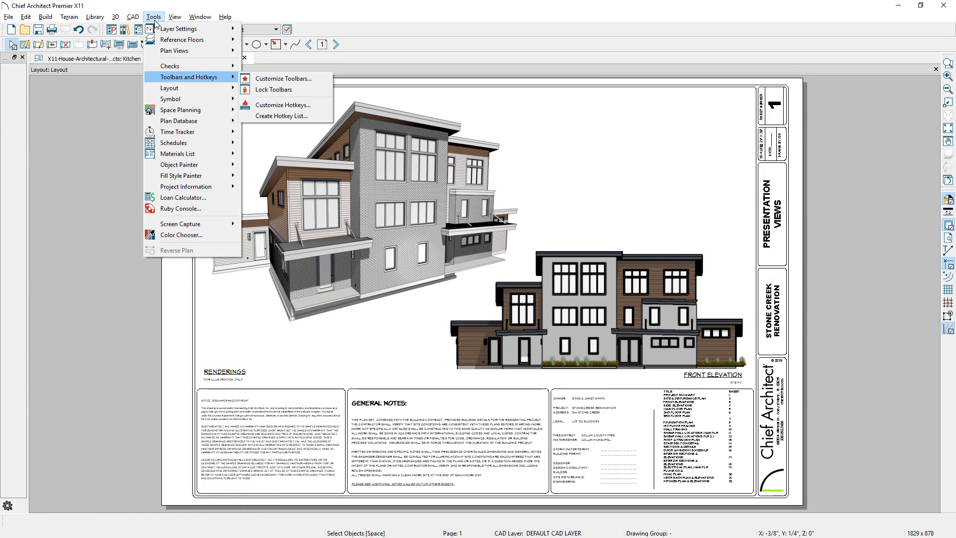
pyautogui.click(281, 105)
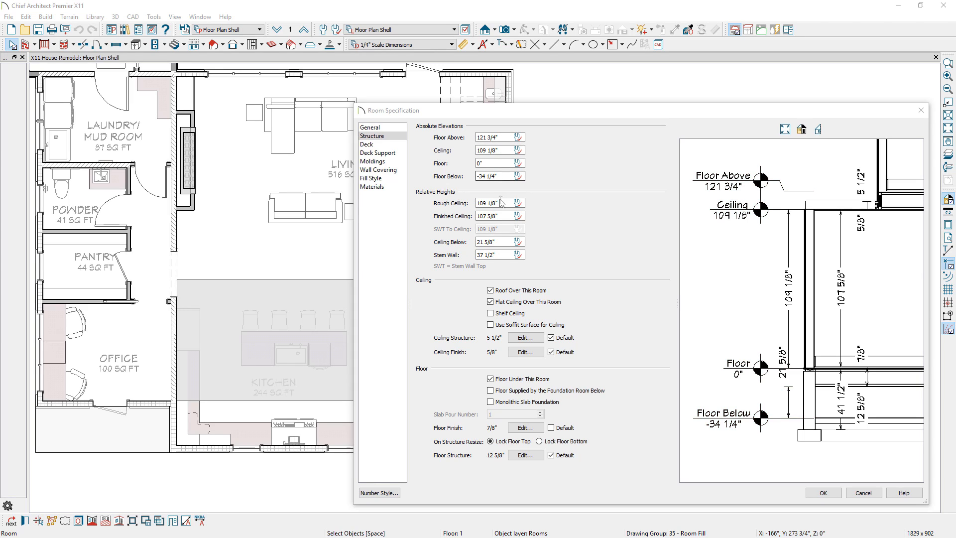
# - Set the kitchen and living room's Rough Ceiling to 96 inches
pyautogui.click(499, 203)
pyautogui.write('96')
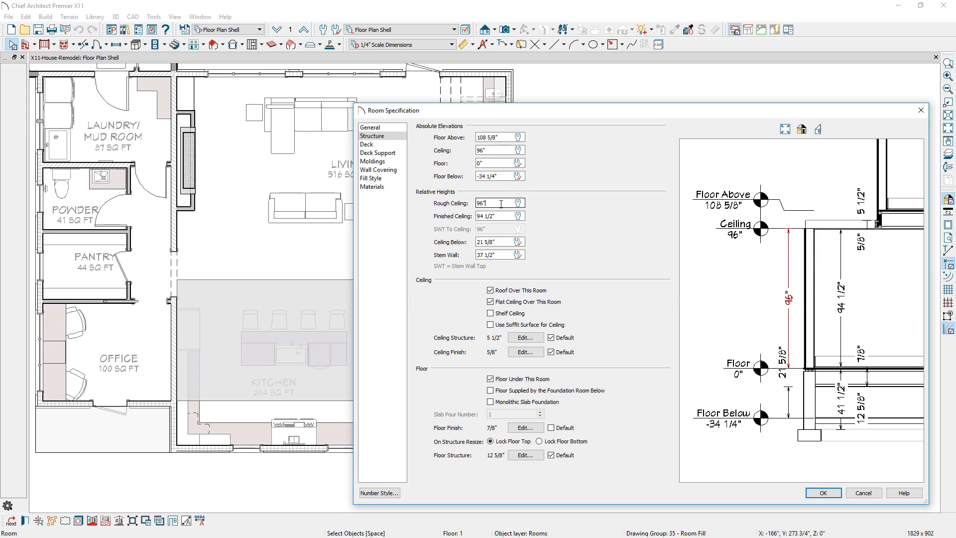
pyautogui.click(821, 493)
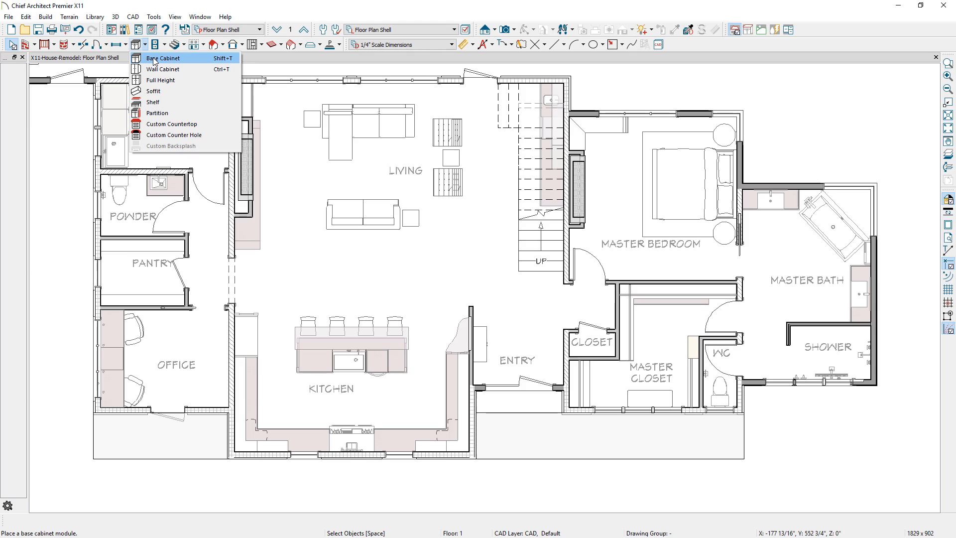
# - Place soffits above the kitchen wall cabinets, then select and adjust them
pyautogui.click(163, 57)
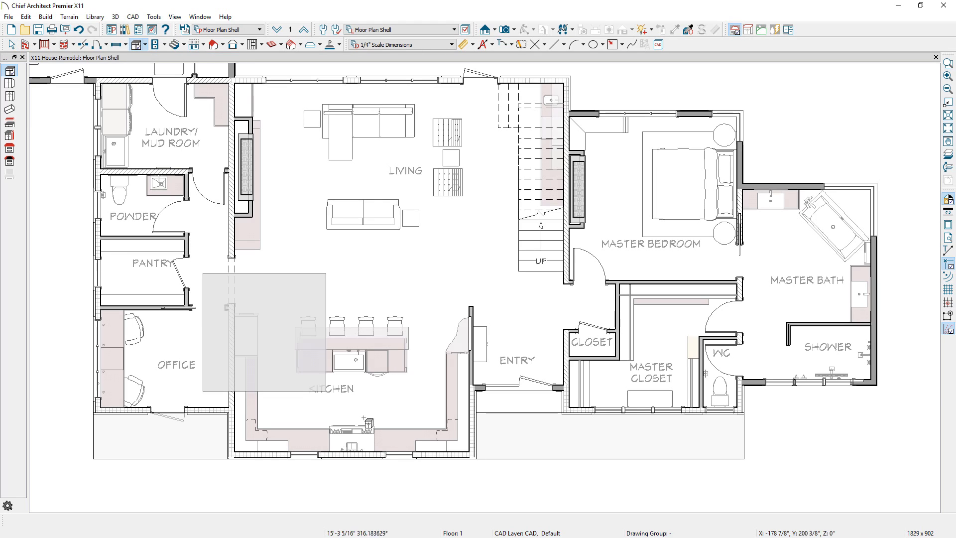
pyautogui.click(359, 354)
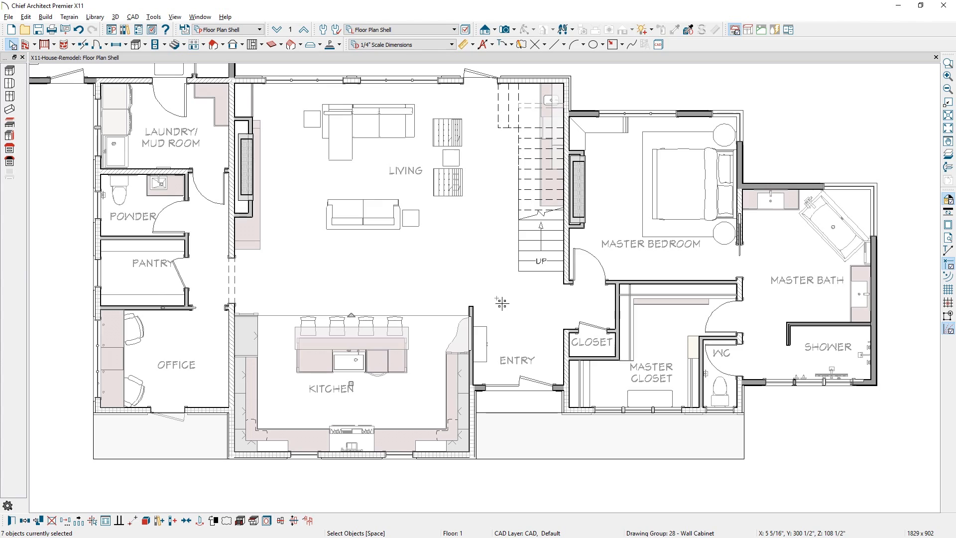
pyautogui.click(255, 380)
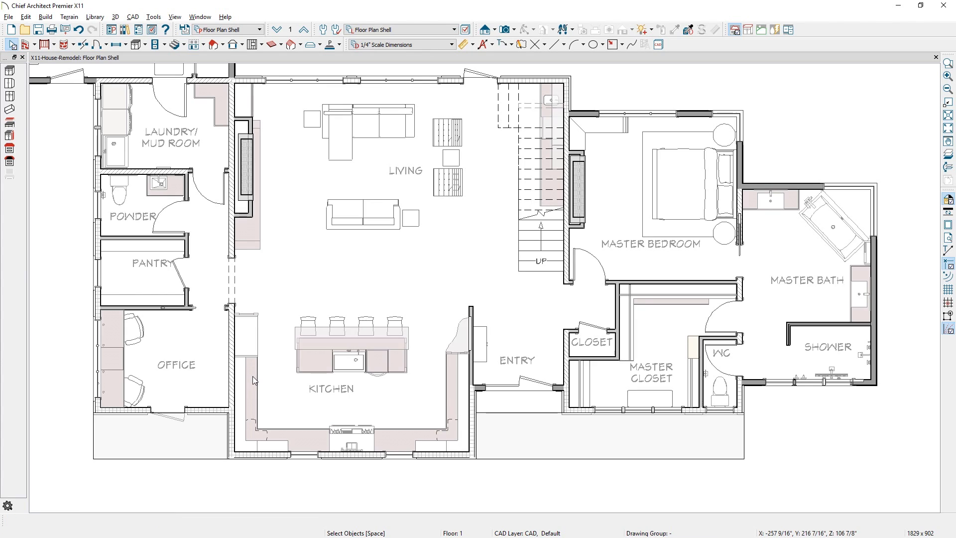
pyautogui.click(247, 373)
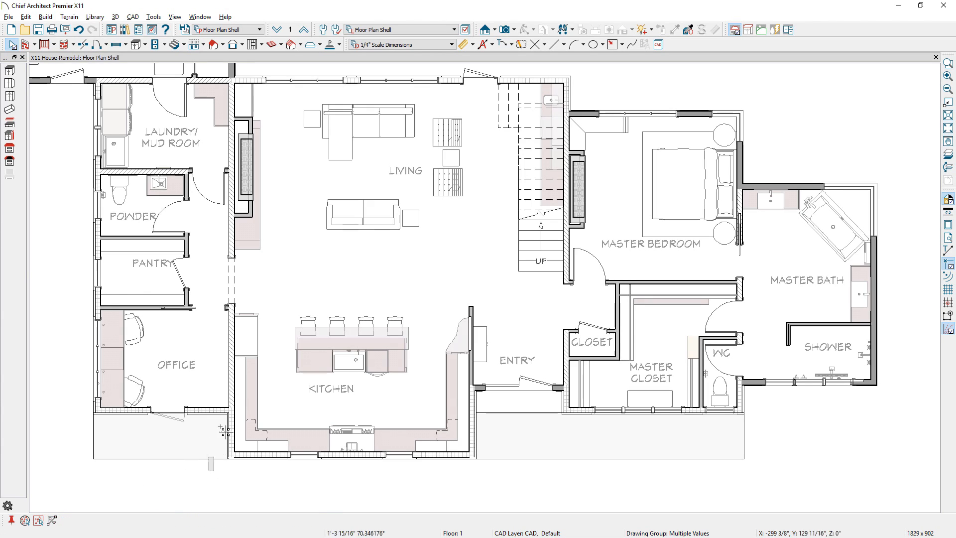
pyautogui.click(331, 356)
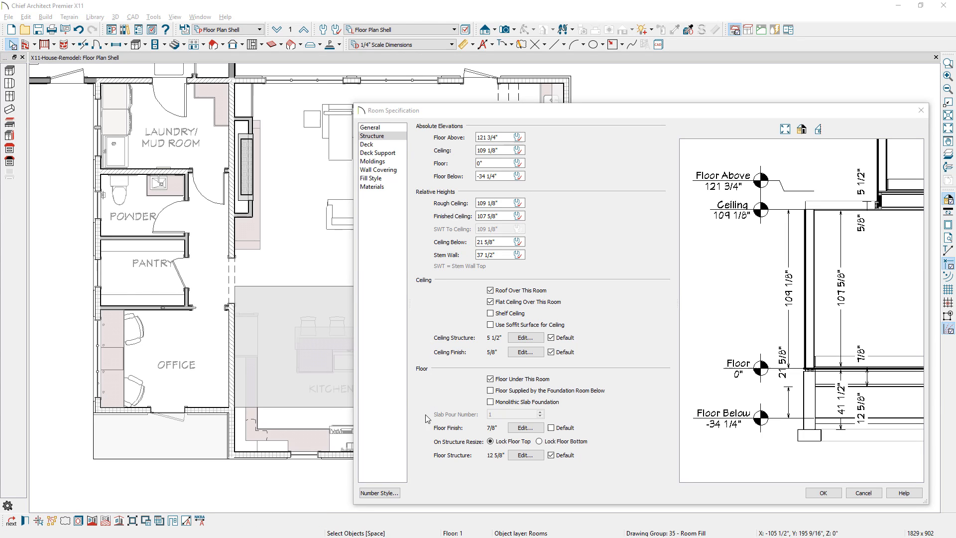
# - Insert a Vapor Barrier layer above the top layer of the floor structure
pyautogui.click(523, 455)
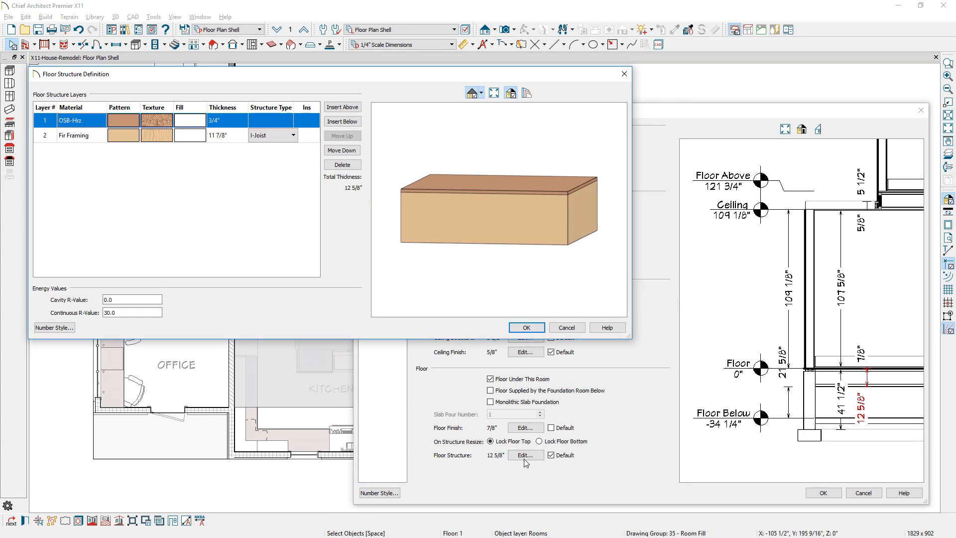
pyautogui.click(342, 107)
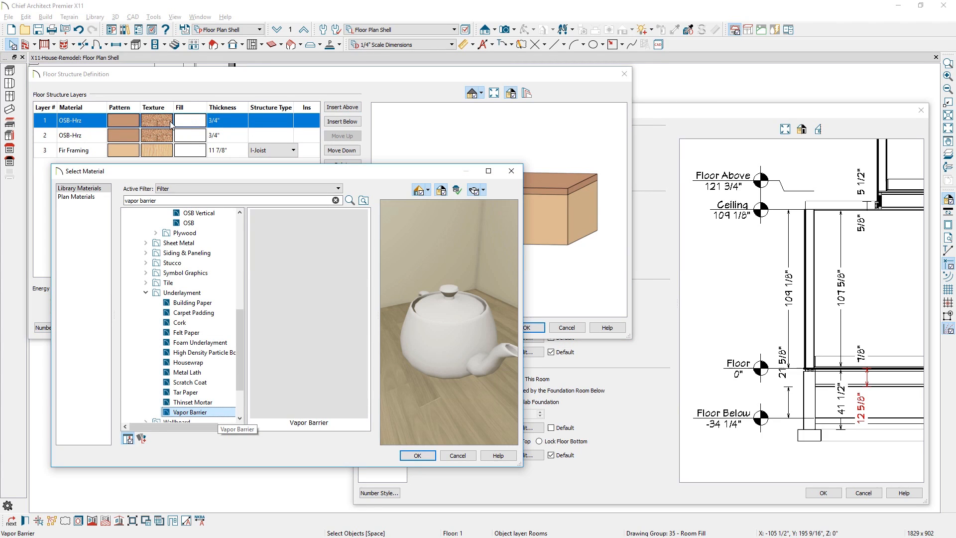
pyautogui.click(417, 455)
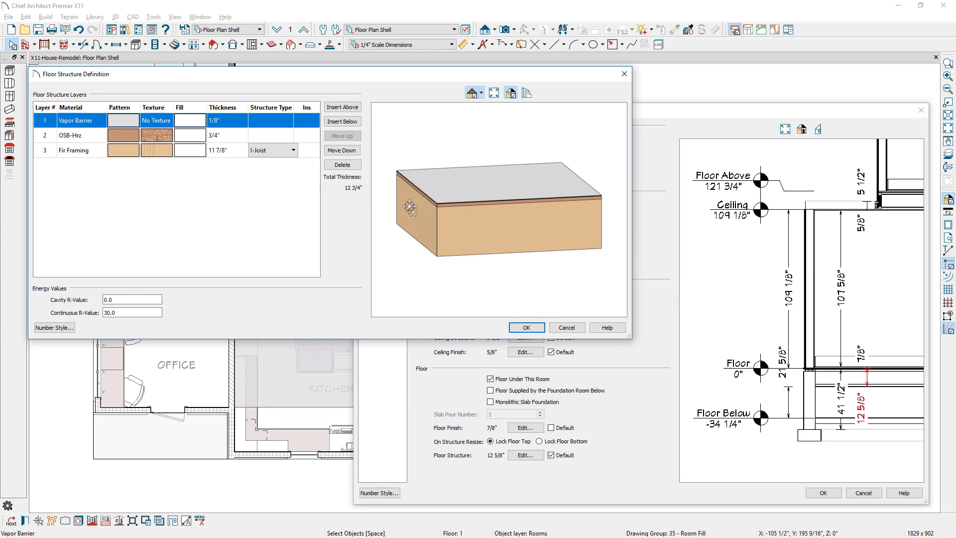
pyautogui.click(342, 150)
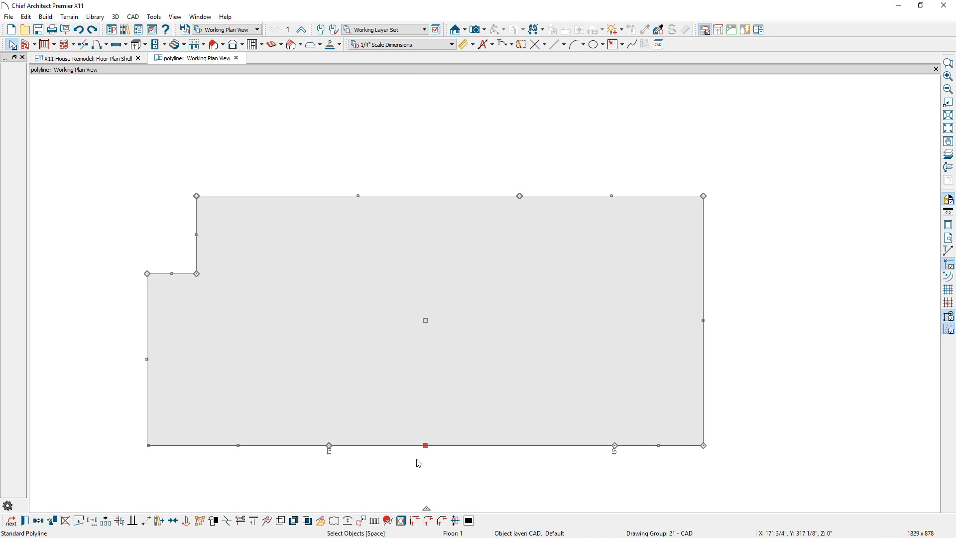
pyautogui.moveTo(362, 520)
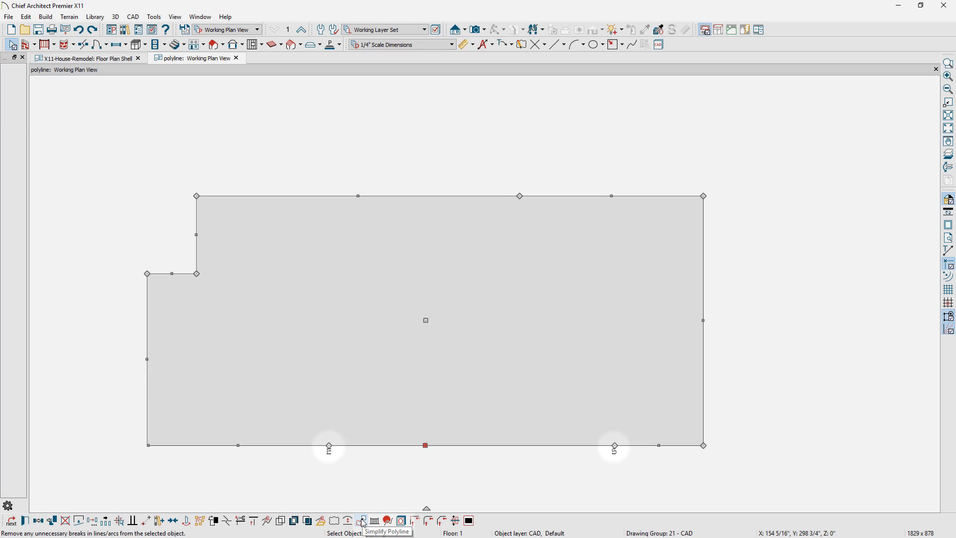
# - Apply Simplify Polyline to the selected floor outline
pyautogui.click(361, 520)
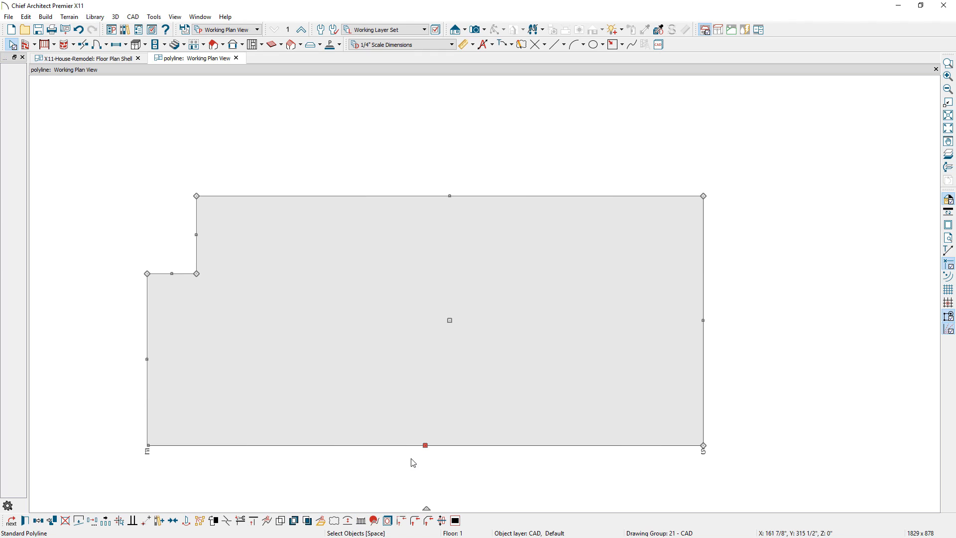
pyautogui.moveTo(460, 460)
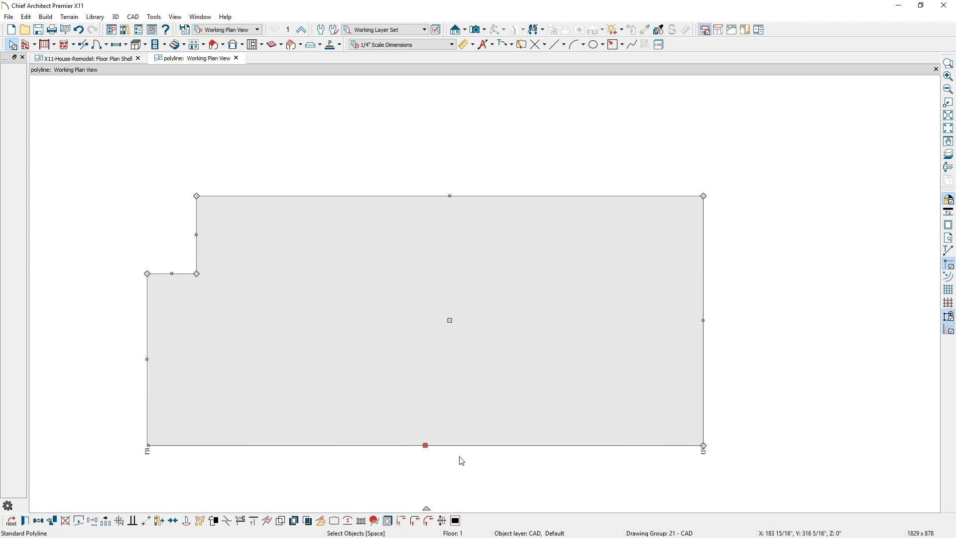
# - In Line Style Management, move Solid to the top and add a style repeating 'New Line Style'
pyautogui.click(556, 44)
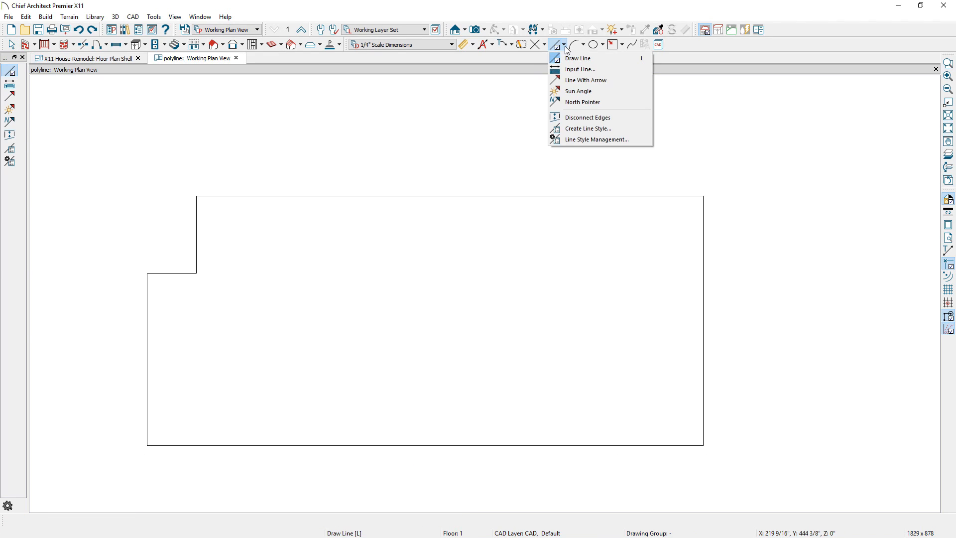
pyautogui.moveTo(598, 139)
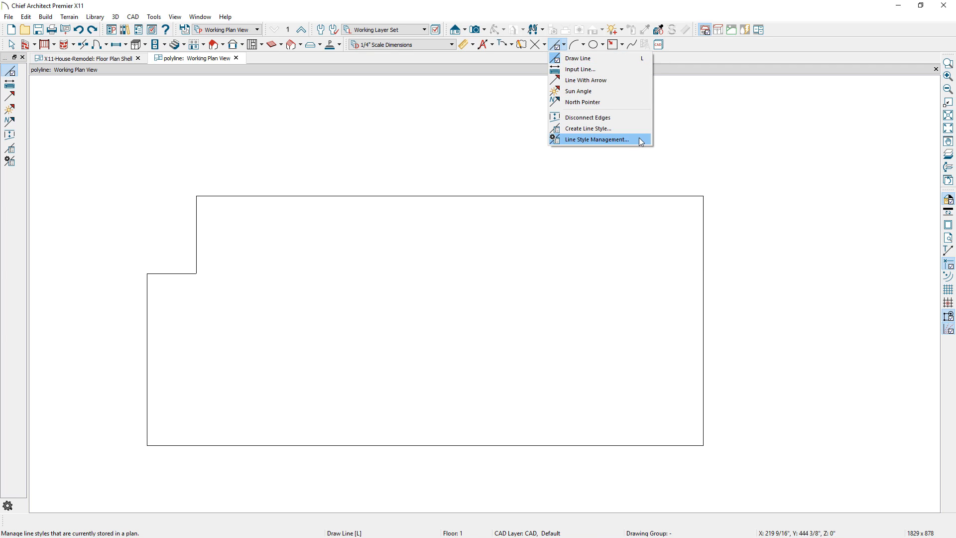
pyautogui.click(597, 139)
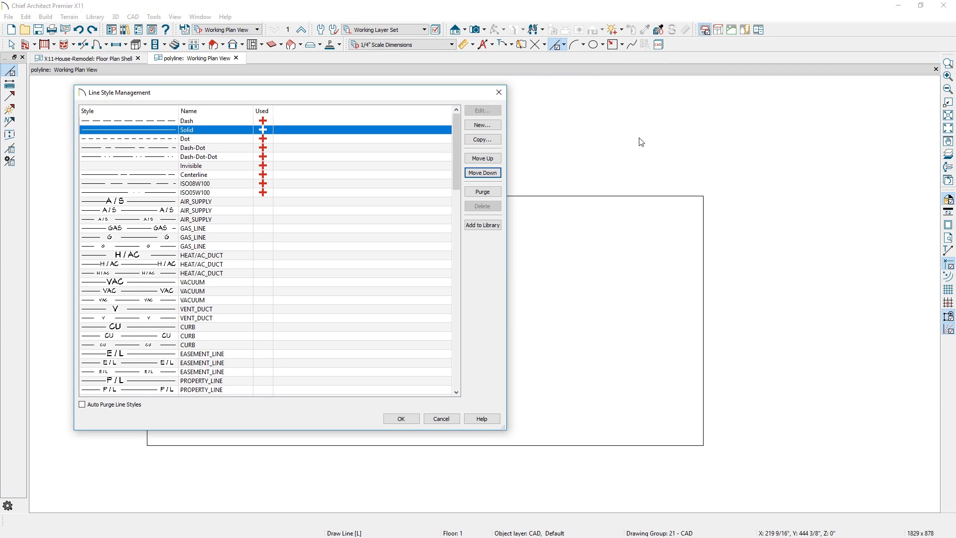
pyautogui.click(481, 158)
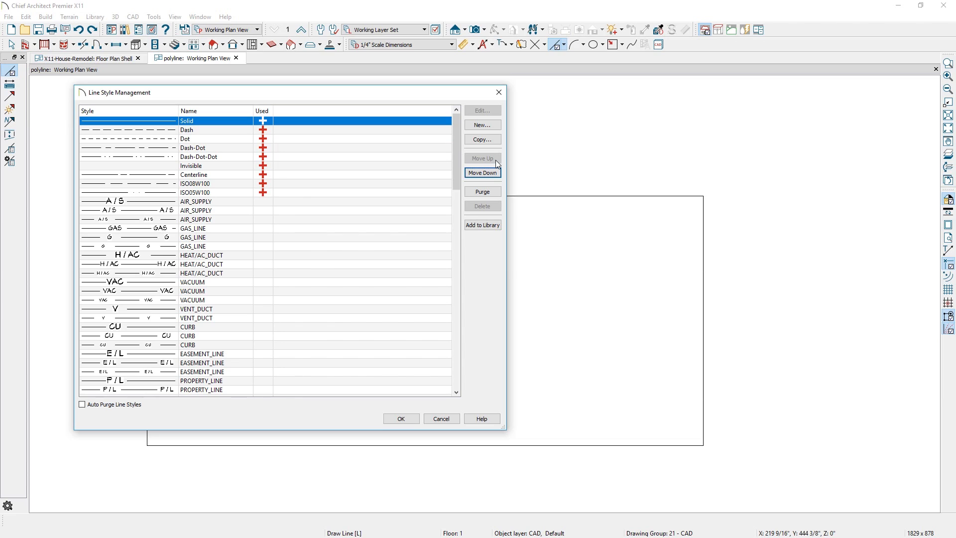
pyautogui.click(482, 124)
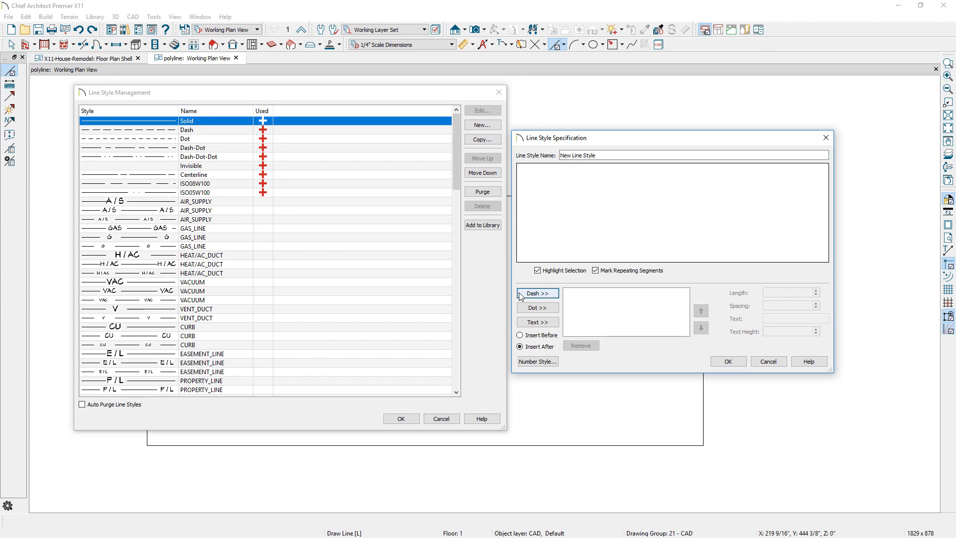
pyautogui.click(535, 321)
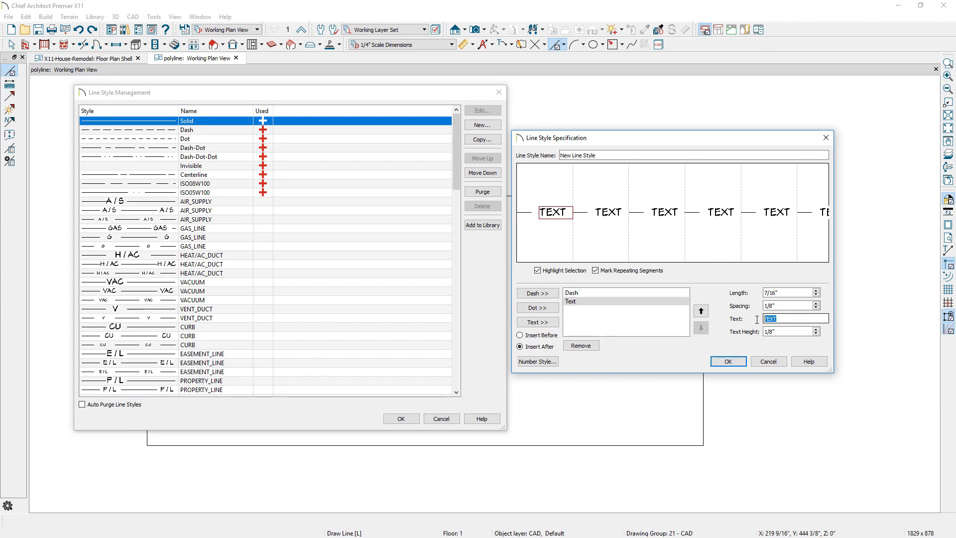
pyautogui.write('New Line Style')
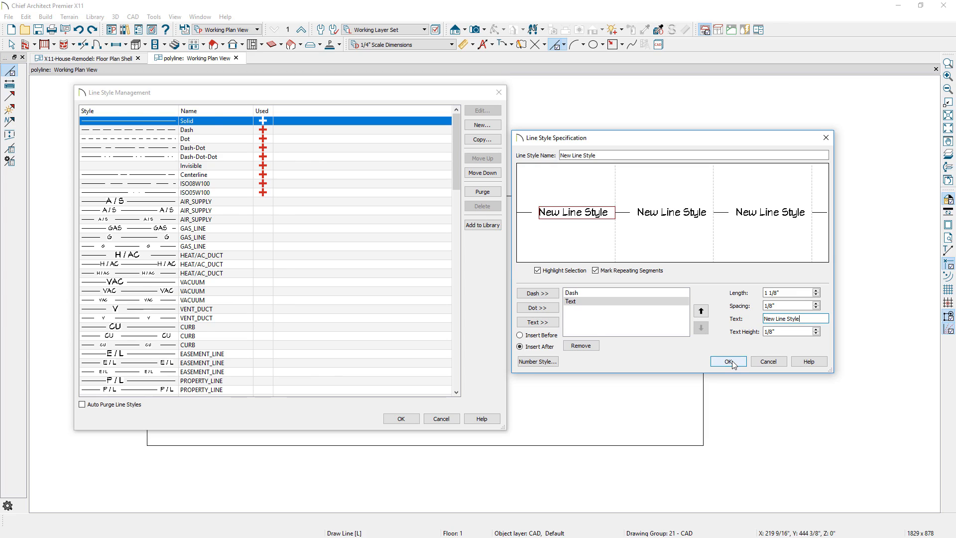
pyautogui.click(728, 361)
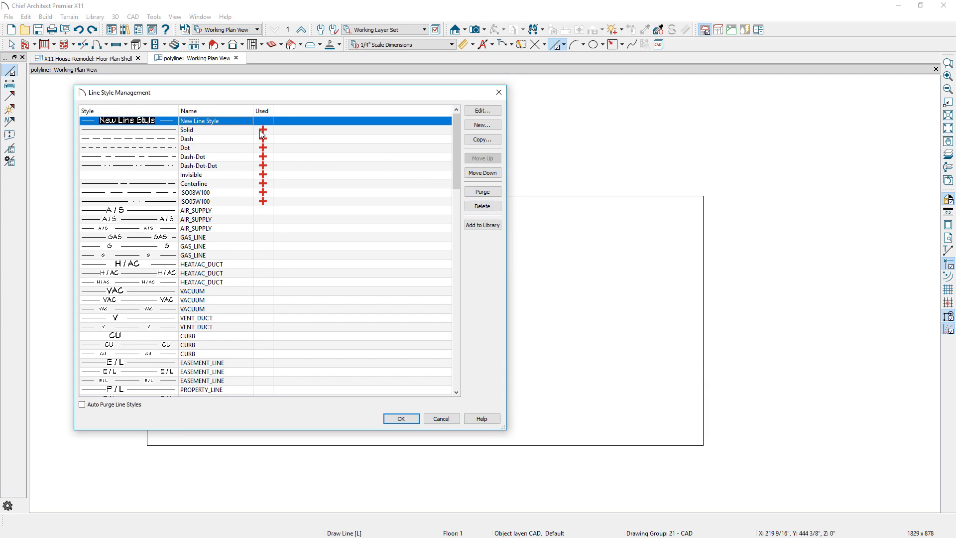
pyautogui.moveTo(262, 130)
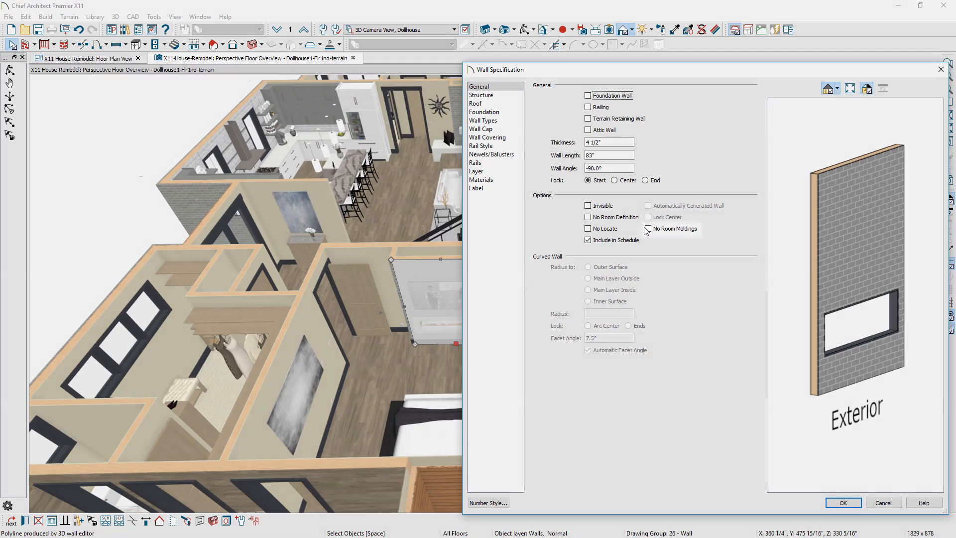
# - Enable No Room Moldings on the wall and open the Brick, Gray material definition
pyautogui.click(647, 229)
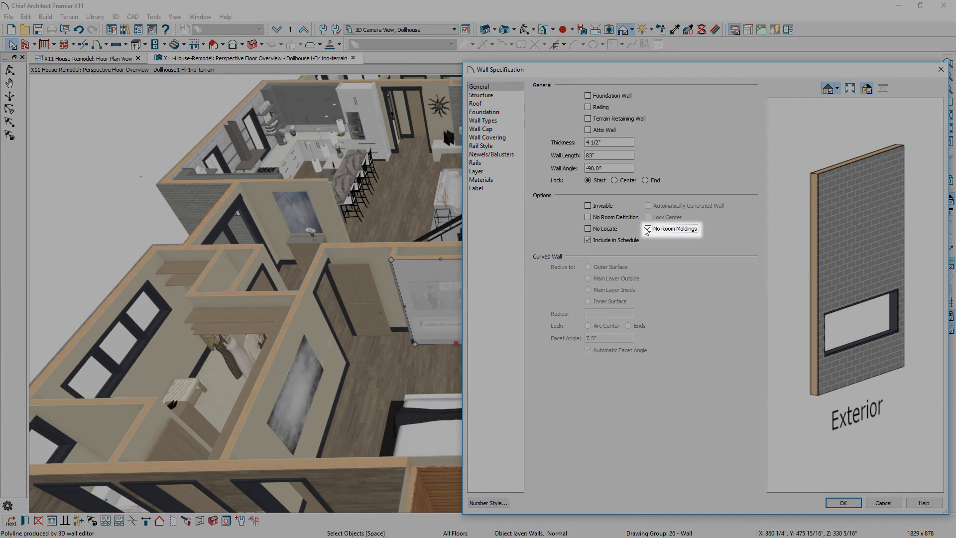
pyautogui.click(841, 502)
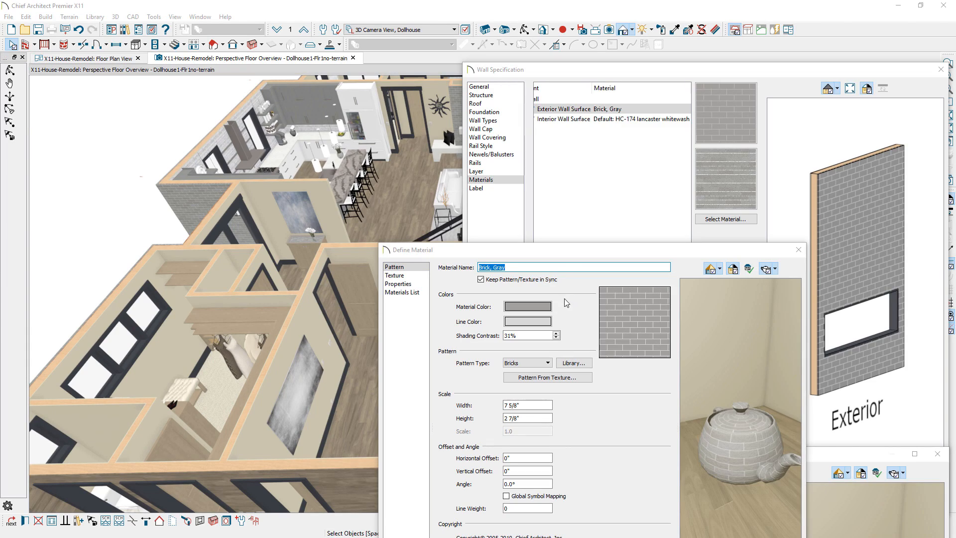
pyautogui.moveTo(528, 306)
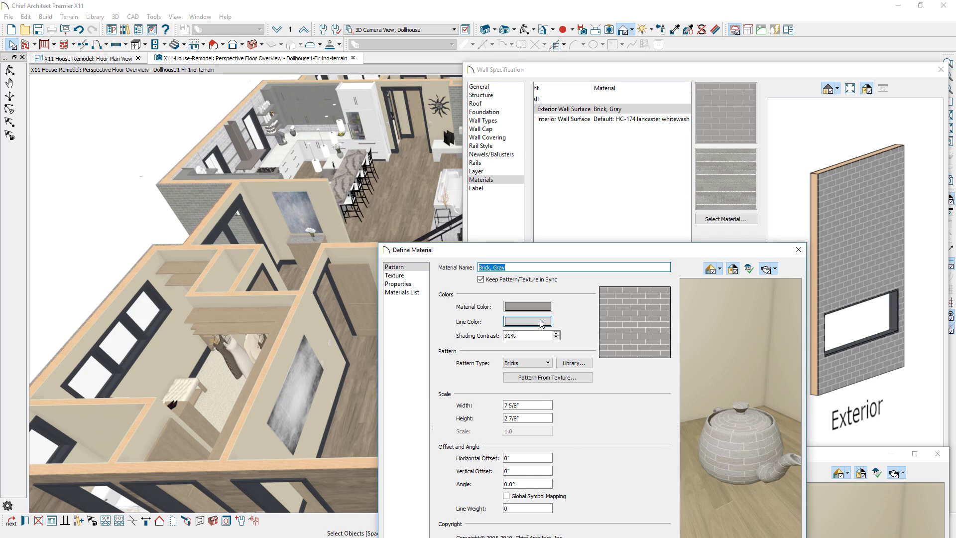
pyautogui.moveTo(527, 321)
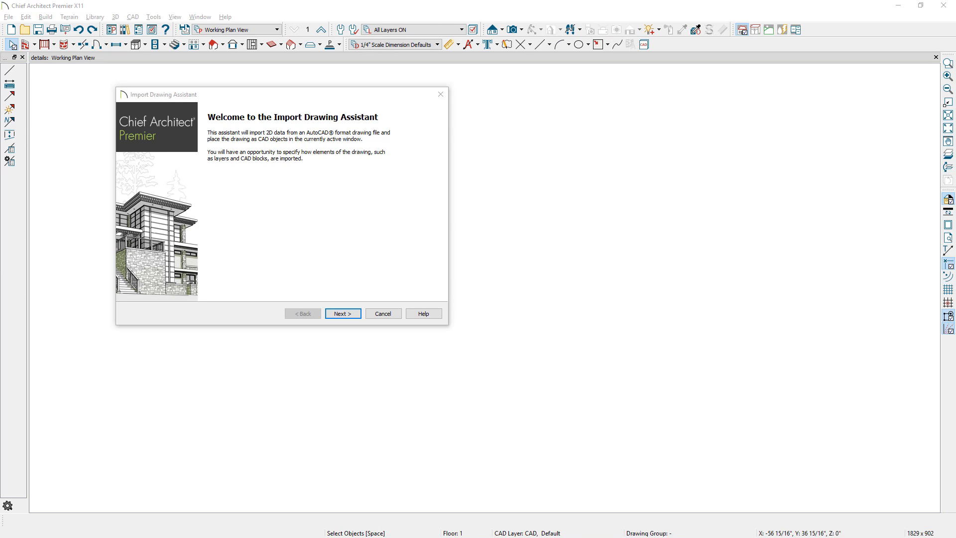
# - Step through the Import Drawing Assistant to import details-Nov2018 as CAD objects
pyautogui.click(342, 313)
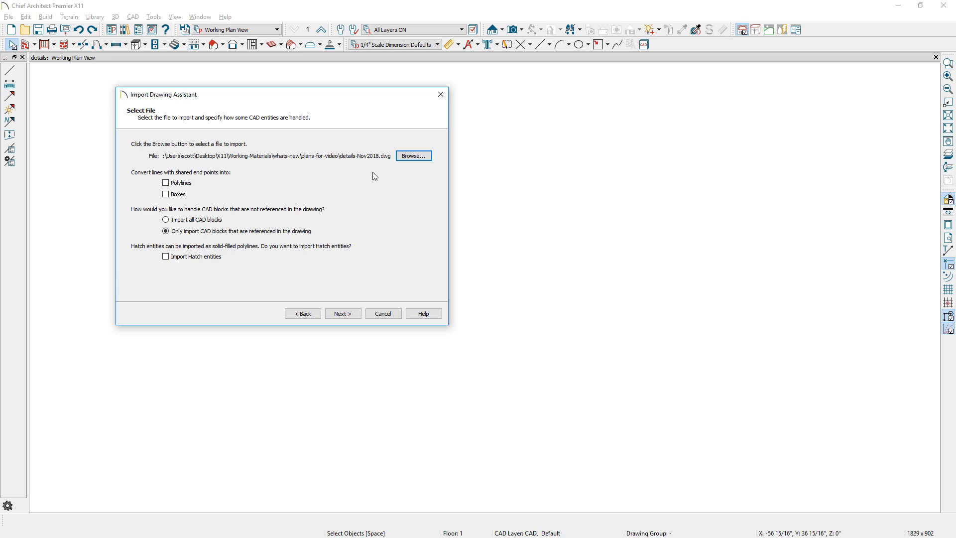
pyautogui.click(342, 313)
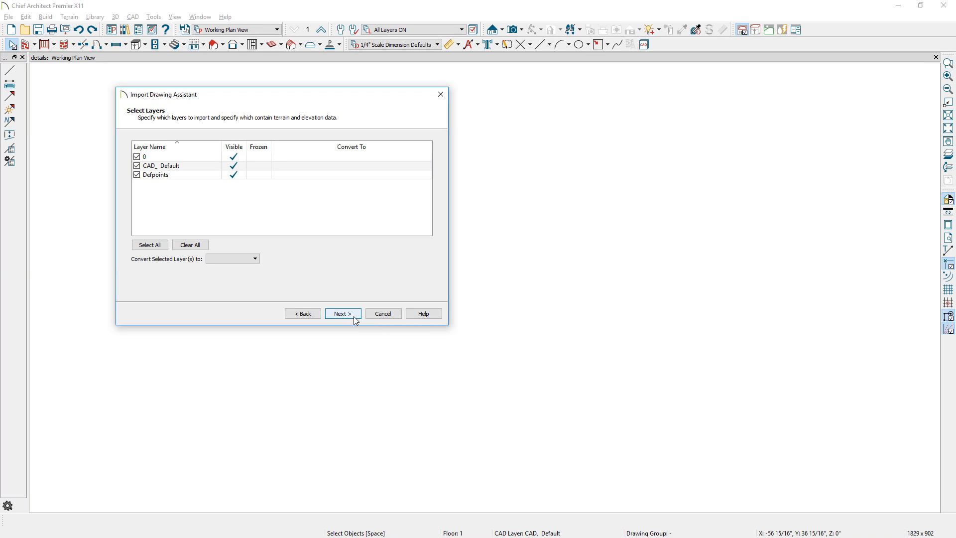
pyautogui.click(342, 313)
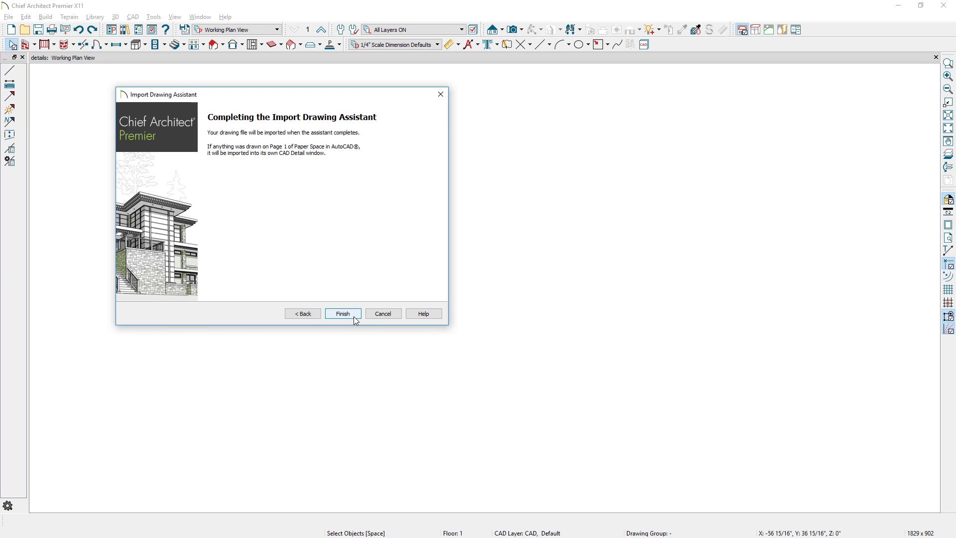
pyautogui.click(342, 313)
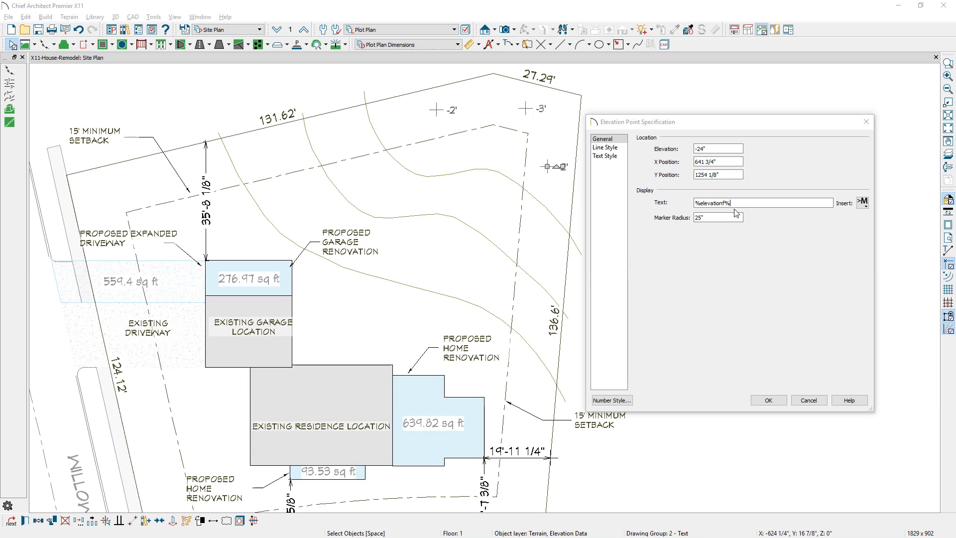
# - Keep %elevationf% as the elevation point's label text and apply it
pyautogui.click(861, 201)
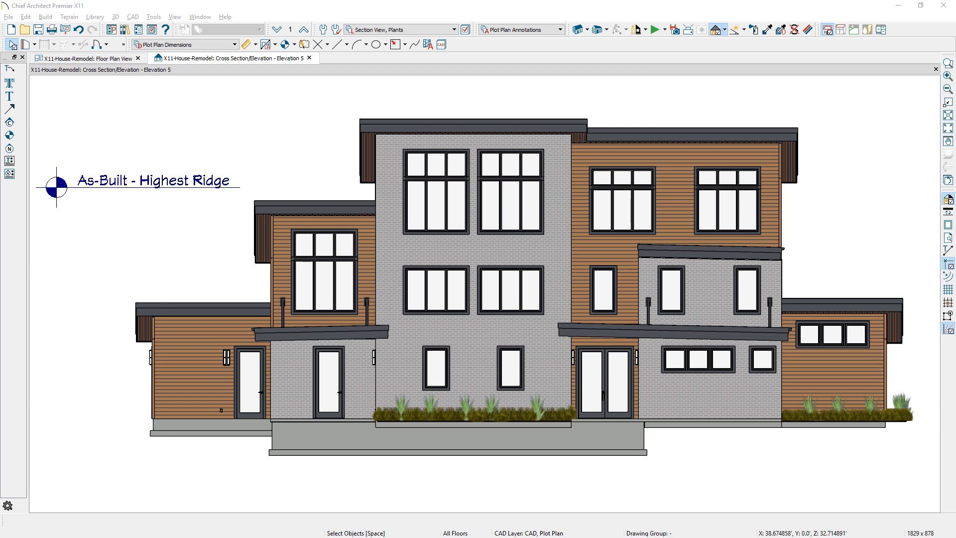
# - Insert the Heightf value as Text Below Line on the As-Built - Highest Ridge marker
pyautogui.doubleClick(57, 187)
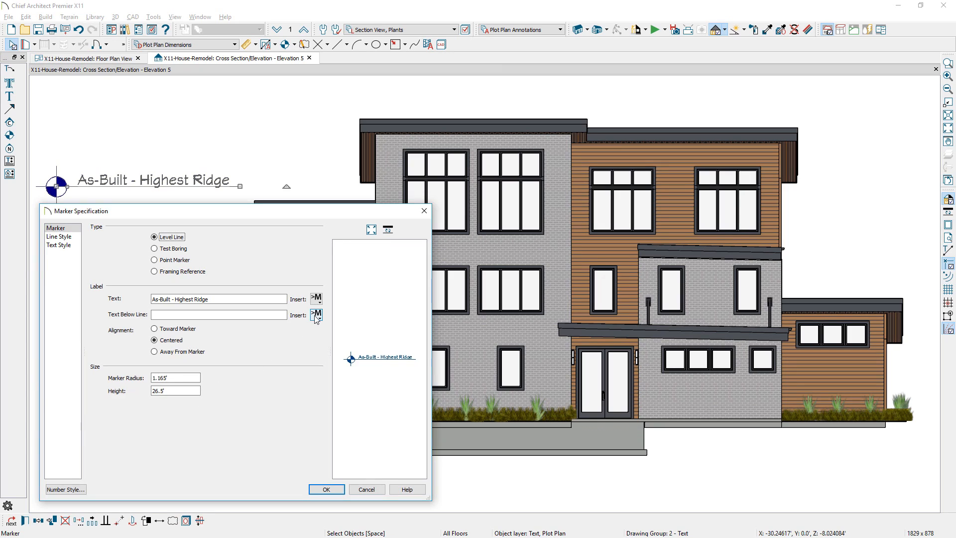
pyautogui.click(316, 315)
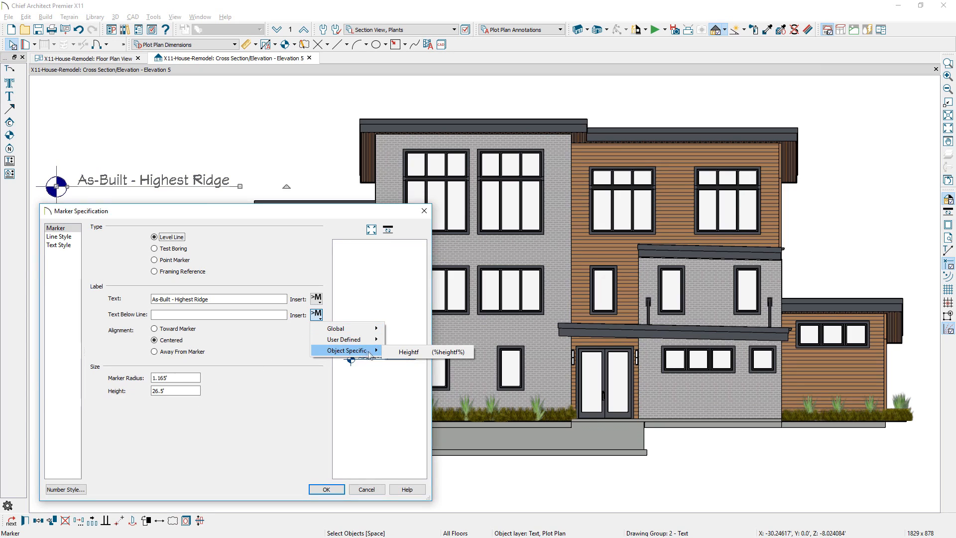
pyautogui.click(408, 351)
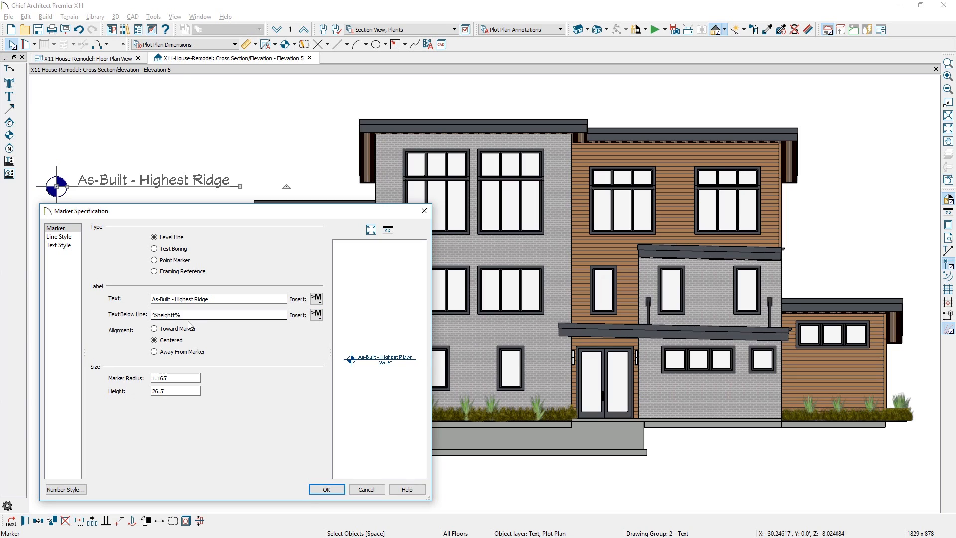
pyautogui.click(326, 489)
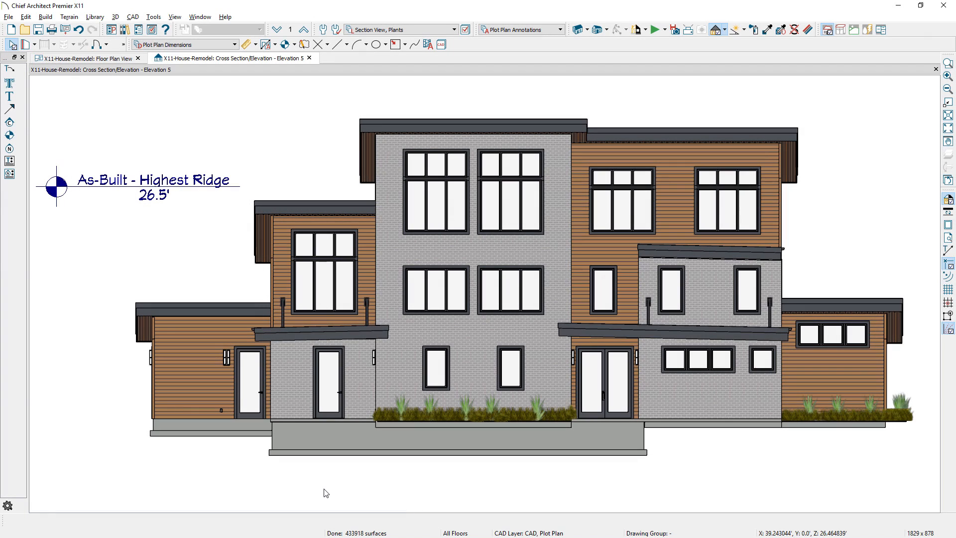
# - Export the rear overview as a 3D Viewer file replacing the Stone-Creek-Renovation model
pyautogui.click(9, 17)
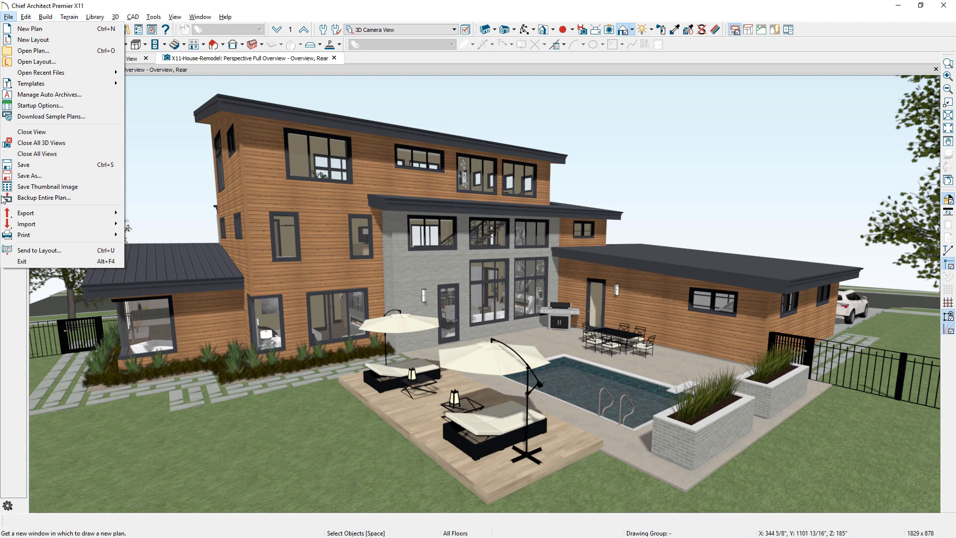
pyautogui.click(26, 213)
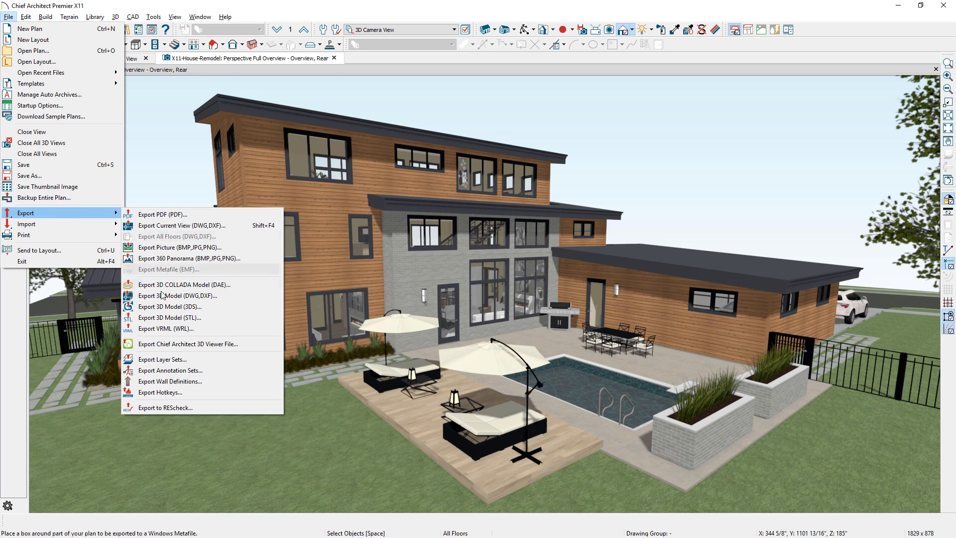
pyautogui.moveTo(189, 344)
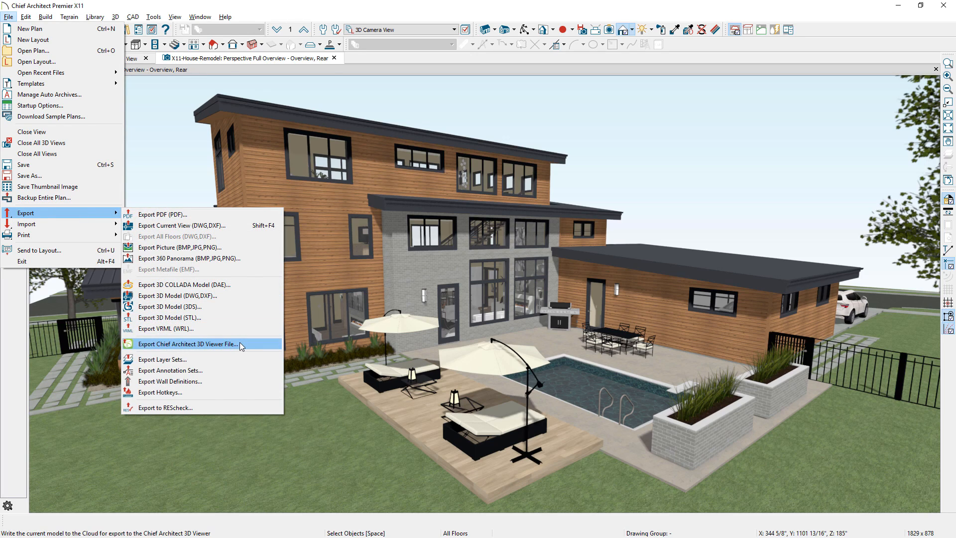
pyautogui.click(188, 344)
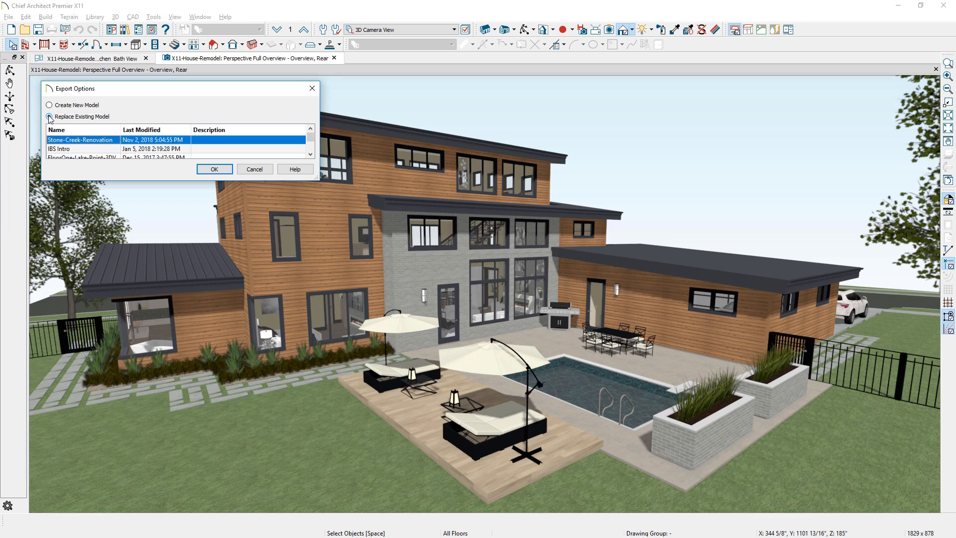
pyautogui.click(49, 117)
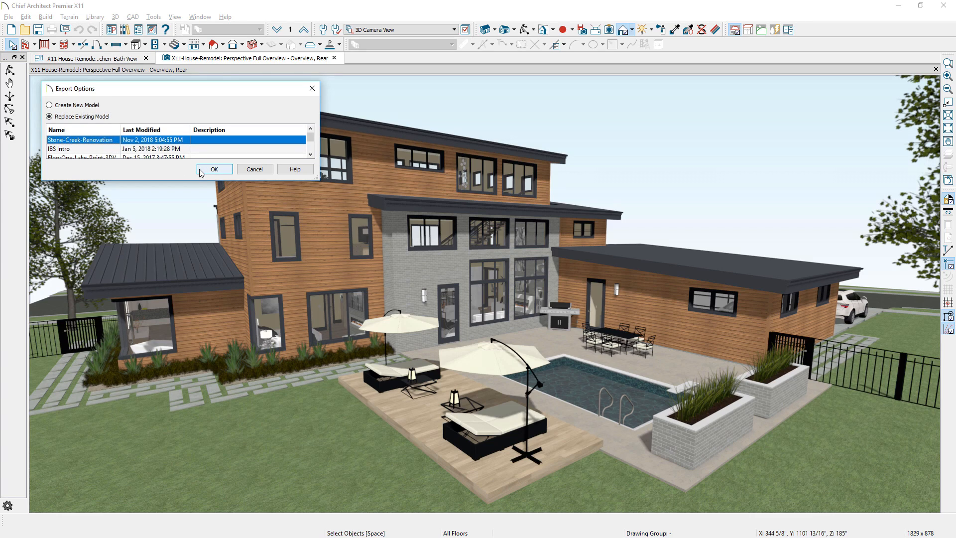
pyautogui.click(214, 169)
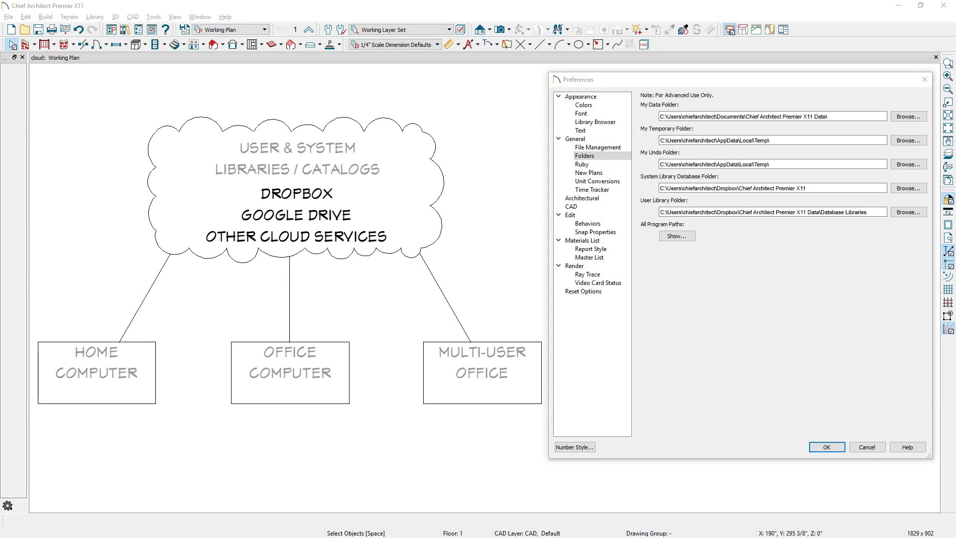
# - Show the Folders preferences panel with the Dropbox library database paths
pyautogui.click(771, 187)
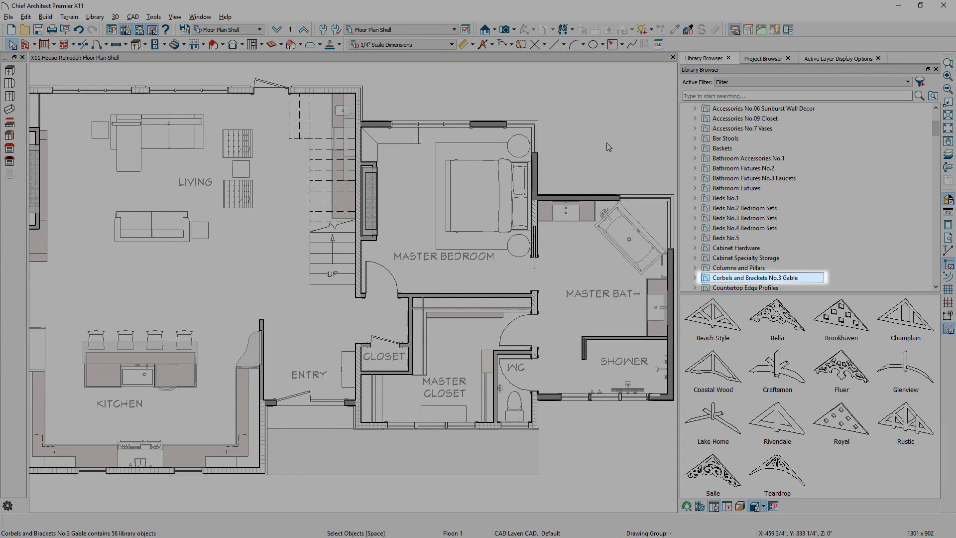
pyautogui.click(567, 210)
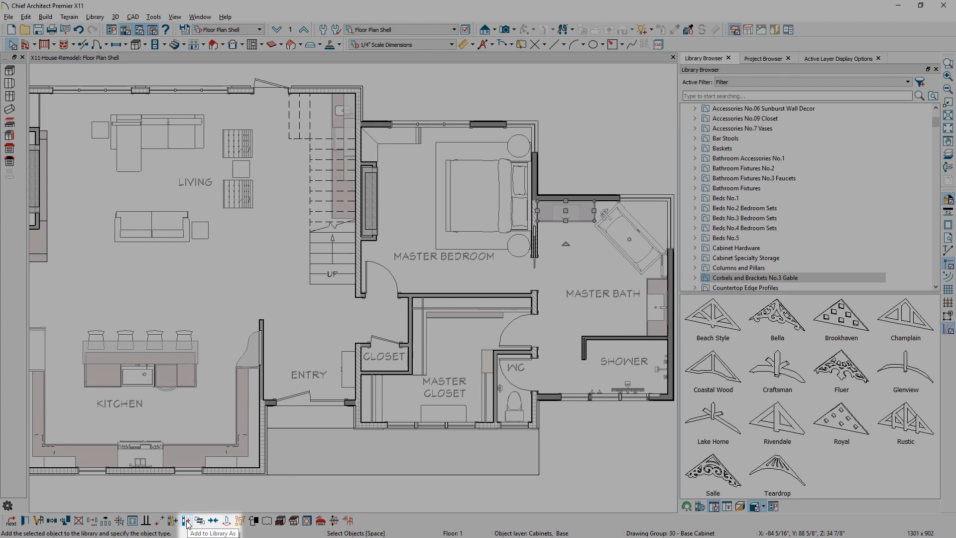
pyautogui.click(185, 520)
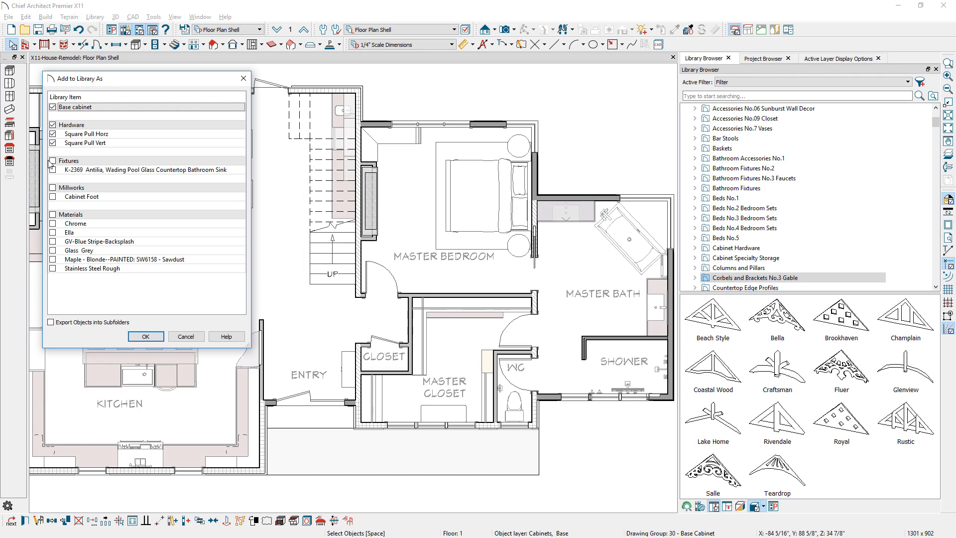
pyautogui.click(52, 160)
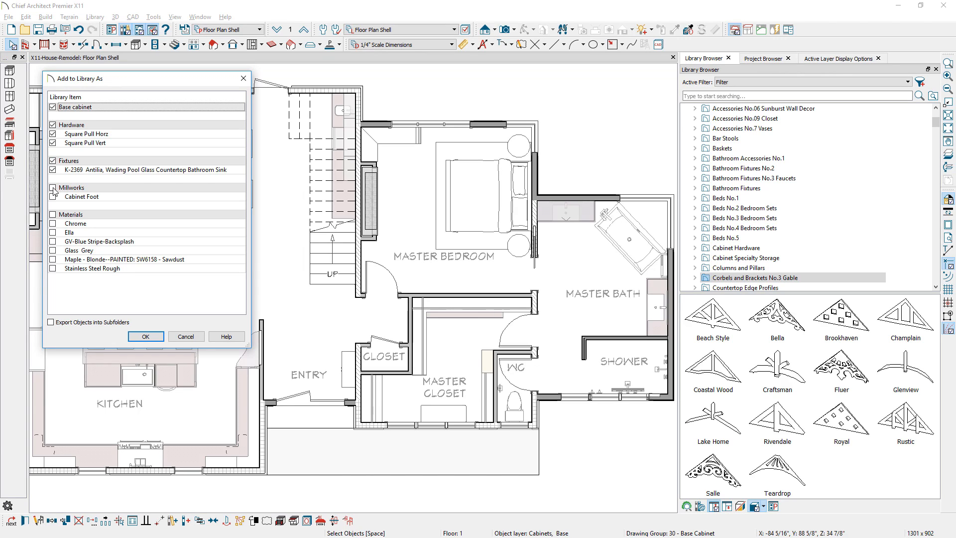
pyautogui.click(52, 188)
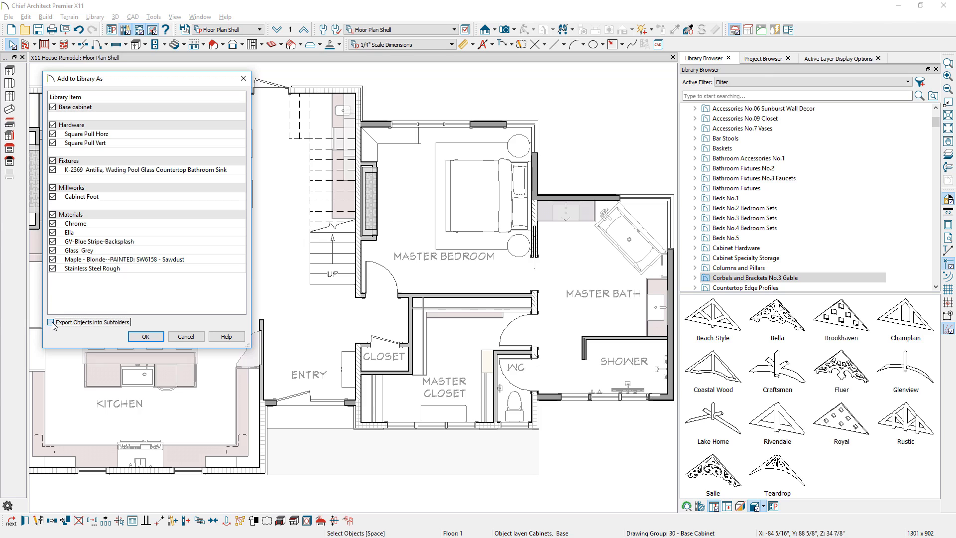
pyautogui.click(144, 336)
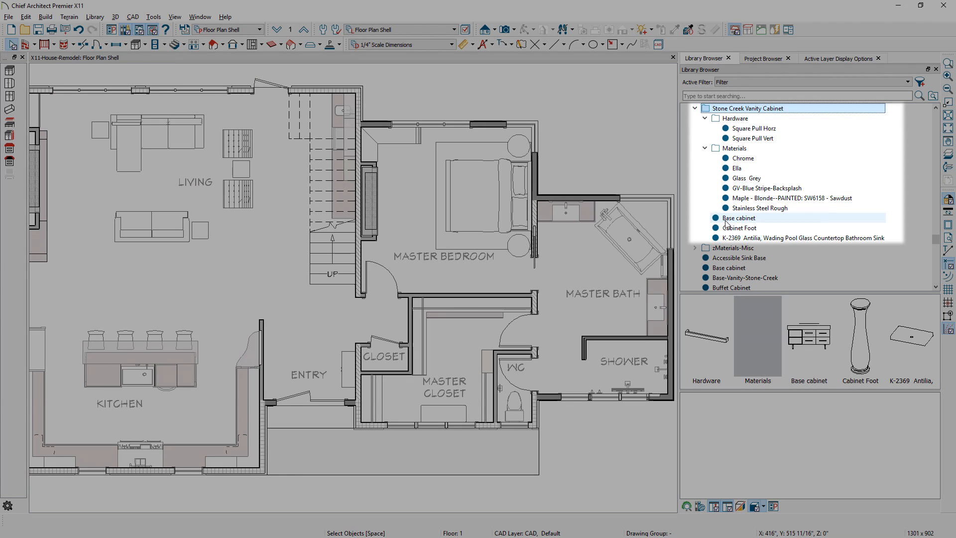
pyautogui.click(739, 218)
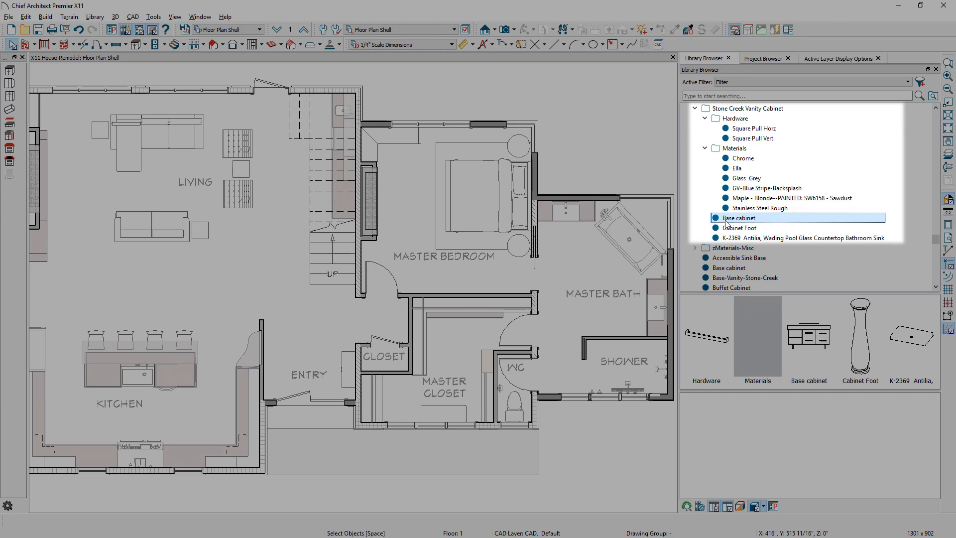
pyautogui.rightClick(738, 217)
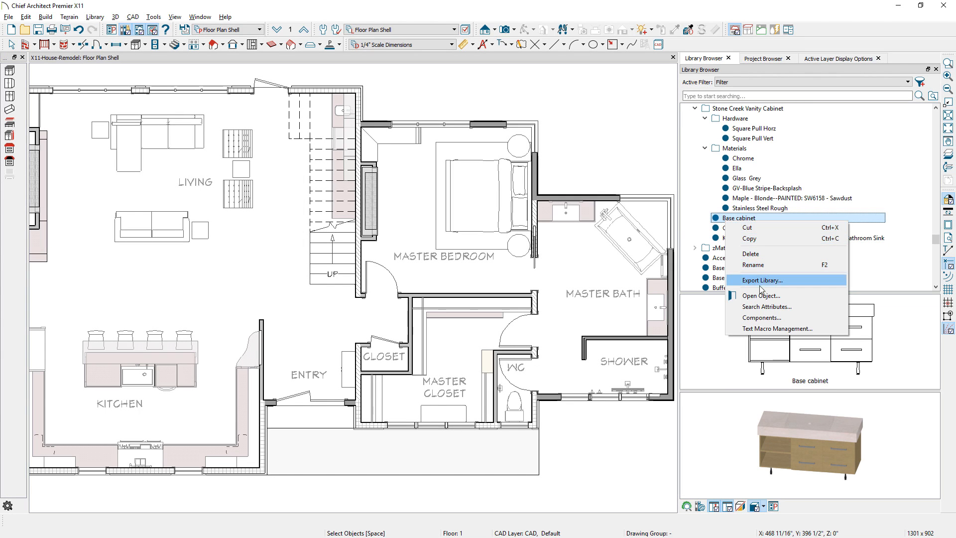
pyautogui.click(760, 295)
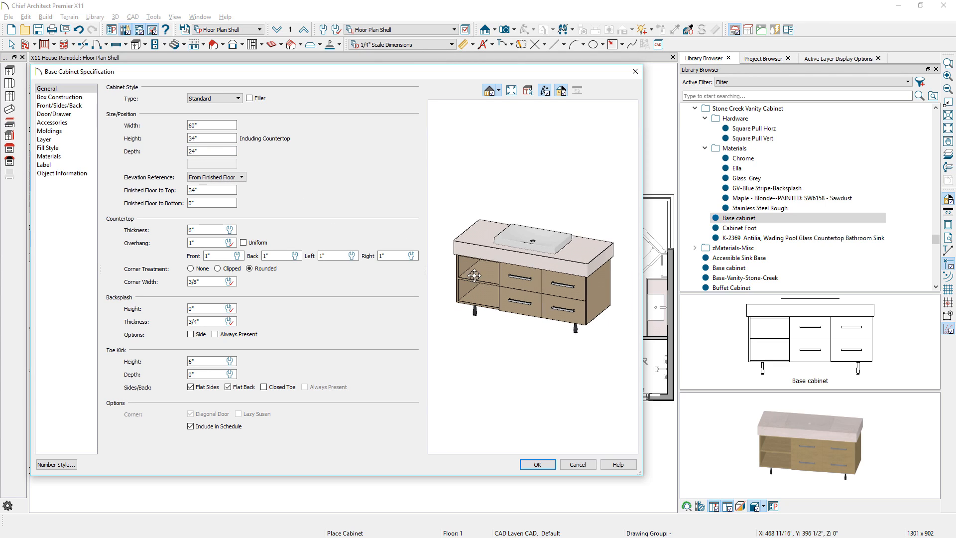
pyautogui.click(535, 464)
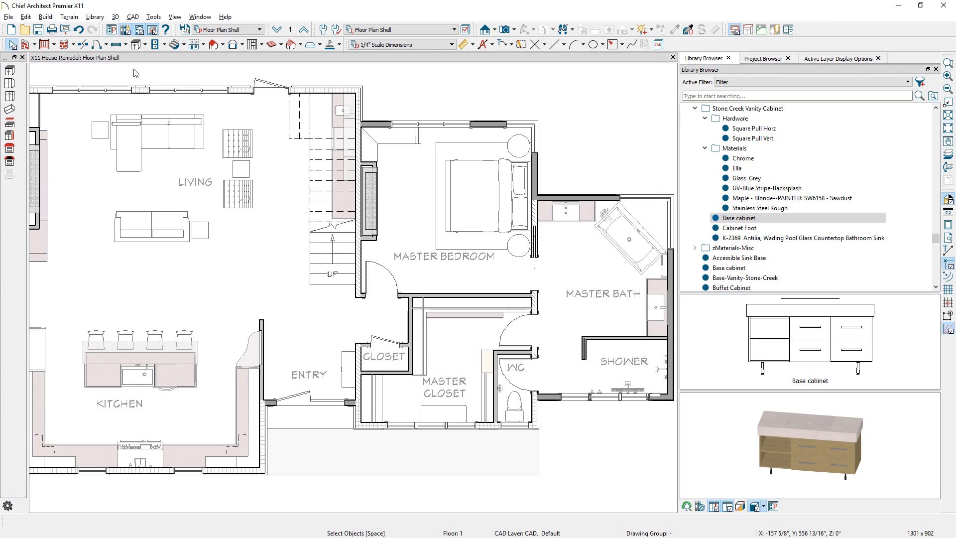
# - Open the jbonefoto material from Plan Materials to view its texture file, scale and angle
pyautogui.click(115, 17)
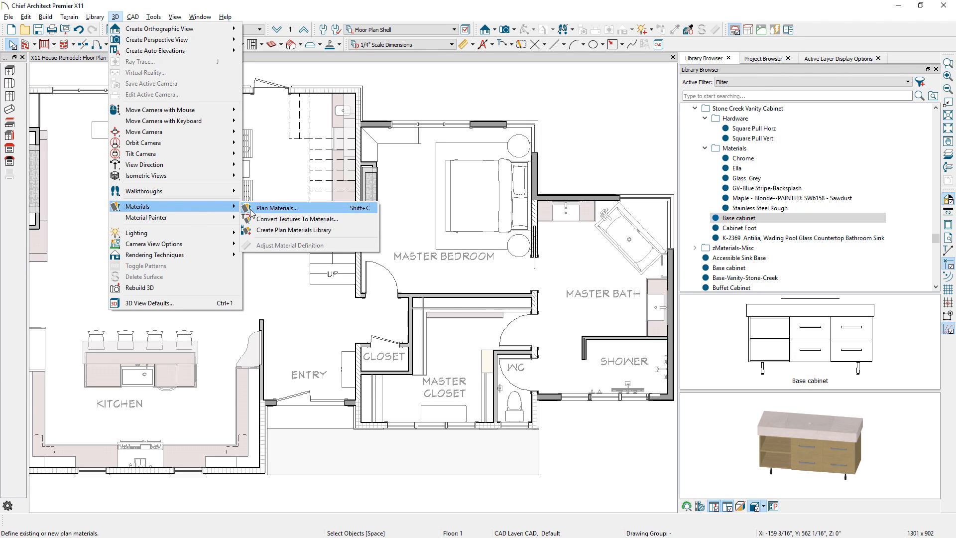
pyautogui.click(277, 208)
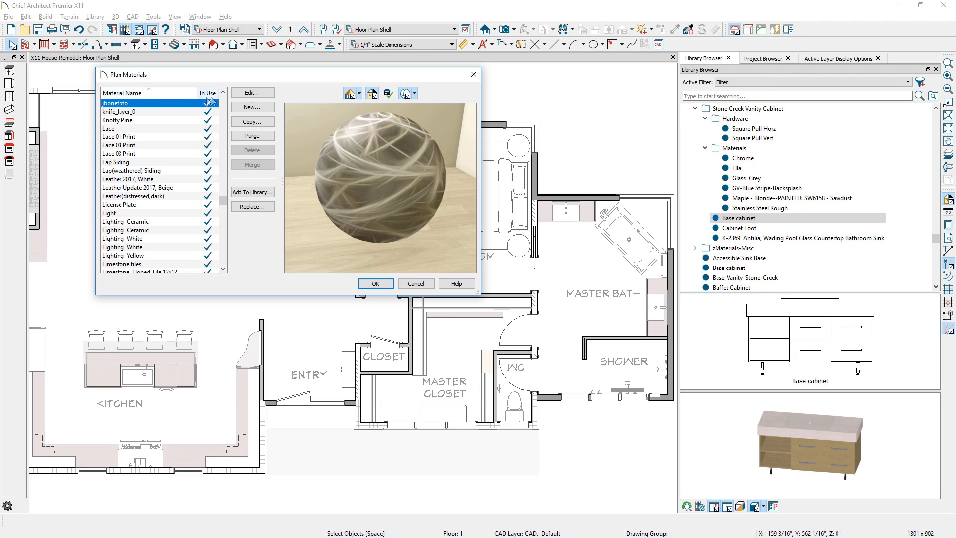
pyautogui.click(252, 93)
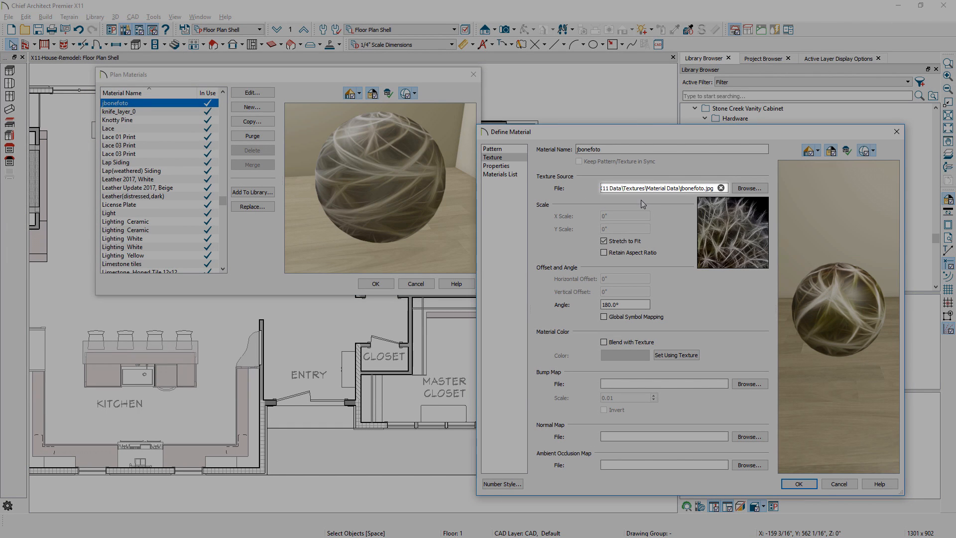
pyautogui.moveTo(680, 202)
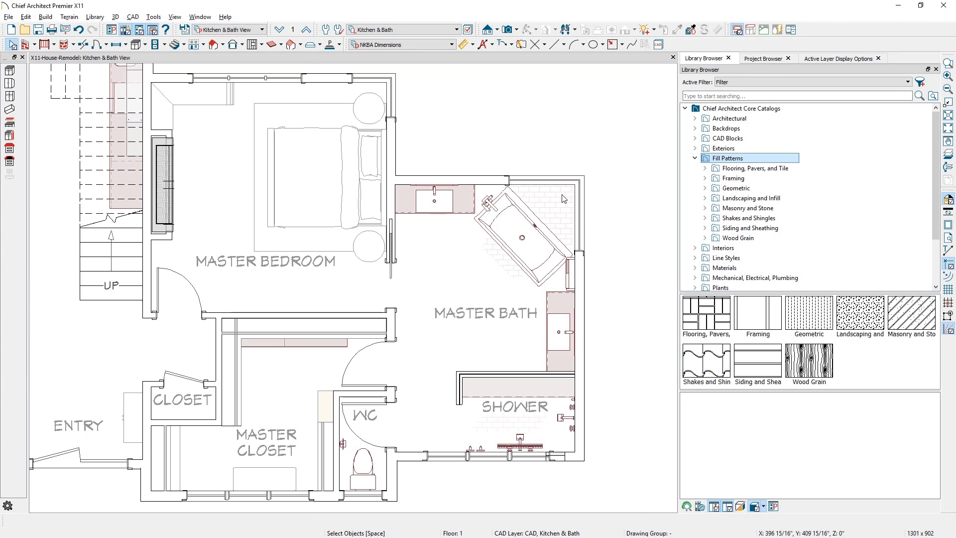
pyautogui.moveTo(561, 214)
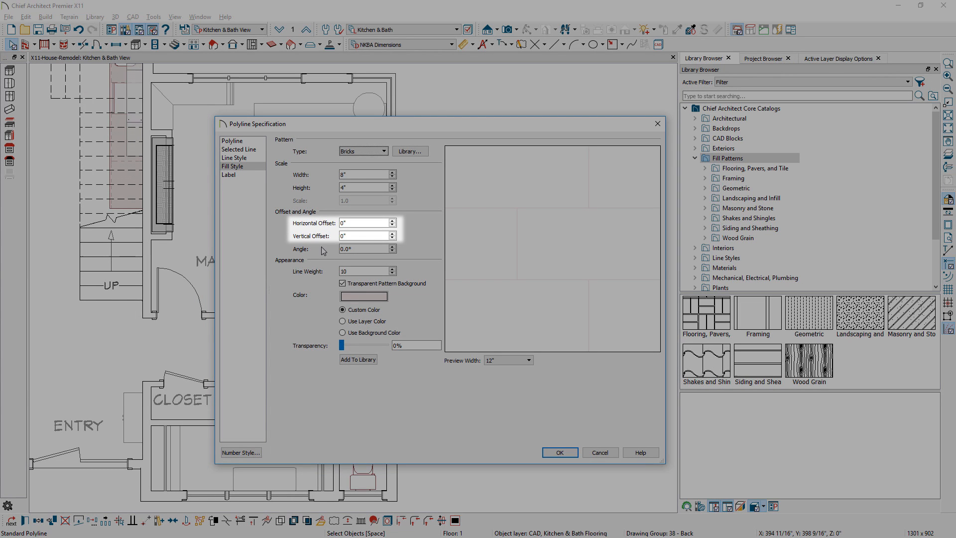
pyautogui.click(598, 452)
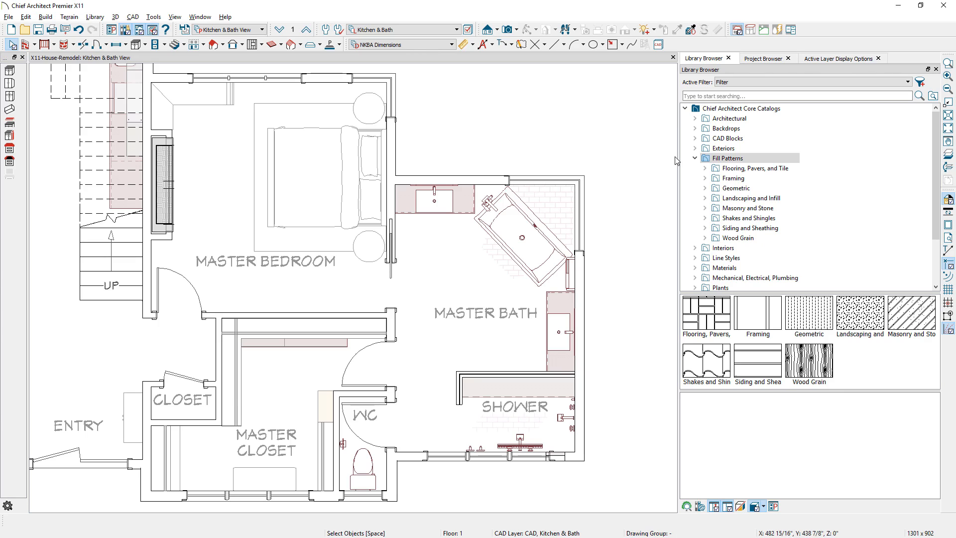
pyautogui.click(706, 167)
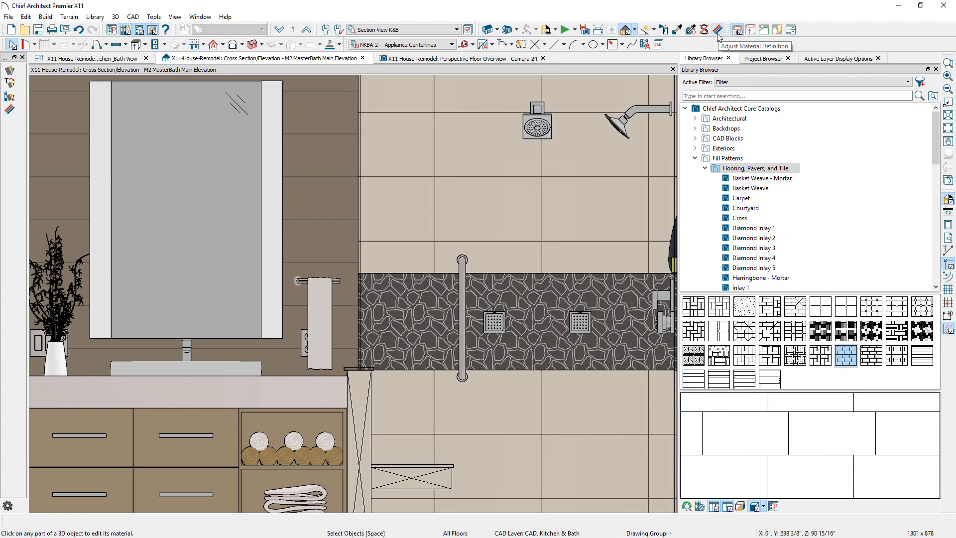
# - Give the tile band a Mortar - Rubble pattern and add Glazed Grey Marble Mosaic Tile to the library
pyautogui.click(716, 30)
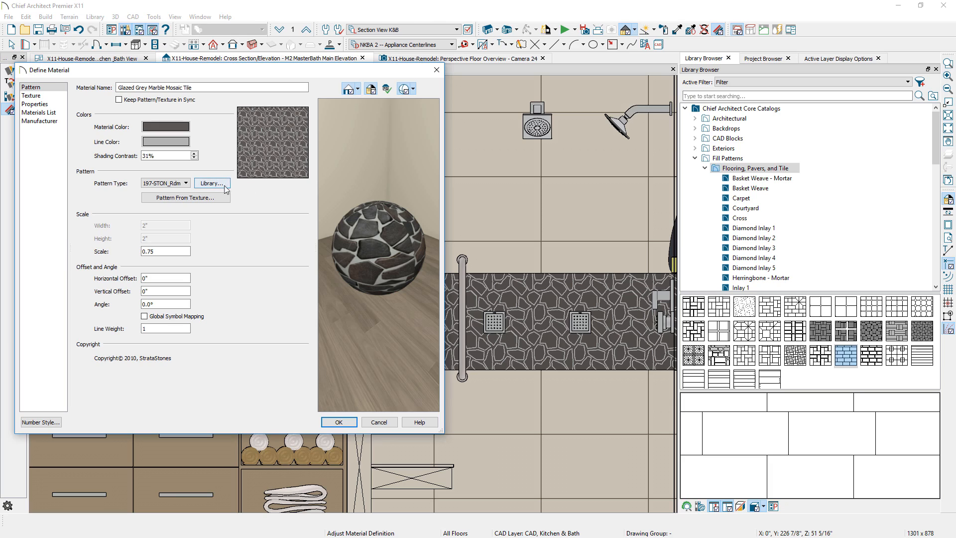
pyautogui.click(212, 182)
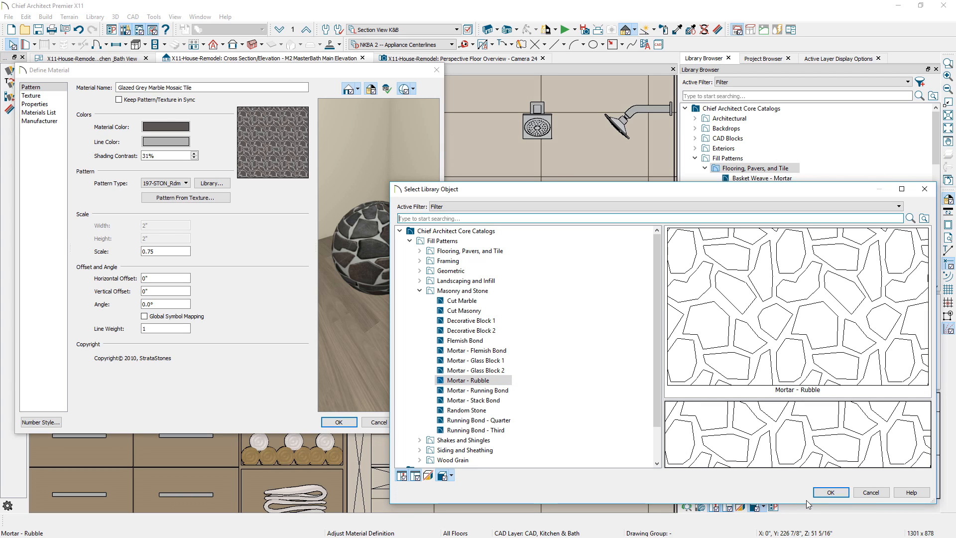
pyautogui.click(115, 16)
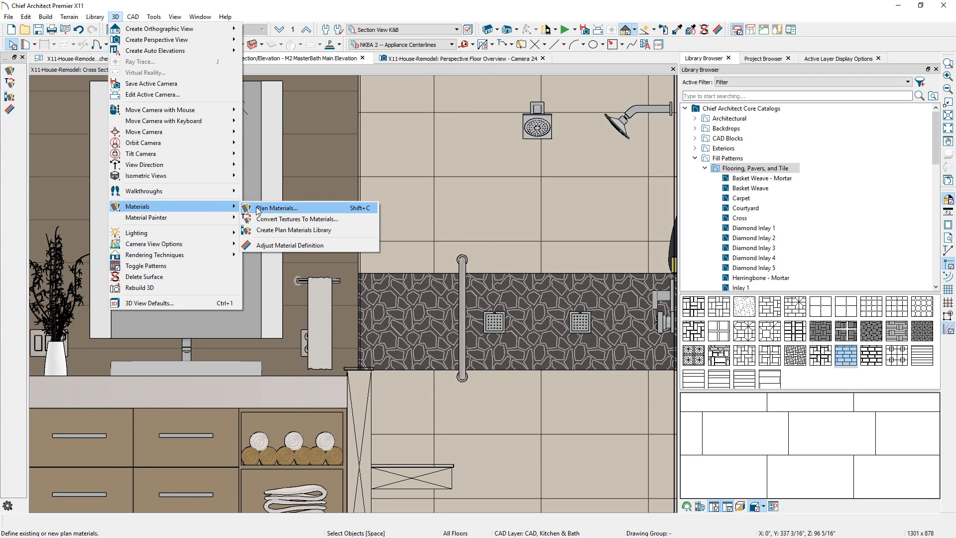
pyautogui.click(277, 208)
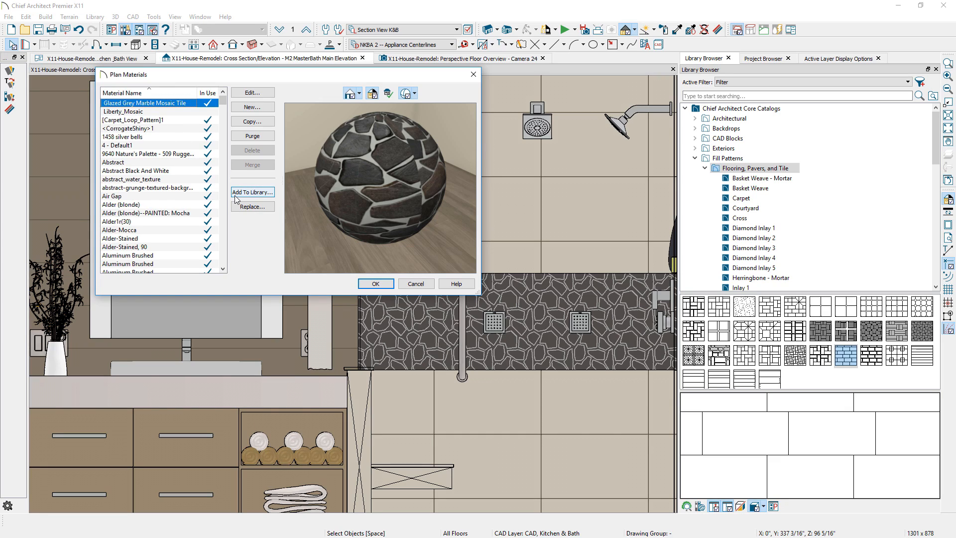
pyautogui.click(252, 192)
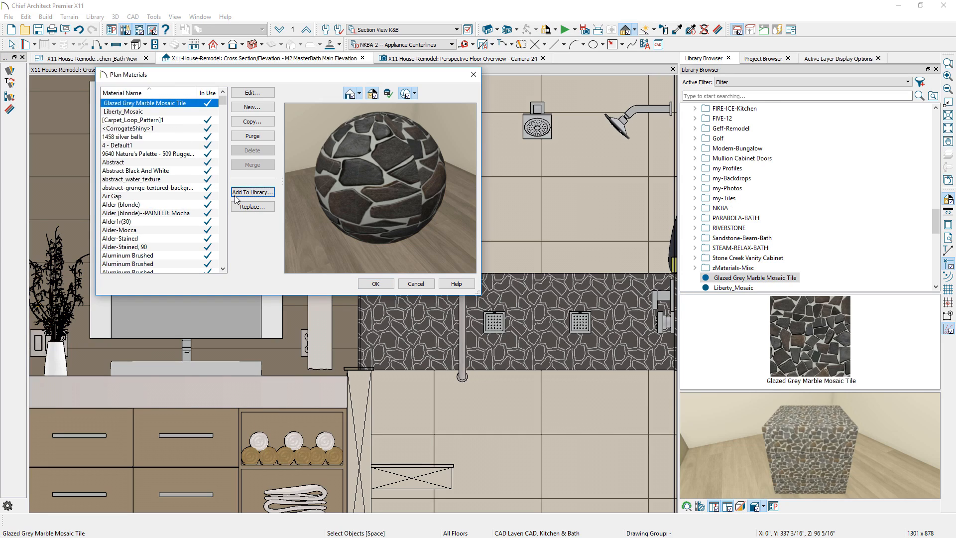
pyautogui.moveTo(687, 392)
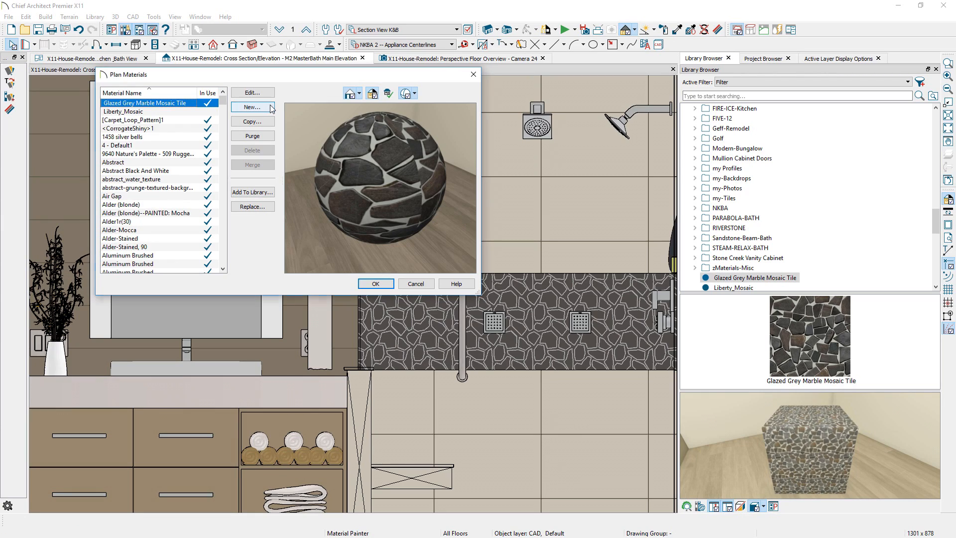
# - Create a new material whose line pattern is generated from its texture using advanced thresholds
pyautogui.click(252, 108)
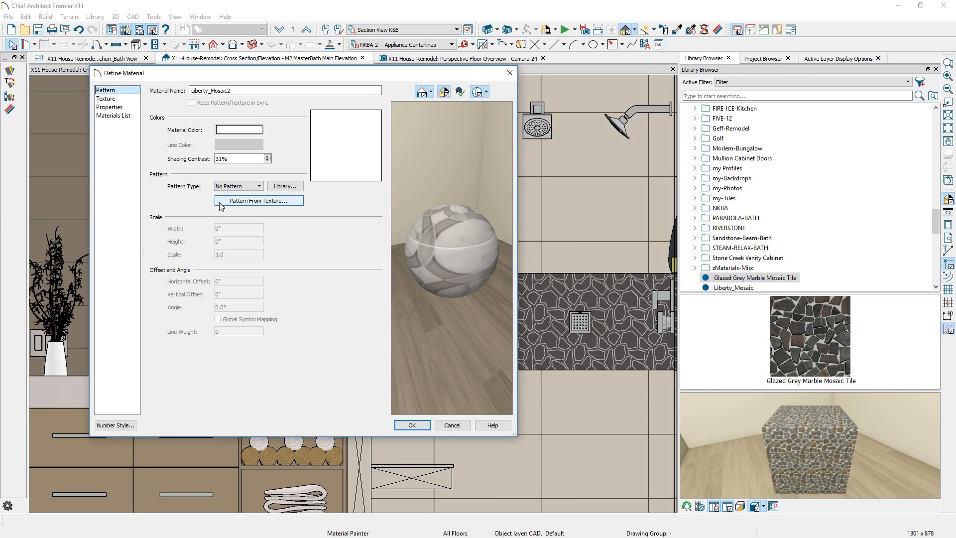
pyautogui.click(259, 201)
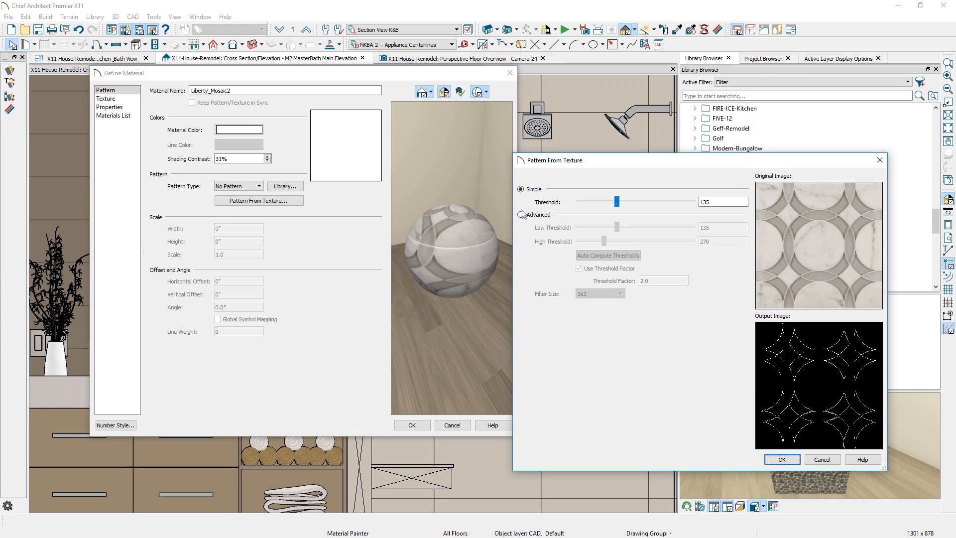
pyautogui.click(521, 214)
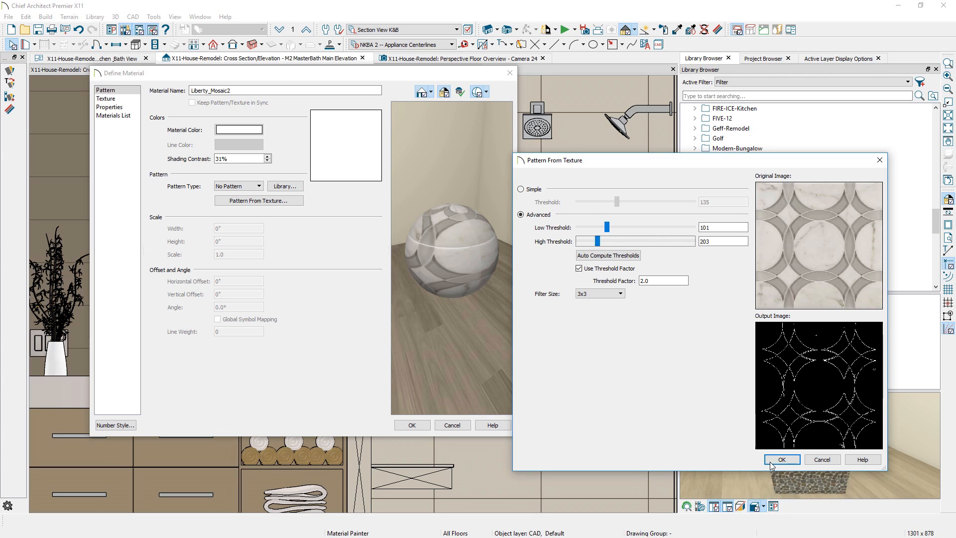
pyautogui.click(781, 459)
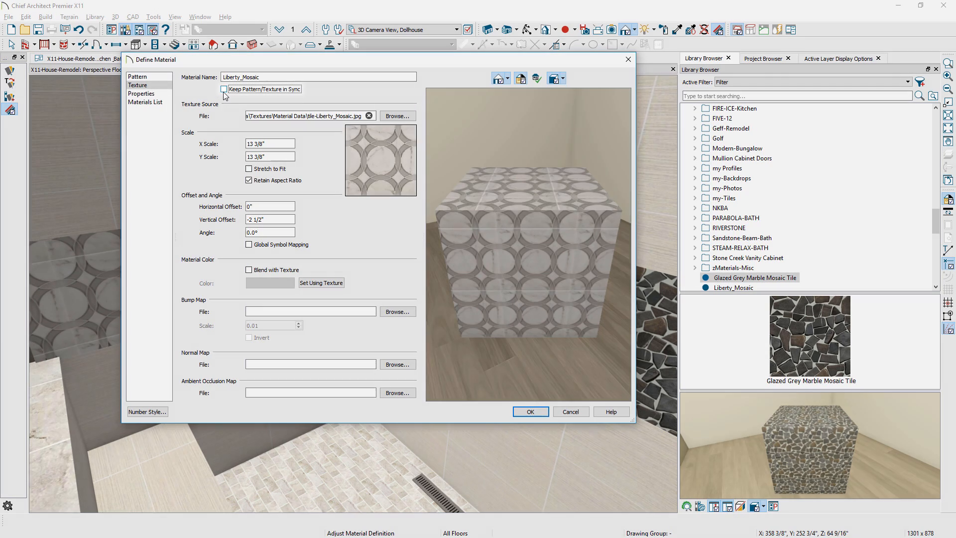
# - Keep Liberty_Mosaic's pattern aligned with its texture and estimate it by piece count
pyautogui.click(223, 89)
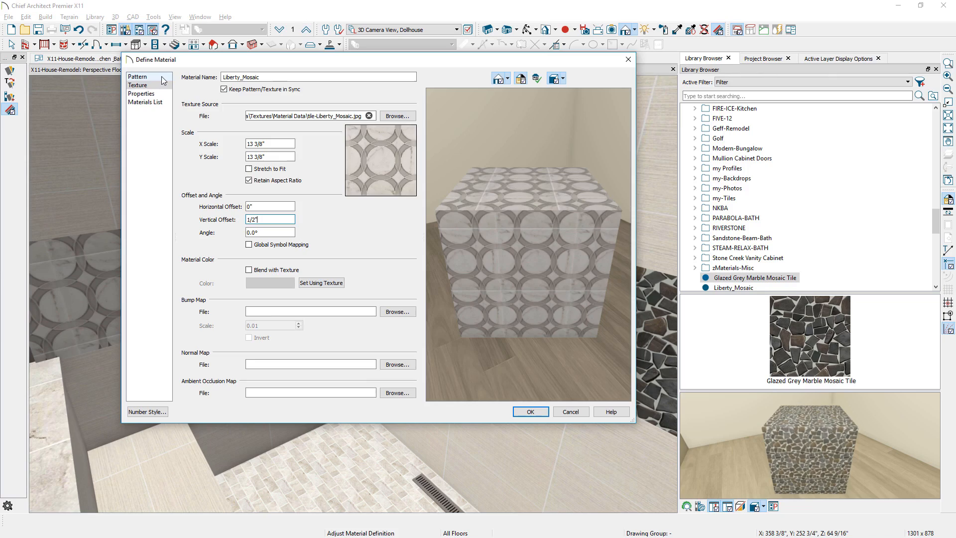
pyautogui.click(137, 77)
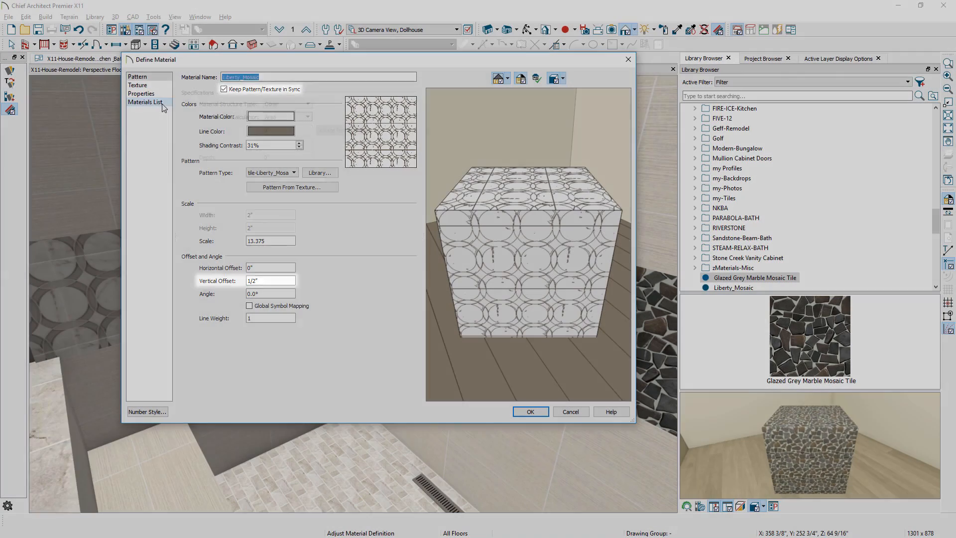
pyautogui.click(146, 102)
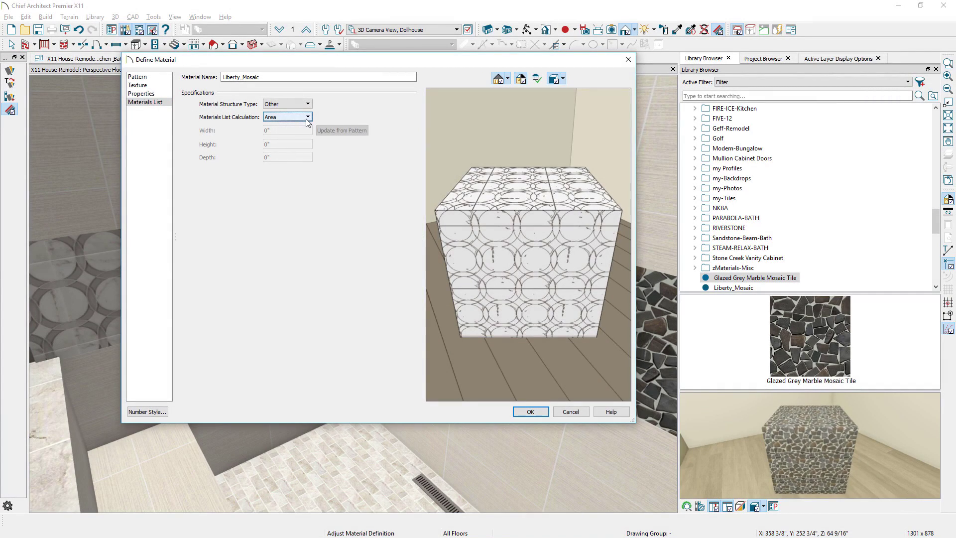
pyautogui.click(307, 117)
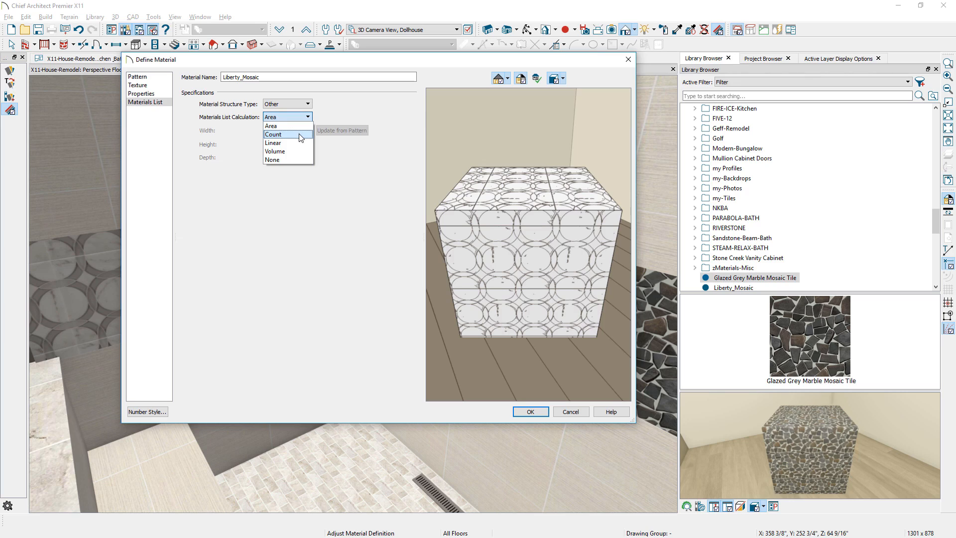
pyautogui.click(274, 135)
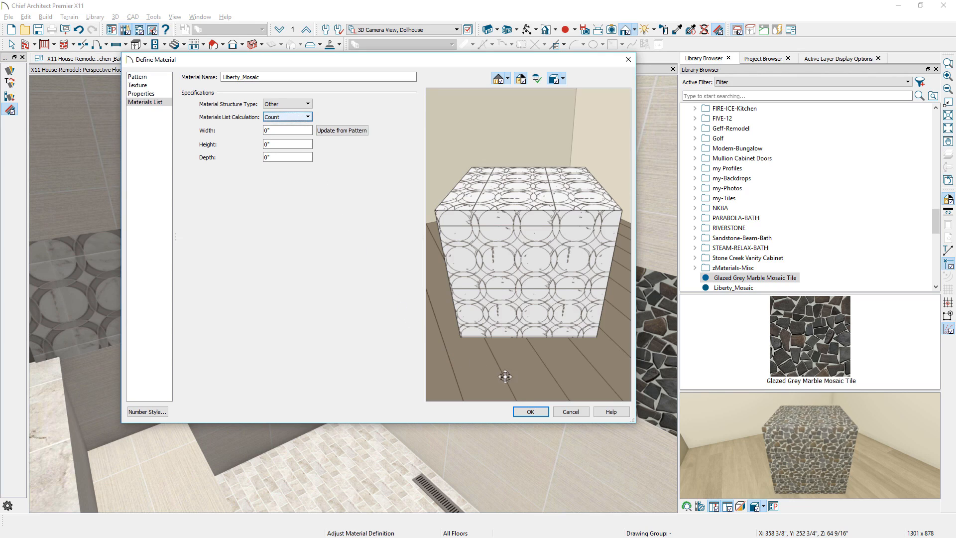
pyautogui.moveTo(530, 412)
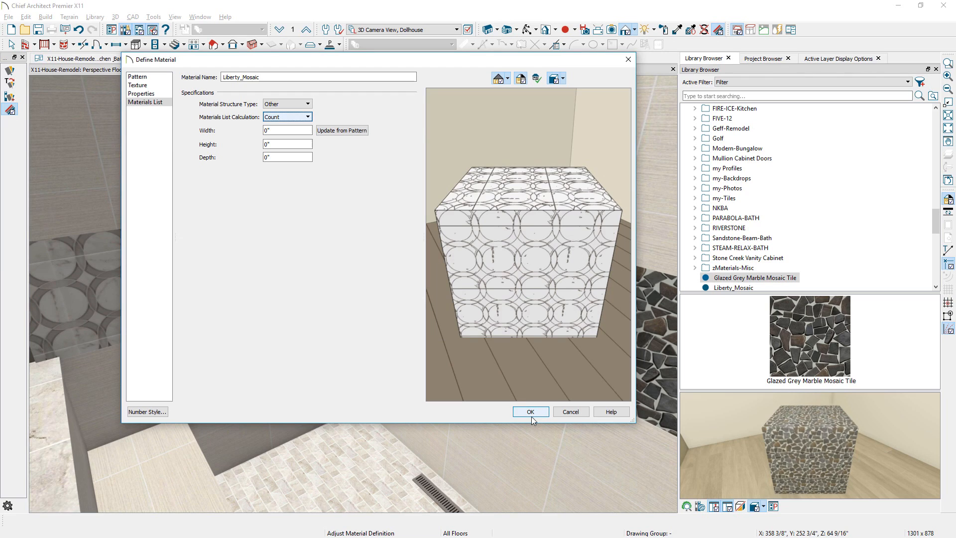
pyautogui.click(530, 412)
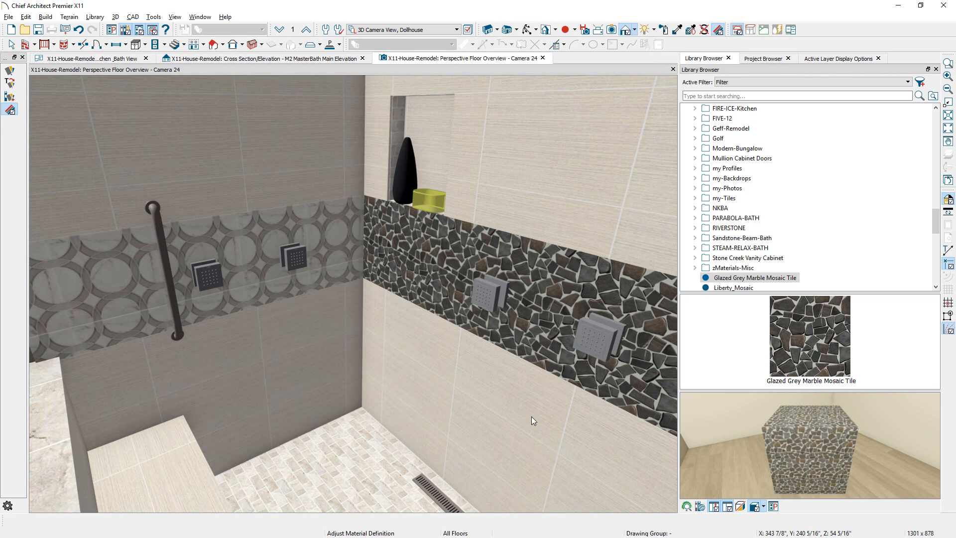
pyautogui.click(115, 16)
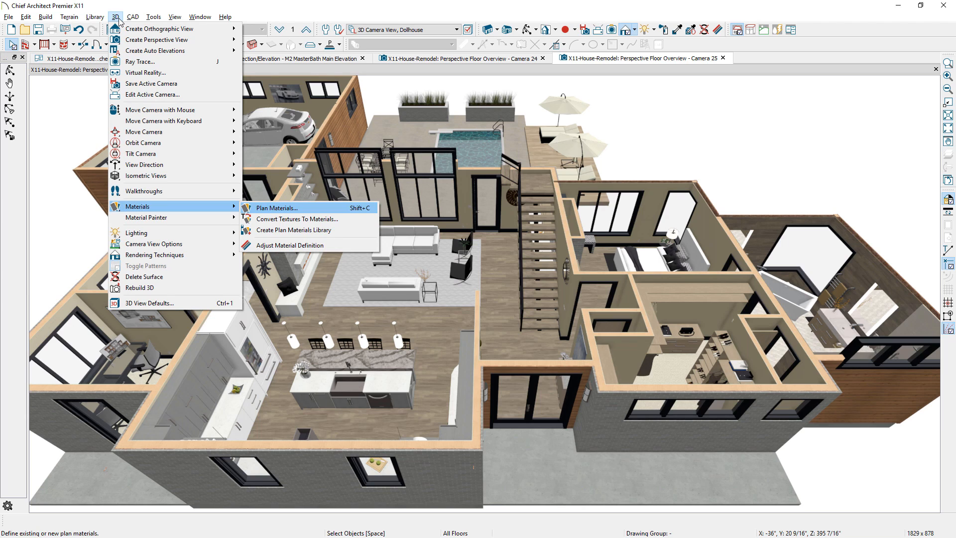
# - Review the material default settings, then close the Default Settings dialog
pyautogui.click(277, 208)
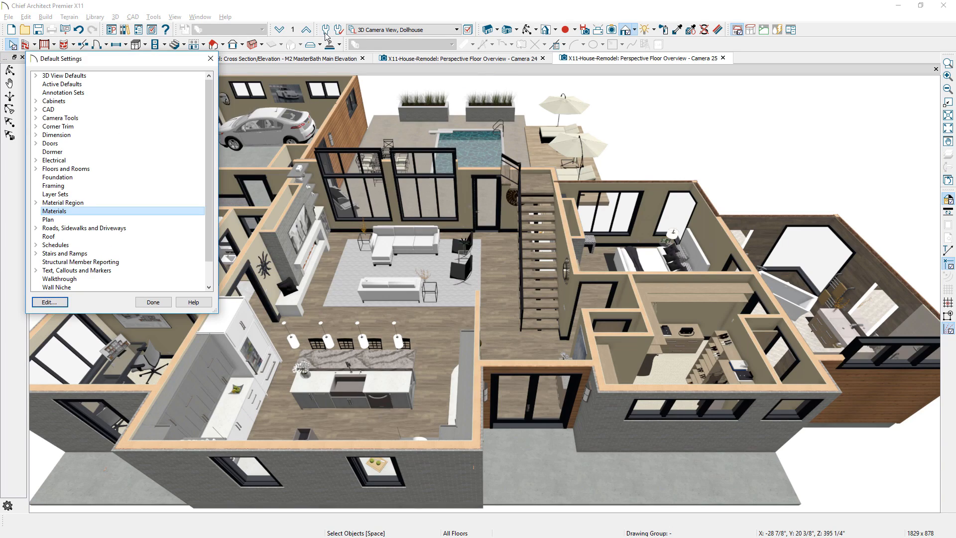
pyautogui.click(49, 301)
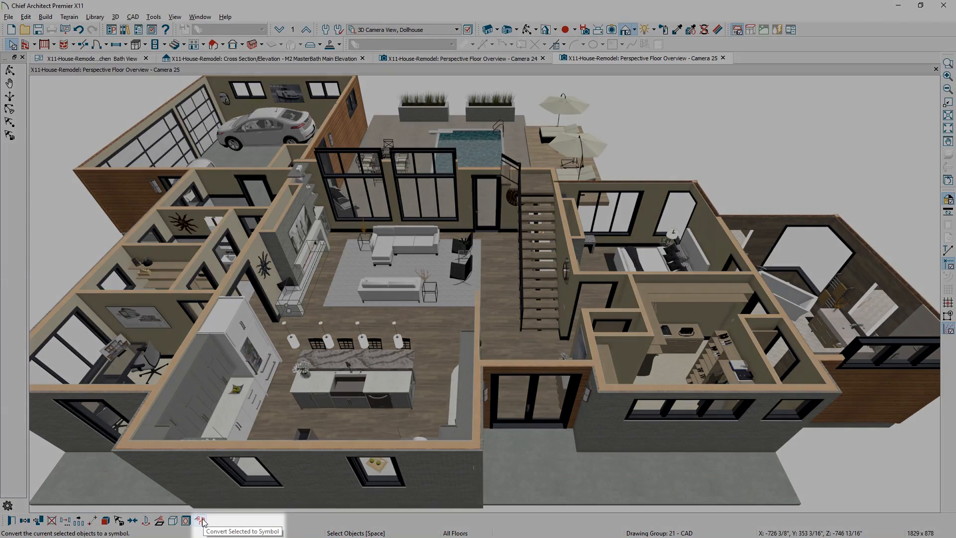
# - Save the bench as a Fireplace Bench interior symbol with depth stretch plane 1 at -48
pyautogui.click(201, 520)
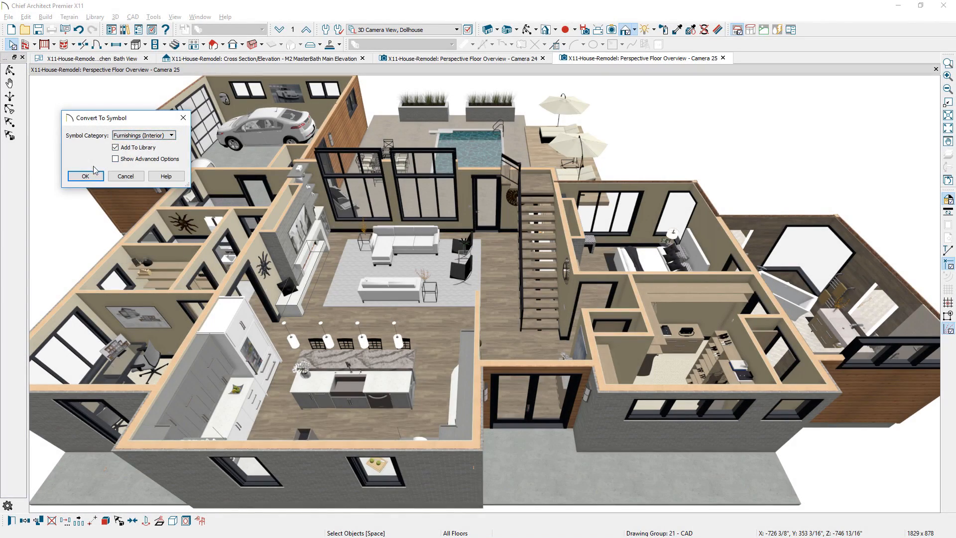
pyautogui.click(84, 177)
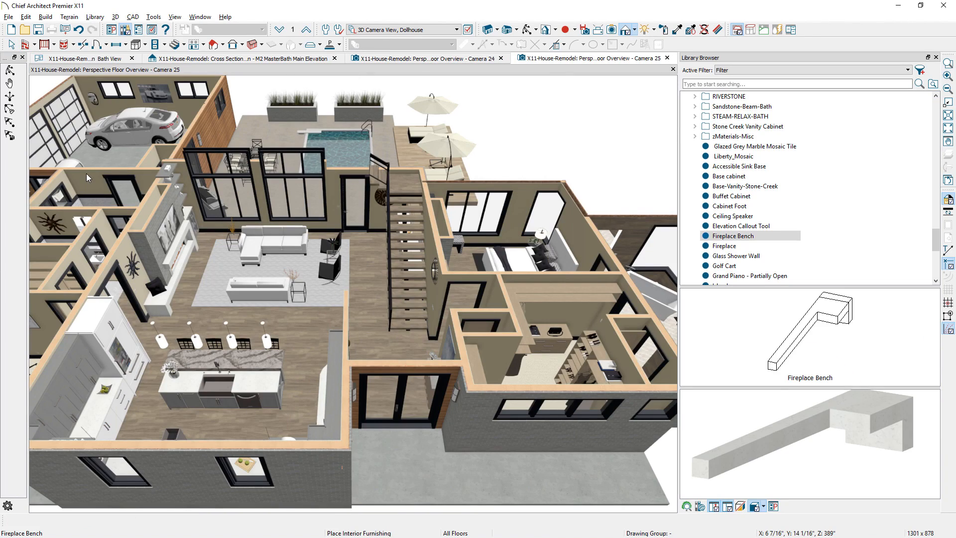
pyautogui.rightClick(733, 236)
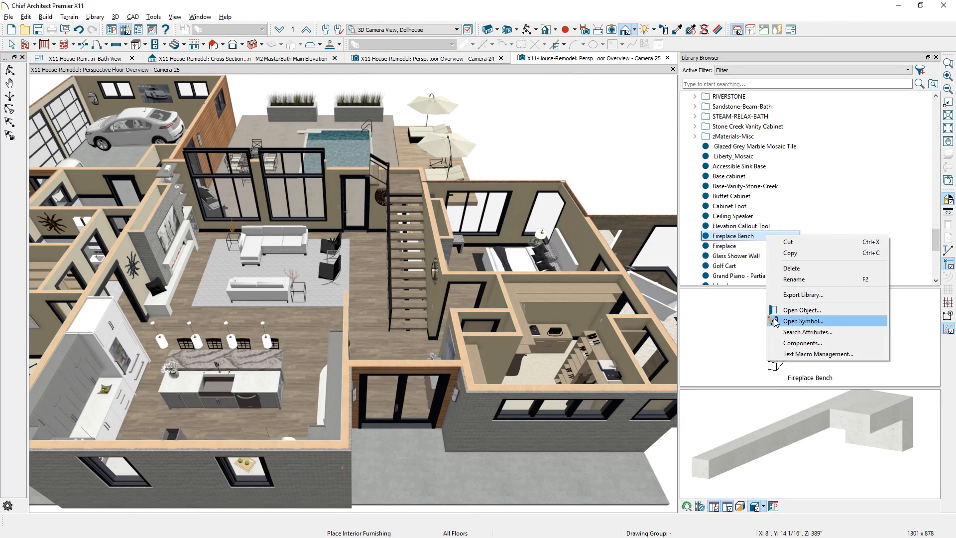
pyautogui.click(802, 320)
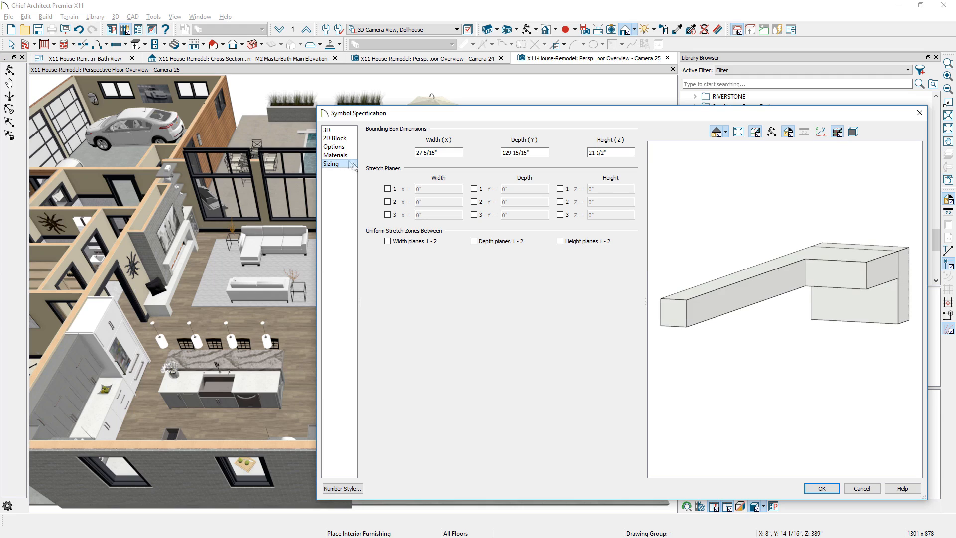
pyautogui.click(474, 188)
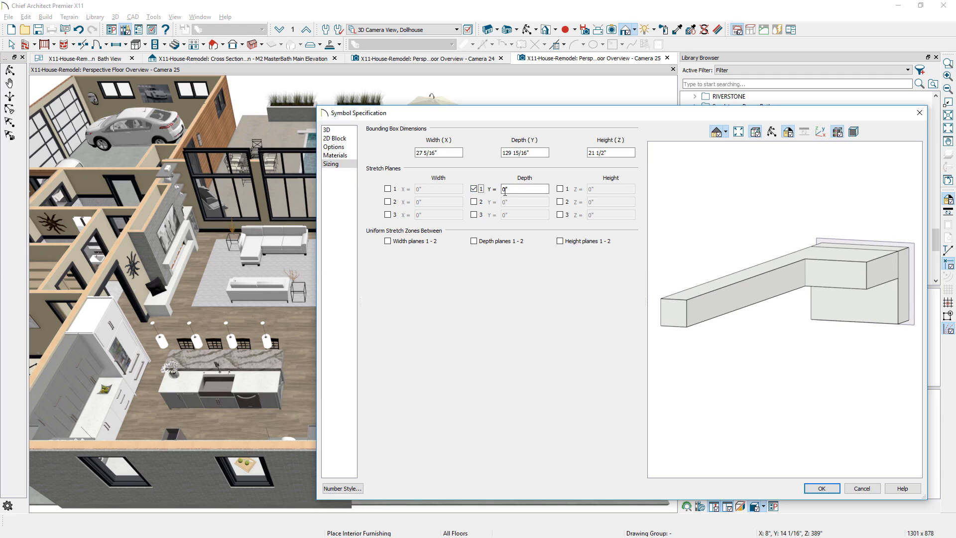
pyautogui.write('-48')
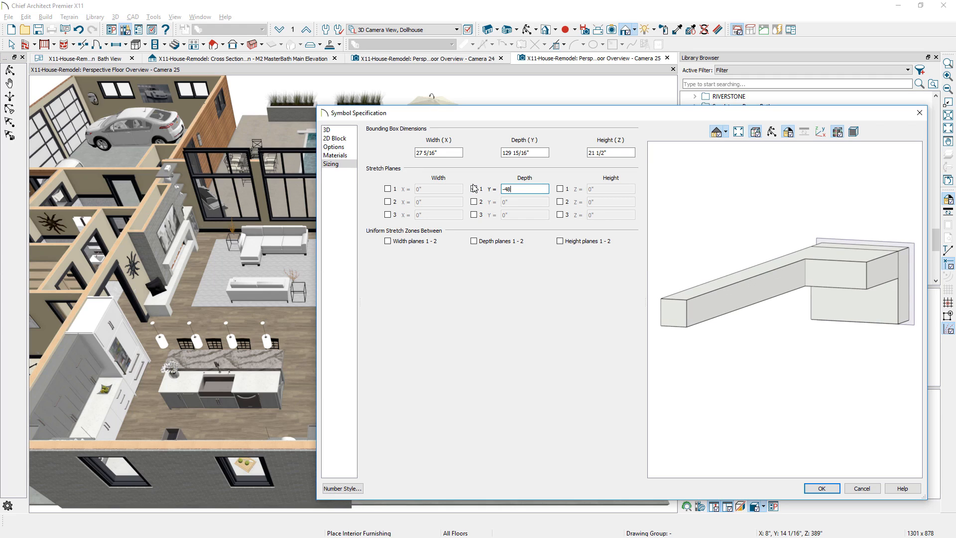
pyautogui.click(474, 189)
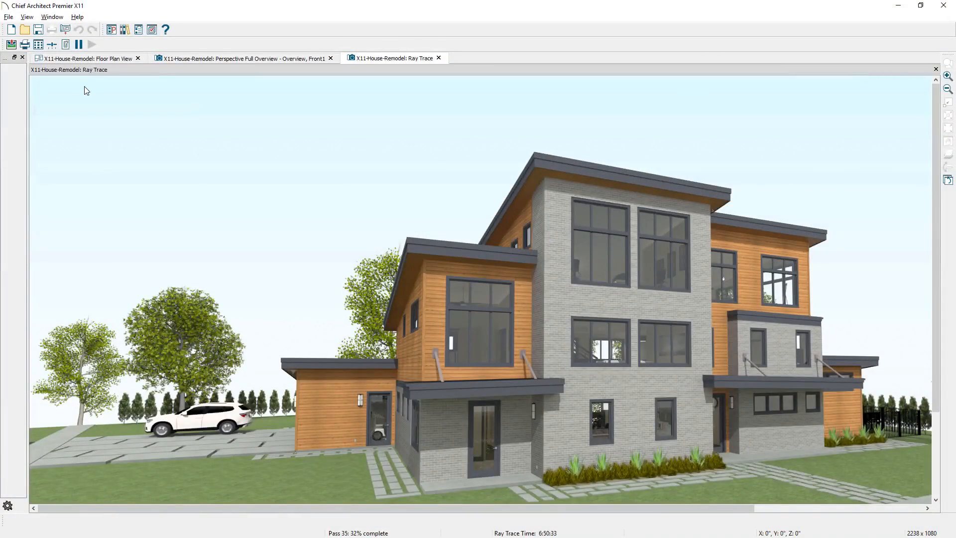
pyautogui.moveTo(78, 44)
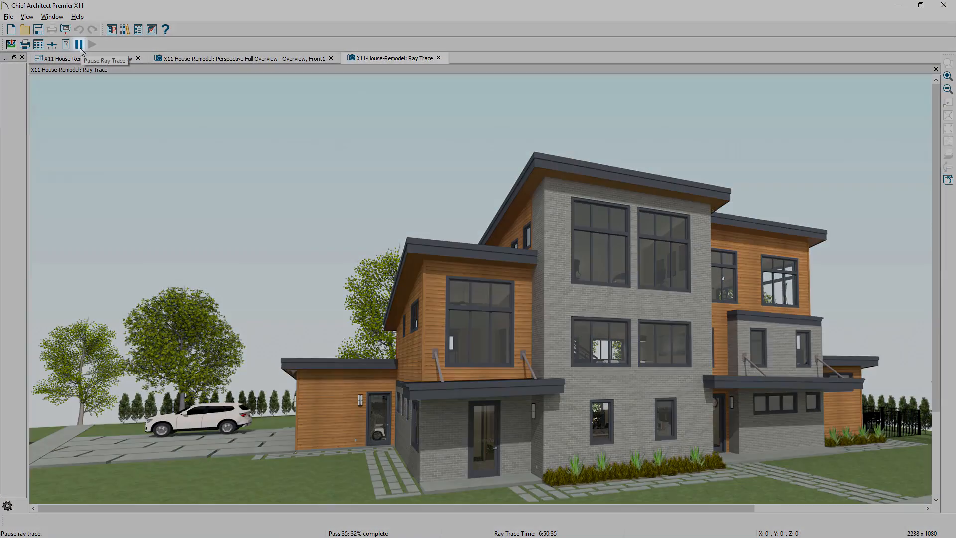
# - Pause the ray trace rendering of the house exterior
pyautogui.click(78, 44)
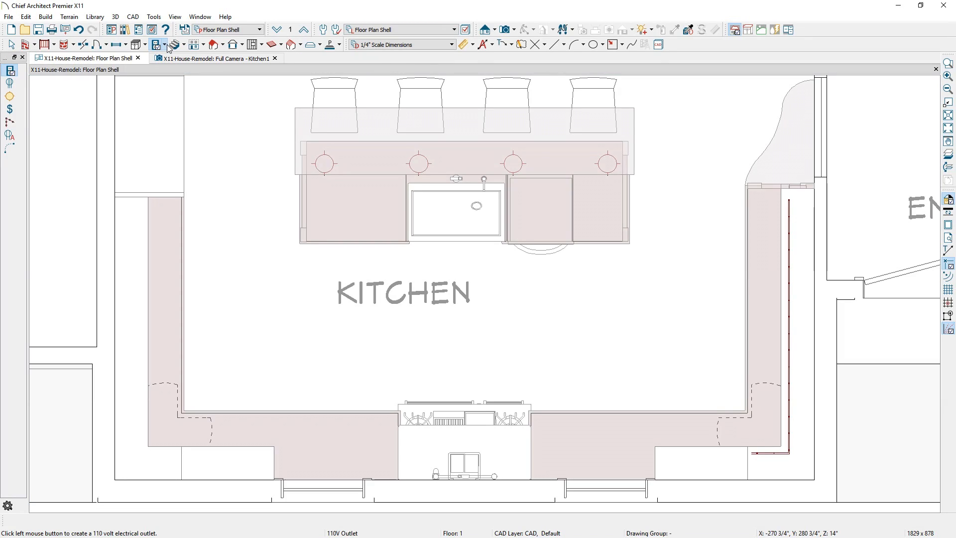
# - Place a rope light along the cabinets and round bollard path lights spaced 120" apart
pyautogui.click(155, 43)
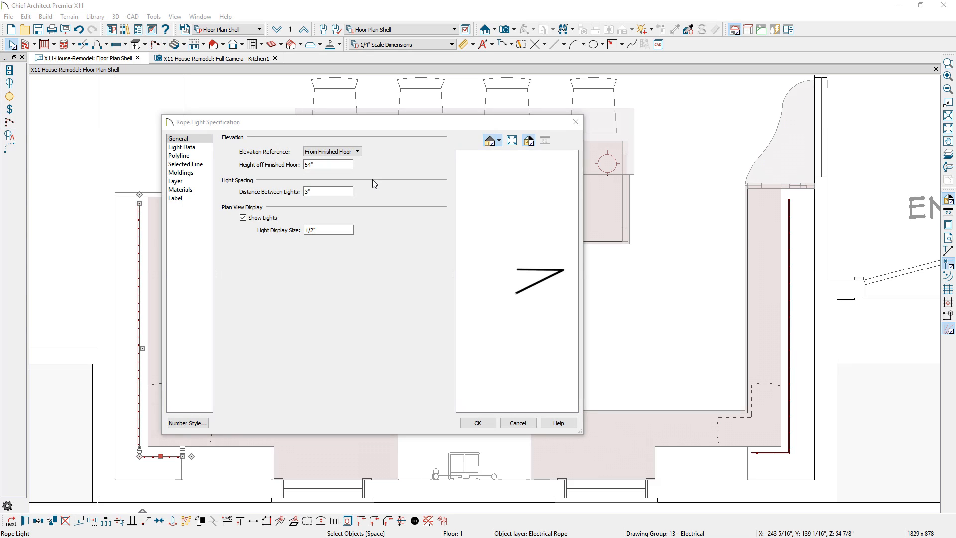
pyautogui.moveTo(369, 239)
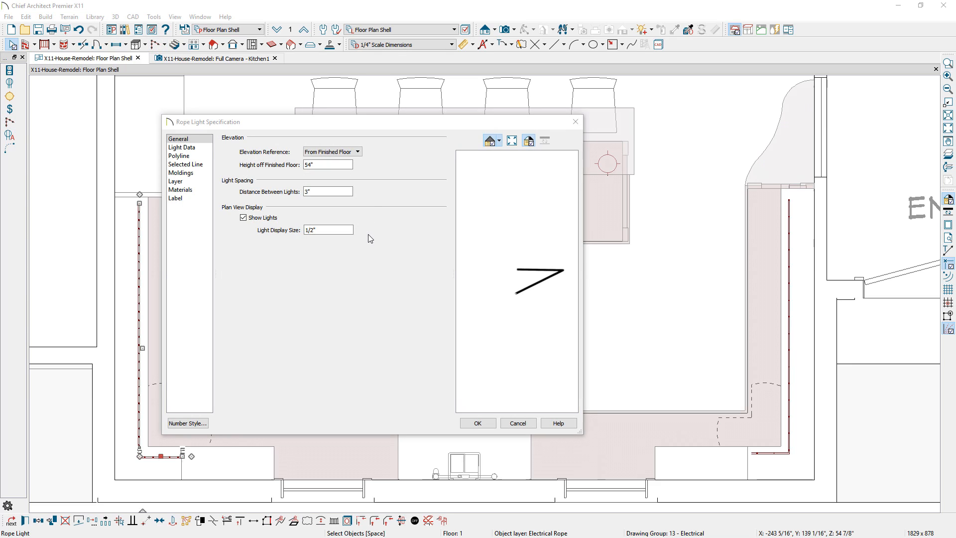
pyautogui.click(181, 147)
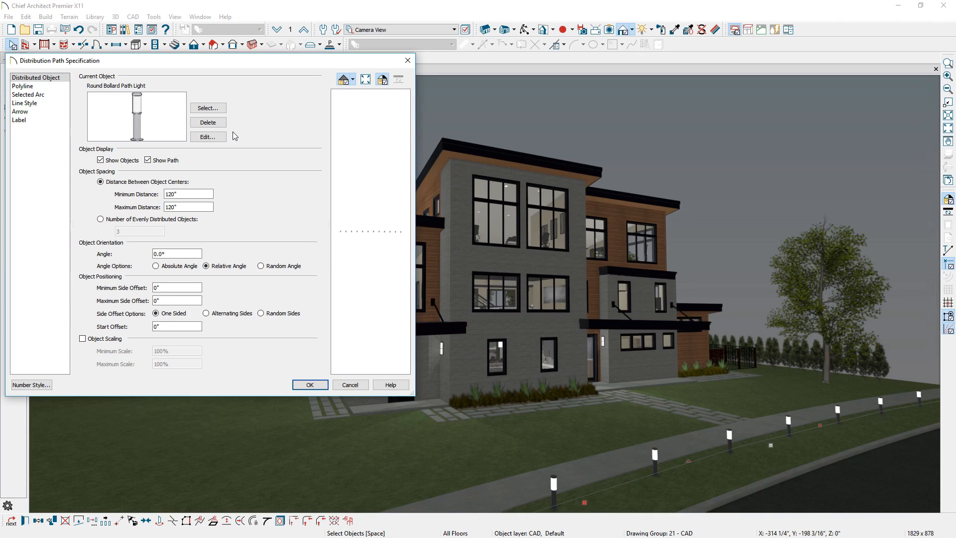
pyautogui.moveTo(214, 212)
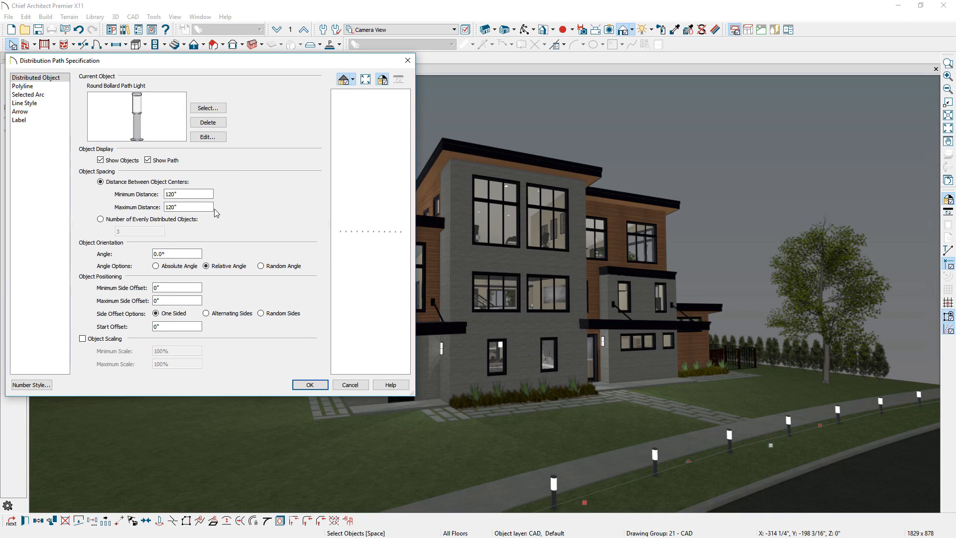
pyautogui.click(207, 136)
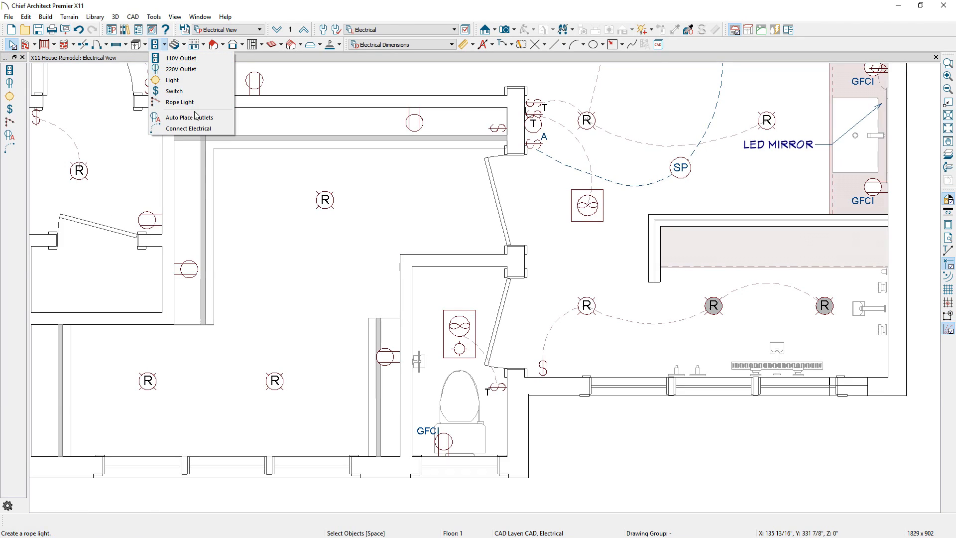
# - Wire the two recessed lights near the bathroom's lower wall together with Connect Electrical
pyautogui.click(188, 128)
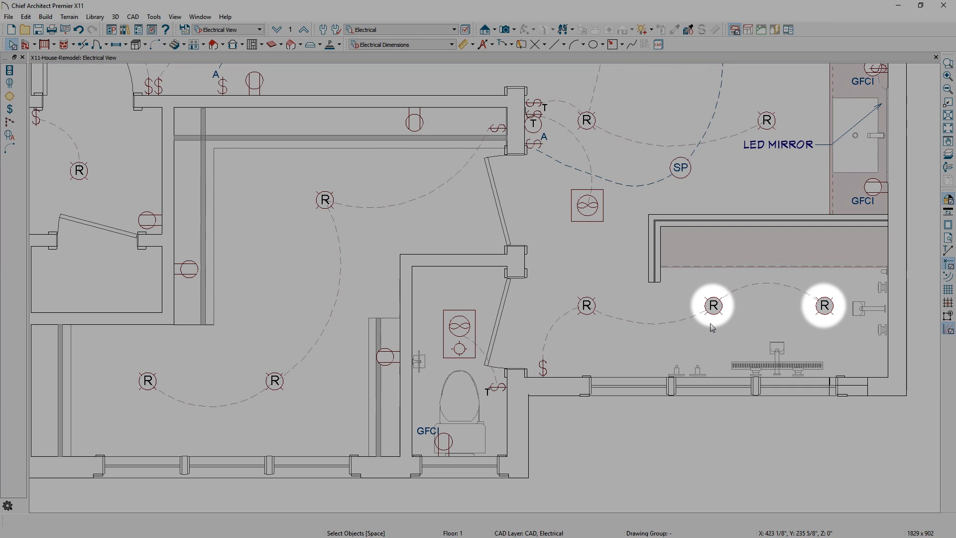
# - Set 1920x1080 walkthrough defaults and start Record Walkthrough Along Path for the curved path
pyautogui.click(26, 16)
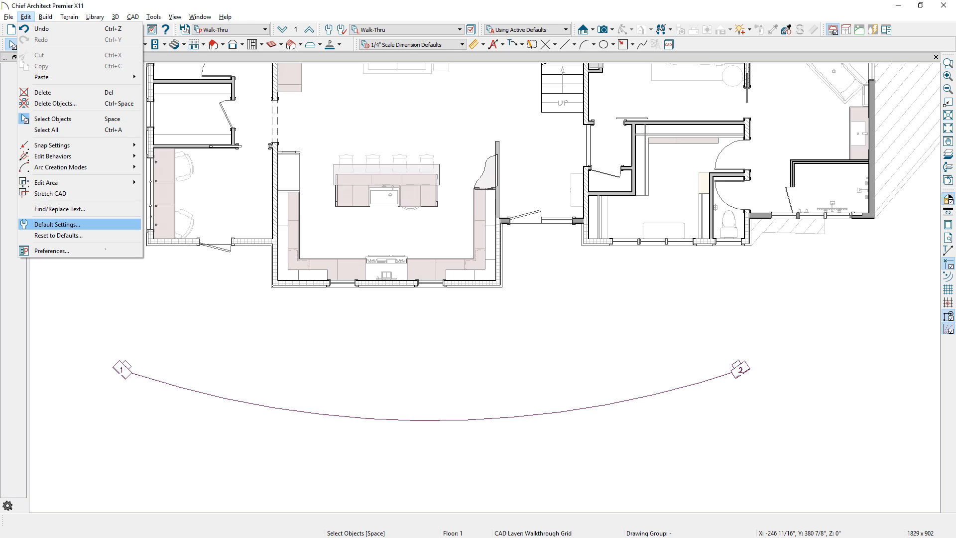
pyautogui.click(56, 224)
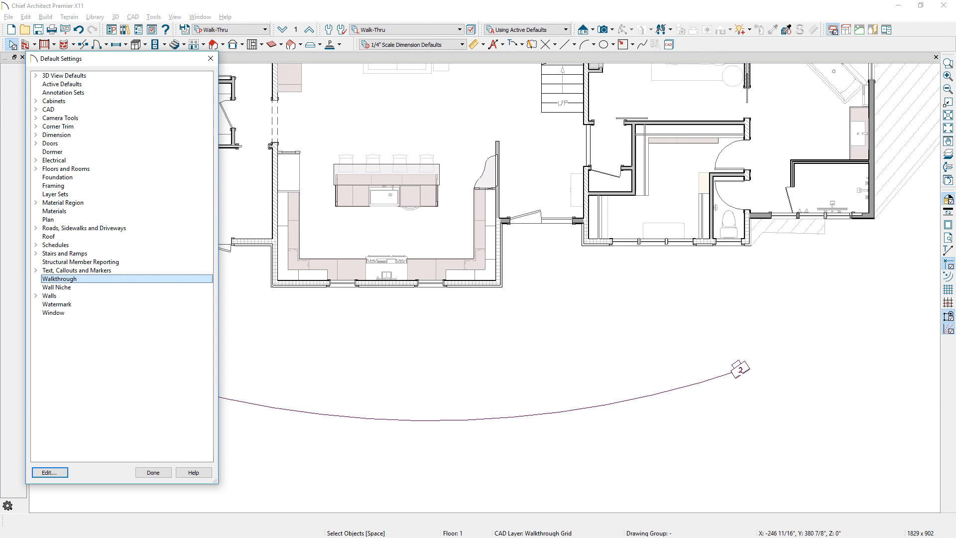
pyautogui.click(50, 472)
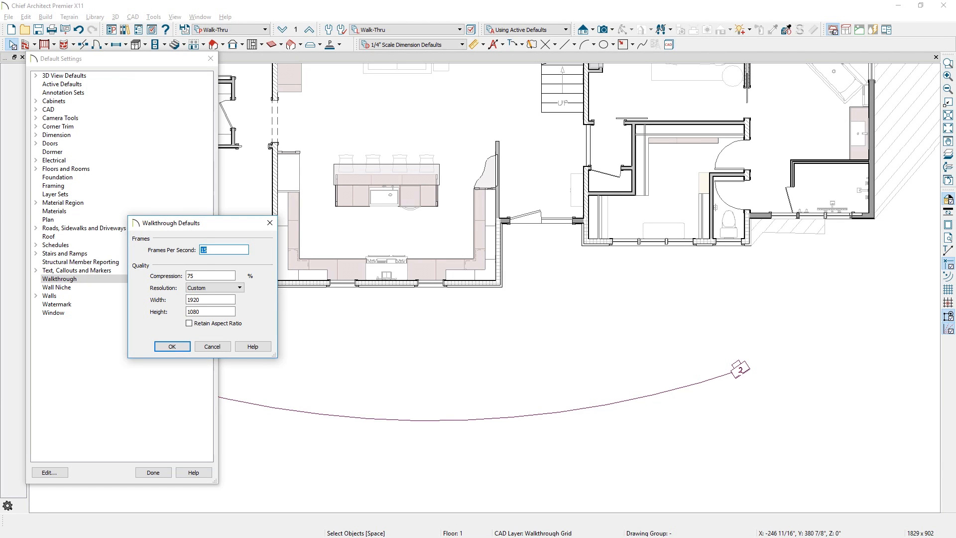
pyautogui.click(172, 346)
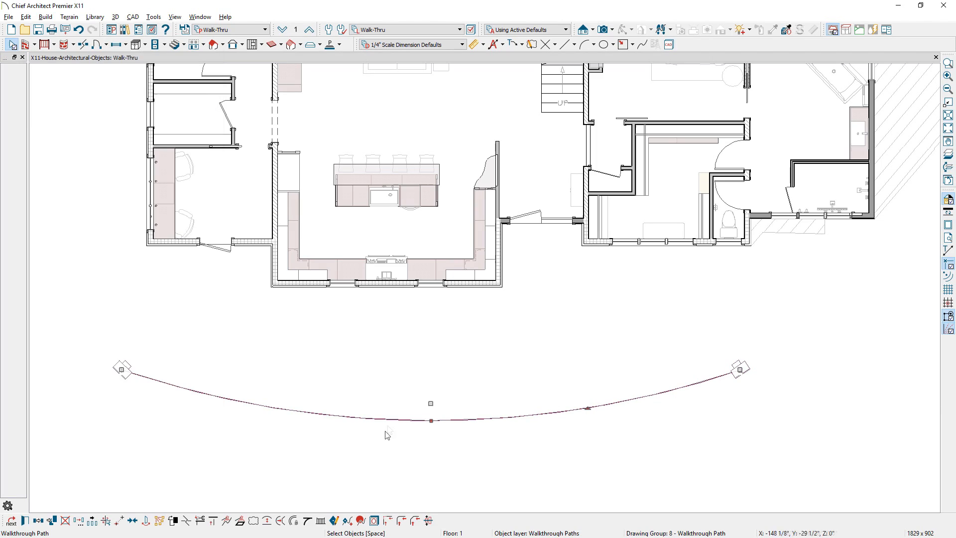
pyautogui.moveTo(361, 520)
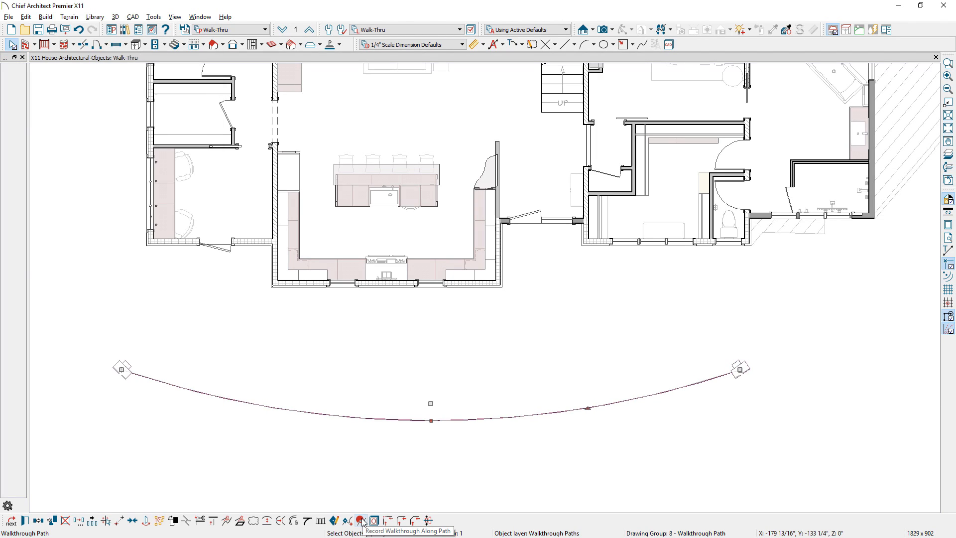
pyautogui.click(361, 520)
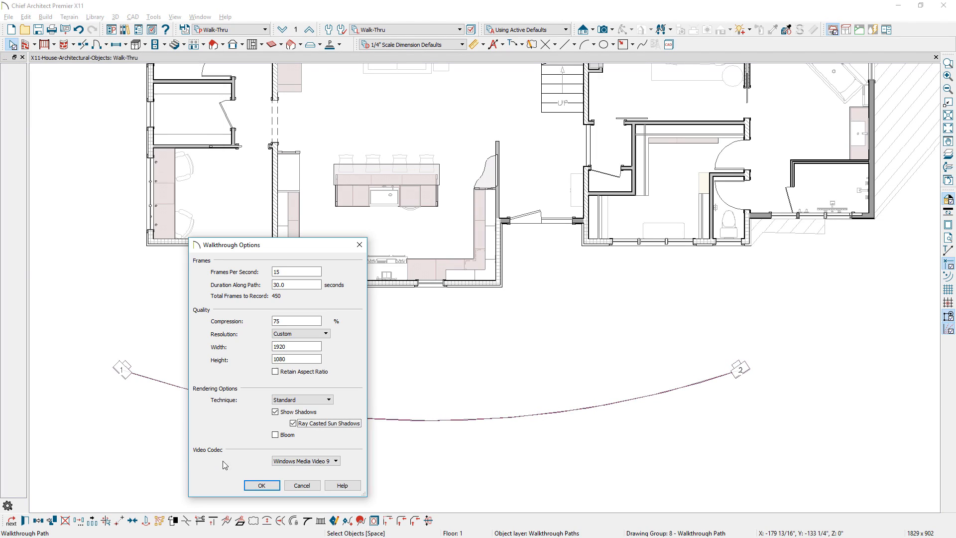
pyautogui.moveTo(338, 470)
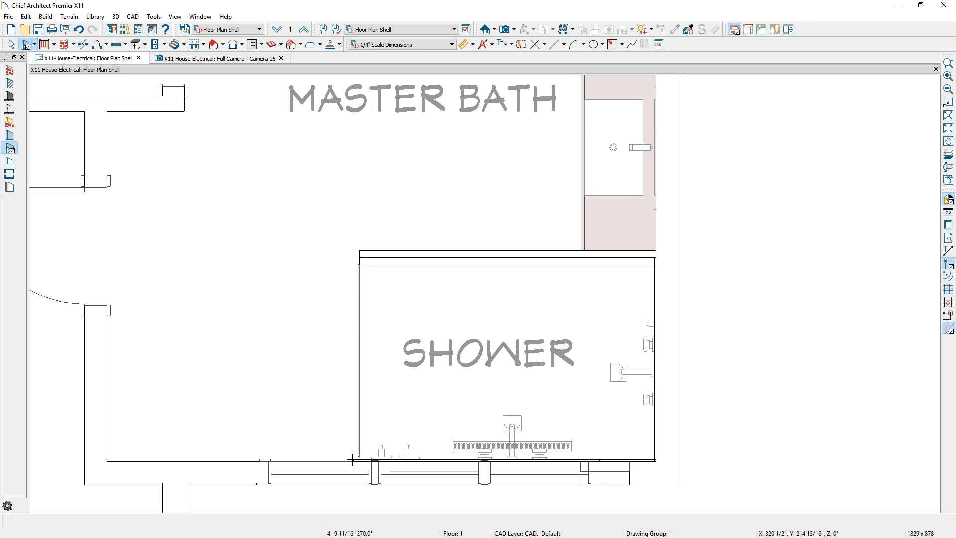
# - Draw the master bath's glass shower wall and door above the tiled half-wall, then return to the plan
pyautogui.click(217, 58)
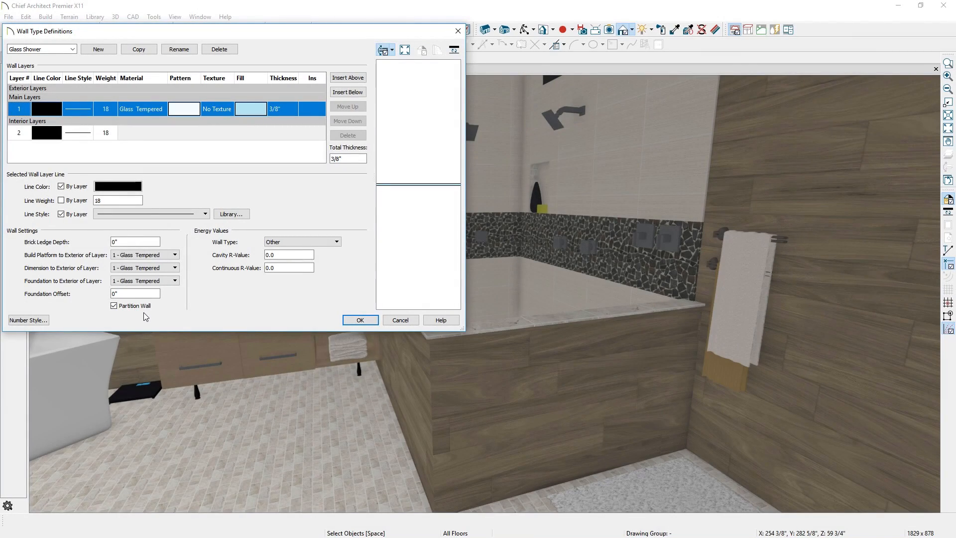
pyautogui.click(359, 320)
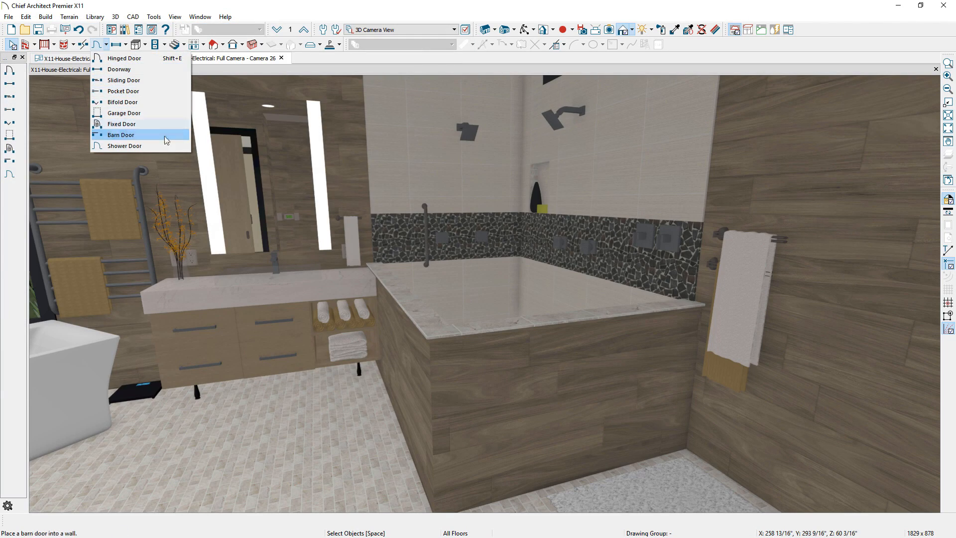
pyautogui.moveTo(166, 146)
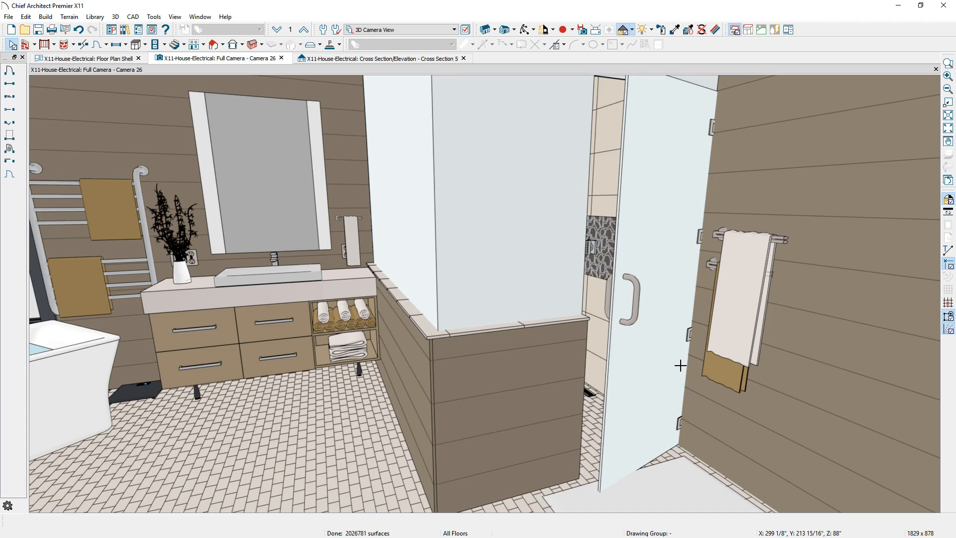
pyautogui.click(87, 58)
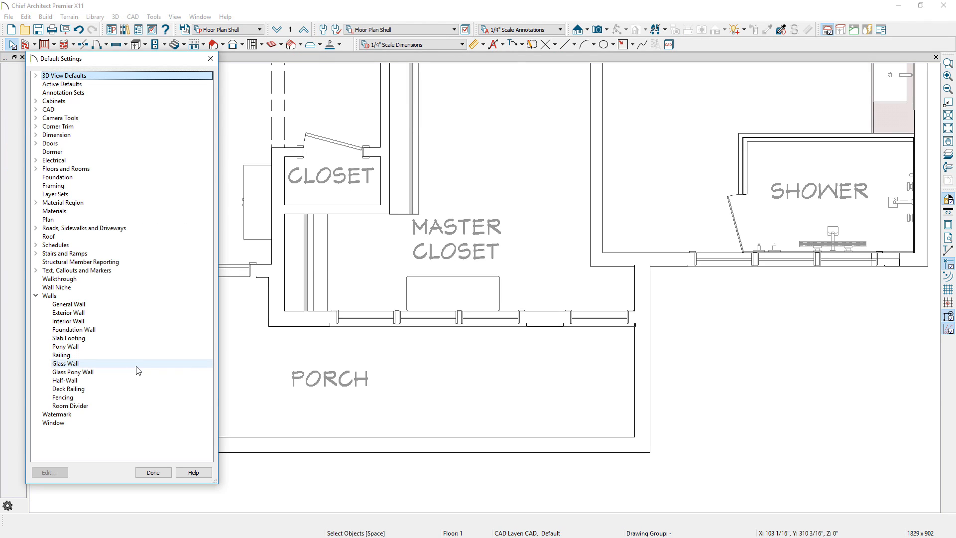
# - Review the Glass Pony Wall defaults, then make the porch front wall invisible as a dashed line
pyautogui.doubleClick(71, 372)
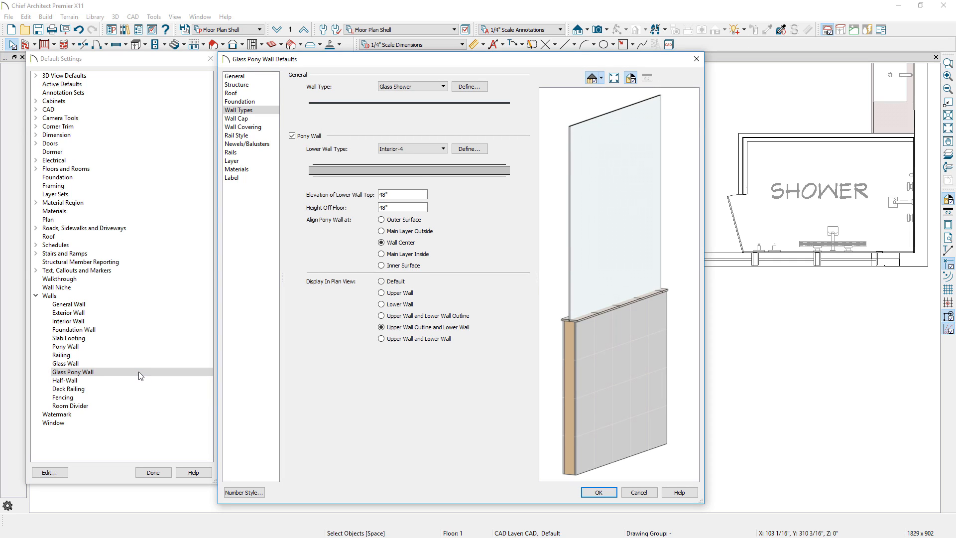
pyautogui.click(597, 492)
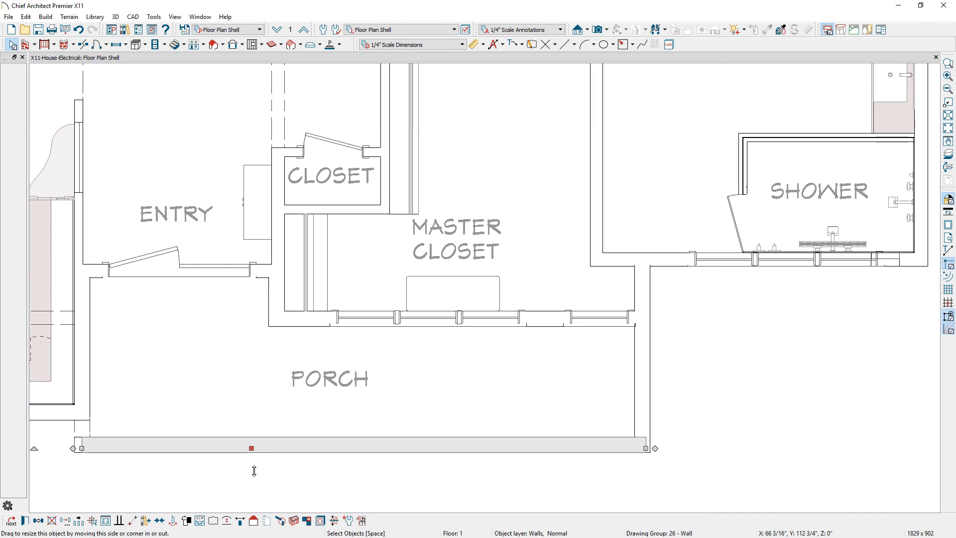
pyautogui.moveTo(267, 526)
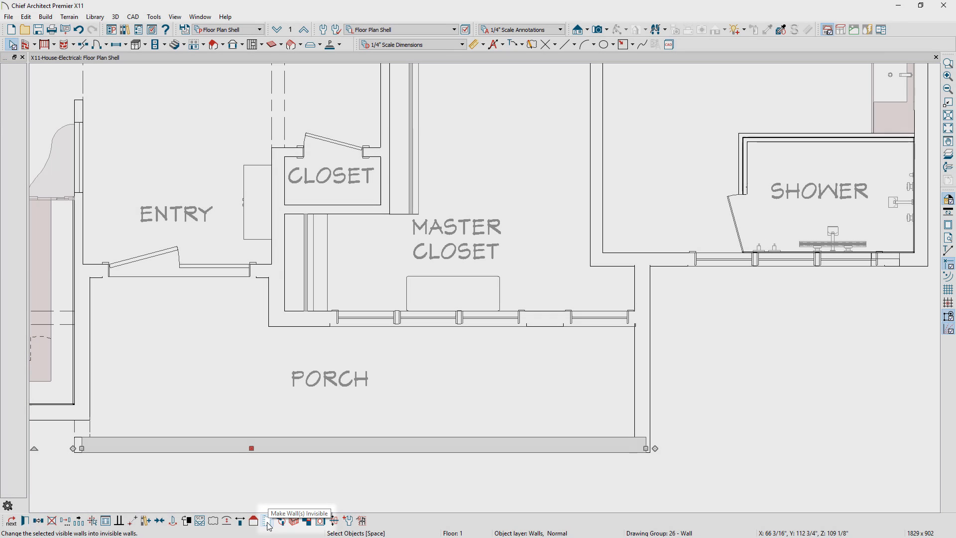
pyautogui.click(266, 521)
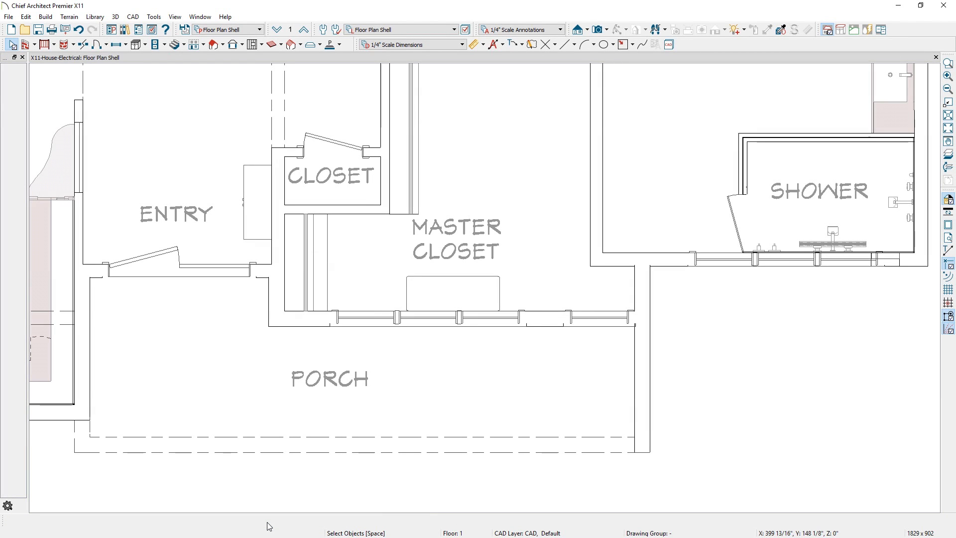
# - Zoom on the layout sheet's Wall Legend and review the Wall Schedule specification settings
pyautogui.click(59, 58)
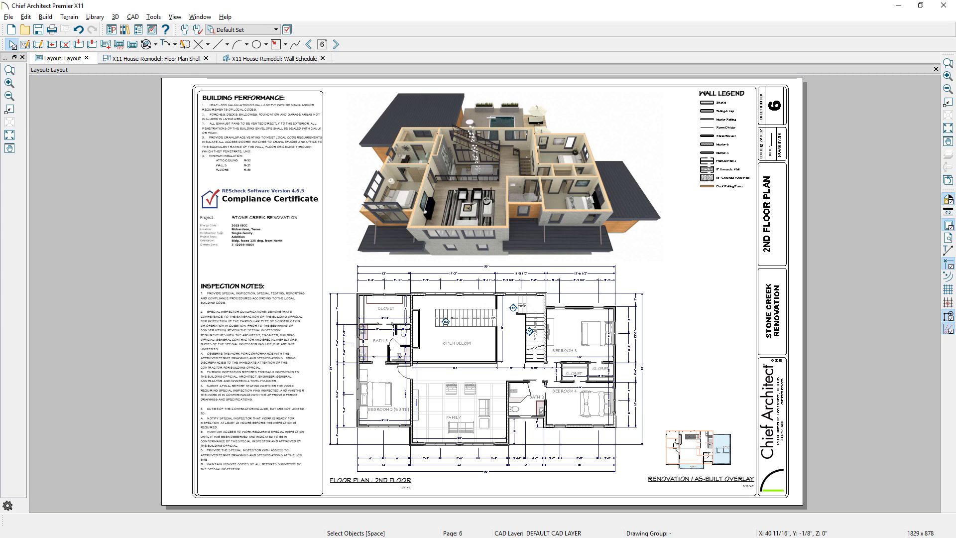
pyautogui.click(10, 83)
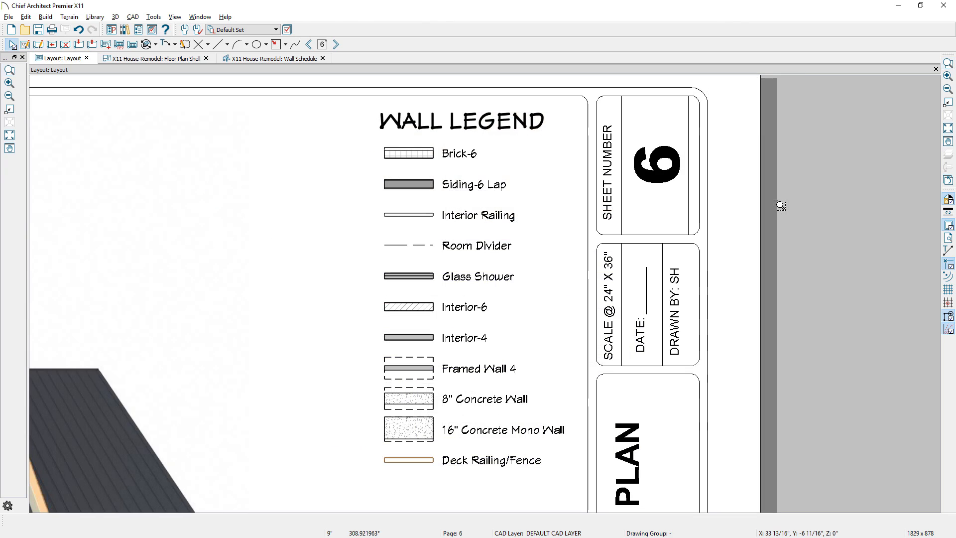
pyautogui.click(274, 58)
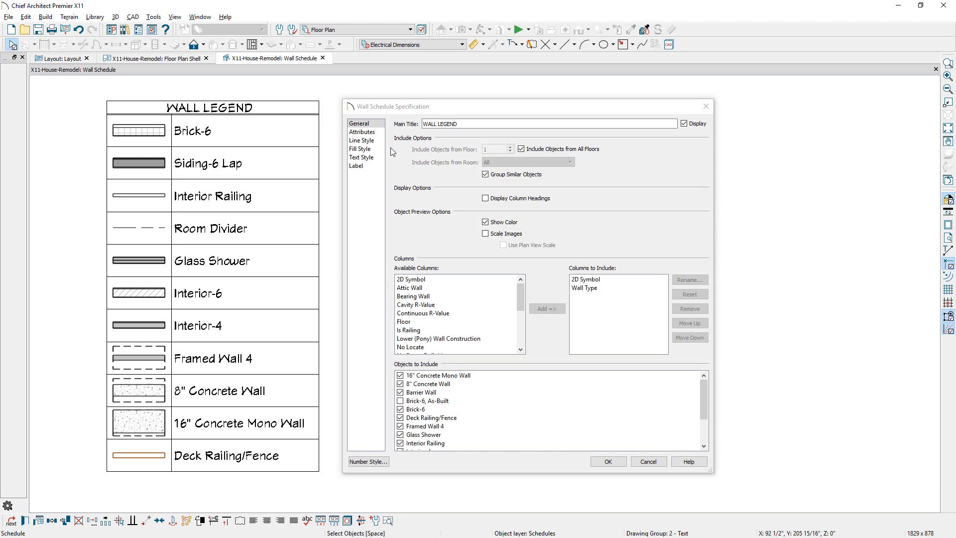
pyautogui.click(607, 461)
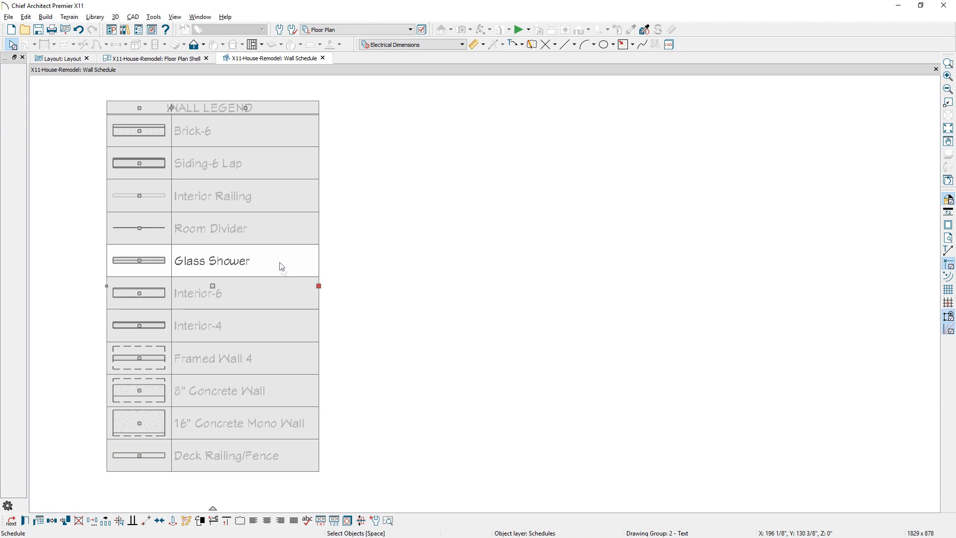
pyautogui.moveTo(388, 520)
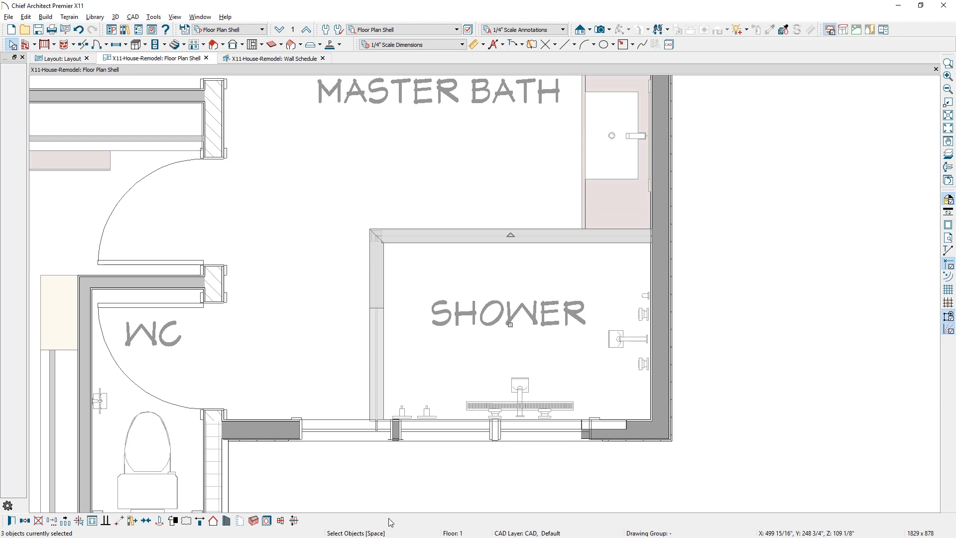
# - Select the upper sloped truss in Truss Detail and check its roof plane's gutter settings in framing
pyautogui.click(500, 57)
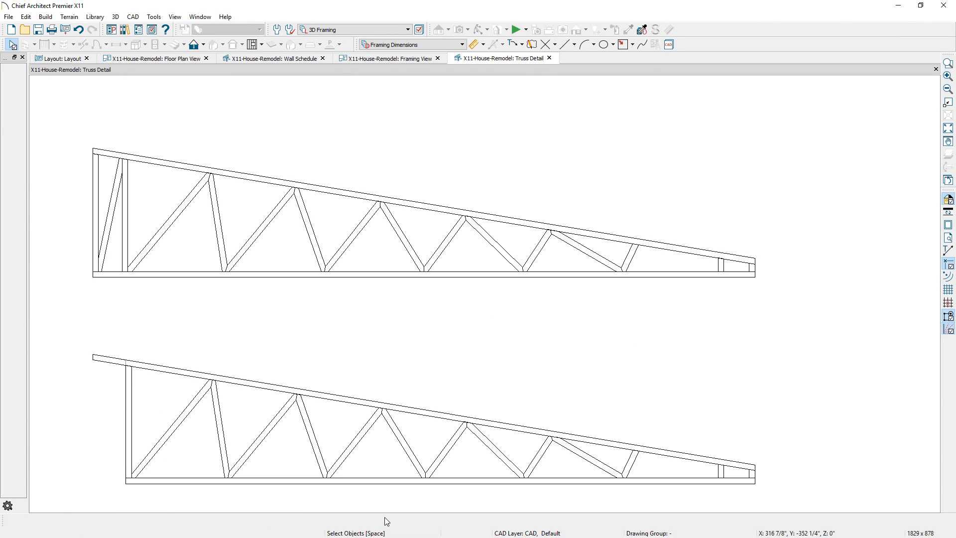
pyautogui.click(366, 214)
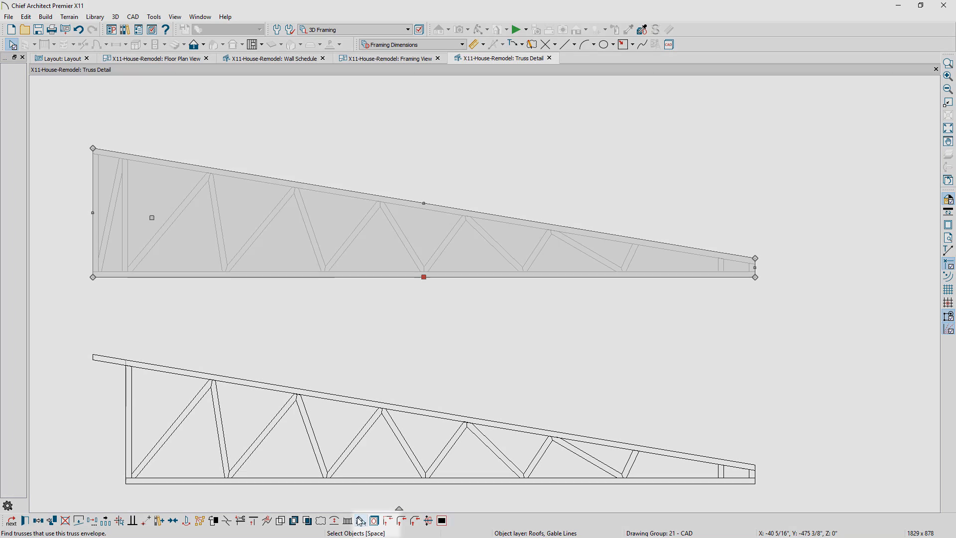
pyautogui.click(388, 58)
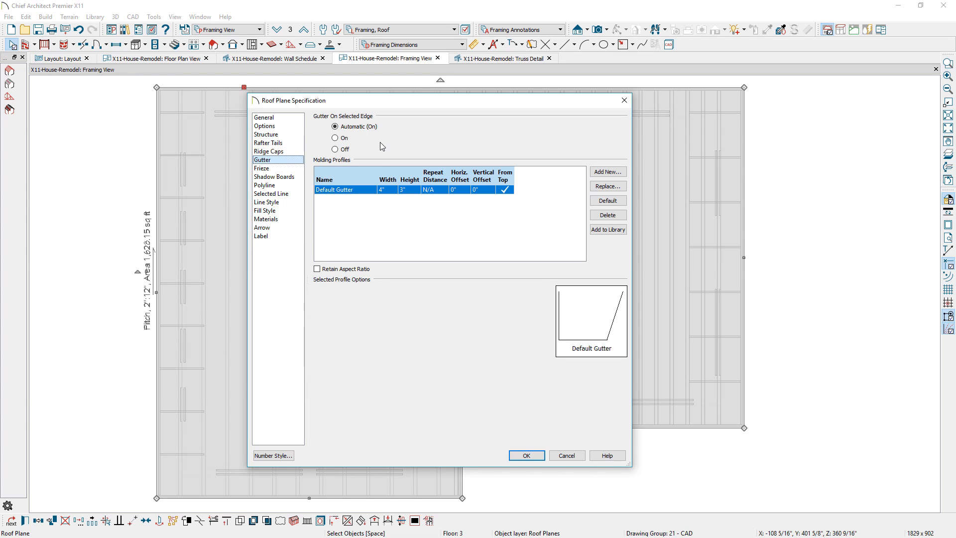
pyautogui.moveTo(376, 156)
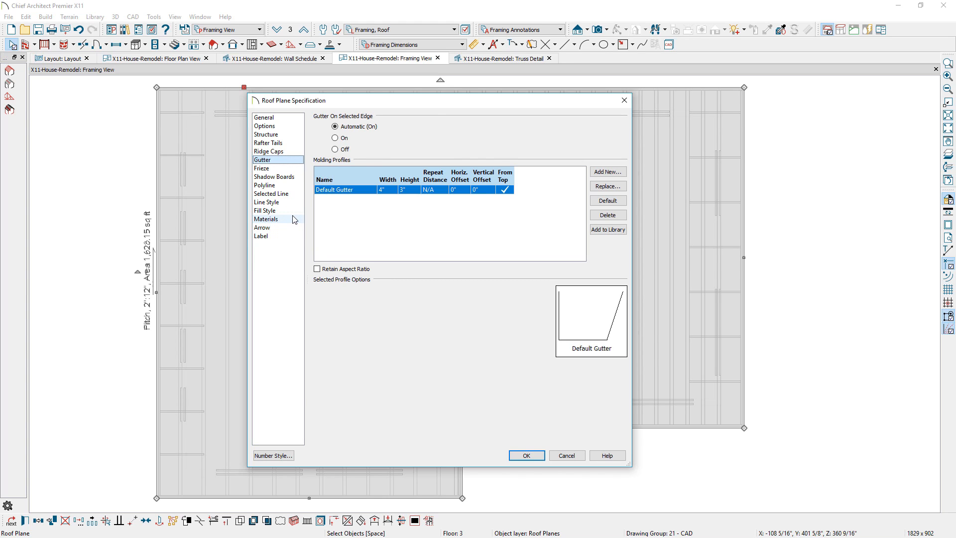
pyautogui.click(267, 219)
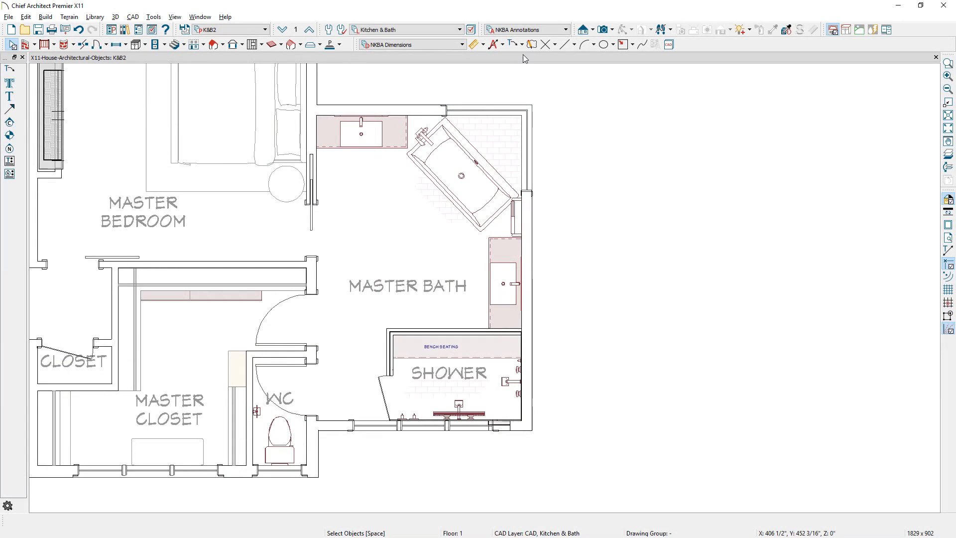
# - Place Bath-type numbered notes at the tub and other bath fixtures, then bring up Note Type Management
pyautogui.click(502, 44)
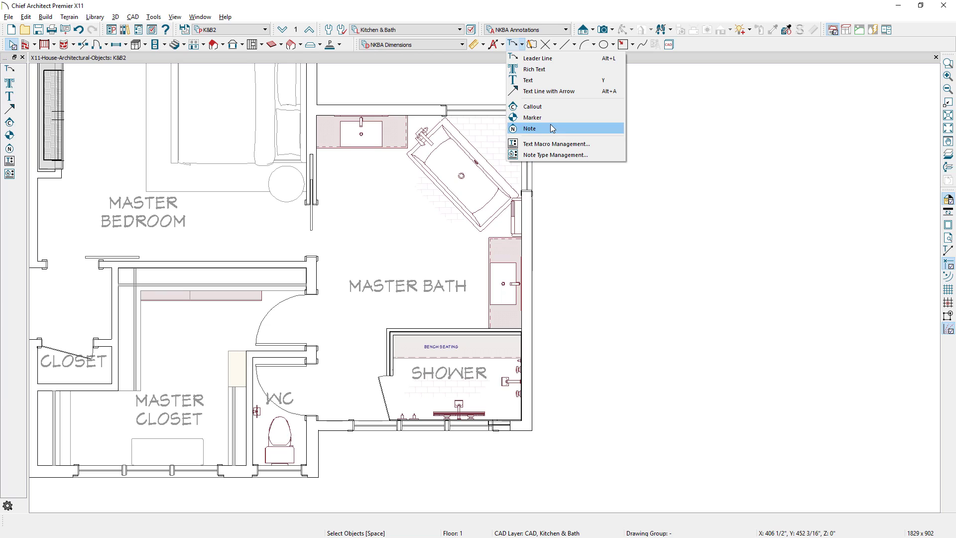
pyautogui.click(529, 128)
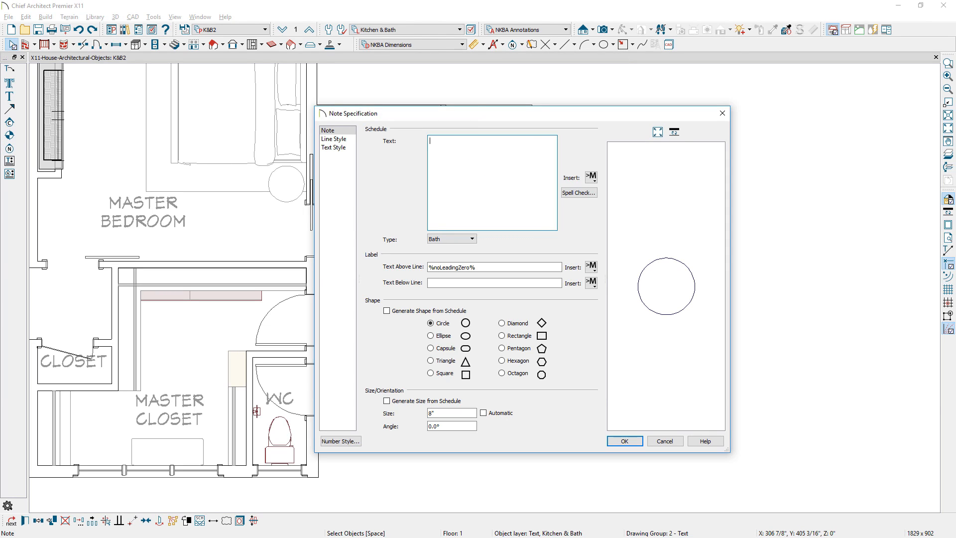
pyautogui.click(470, 238)
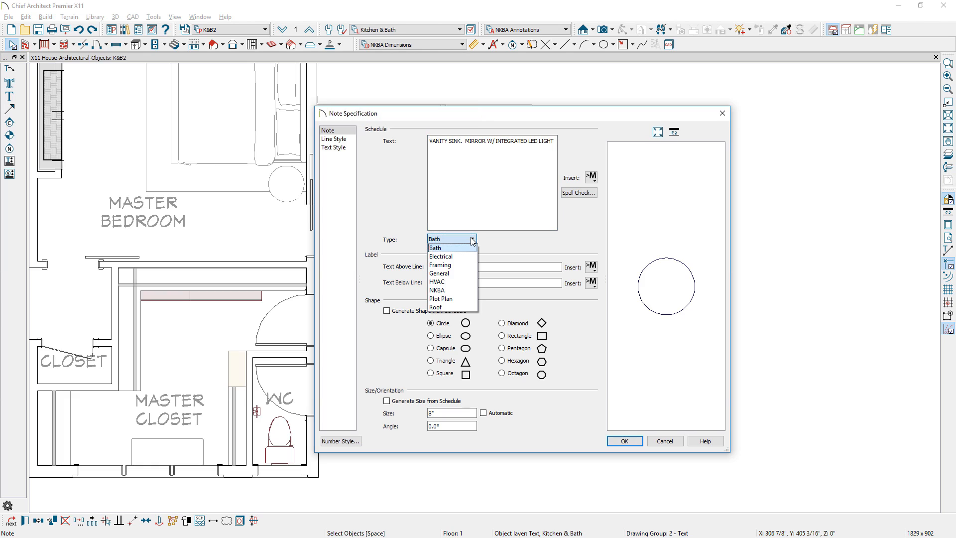
pyautogui.click(434, 247)
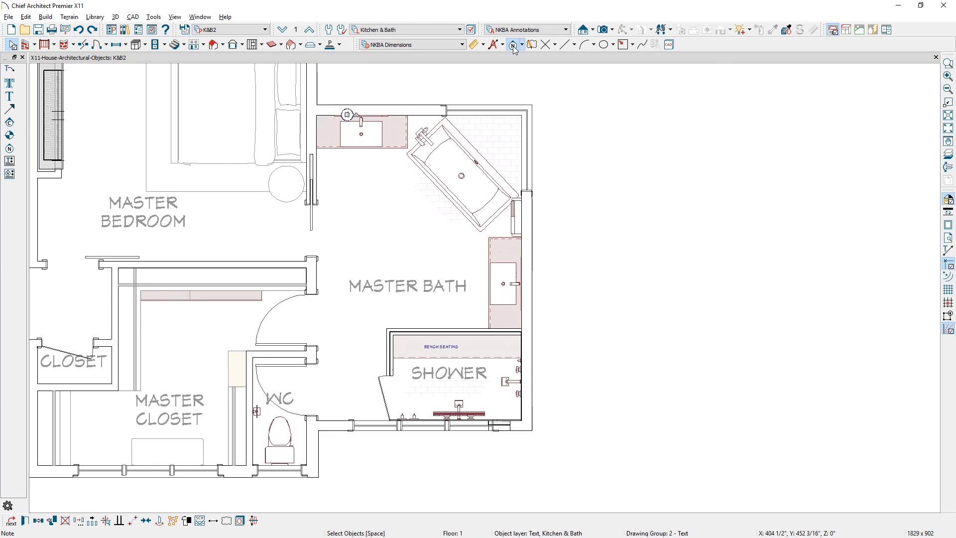
pyautogui.click(512, 44)
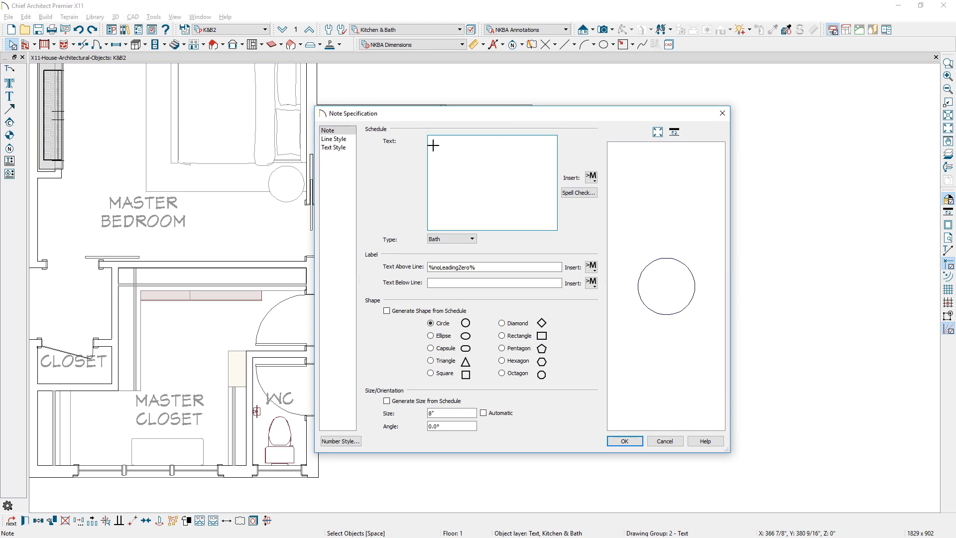
pyautogui.click(623, 441)
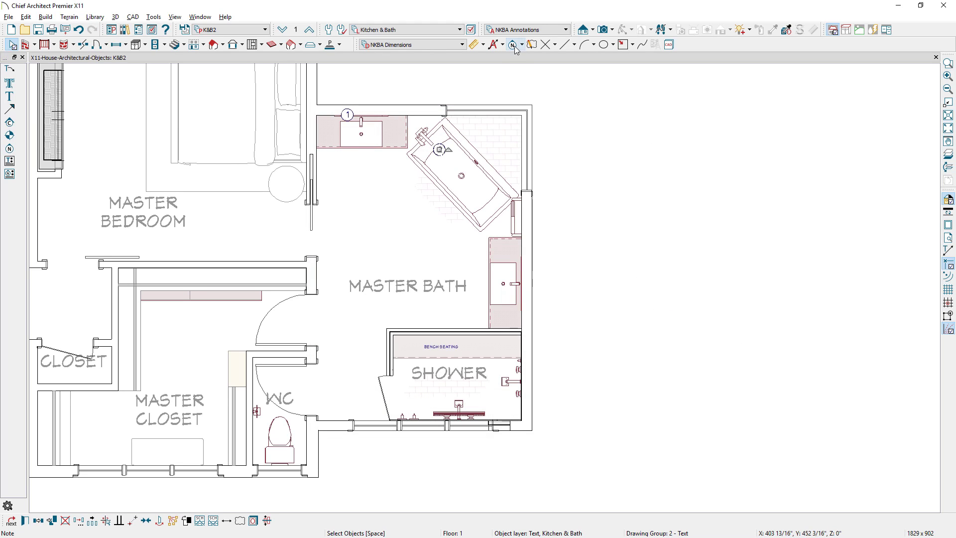
pyautogui.click(514, 44)
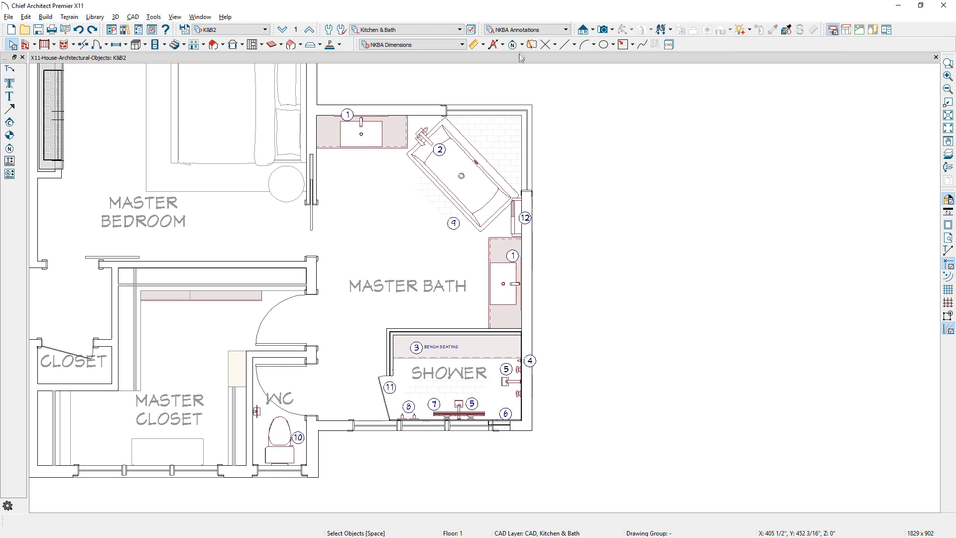
pyautogui.click(522, 44)
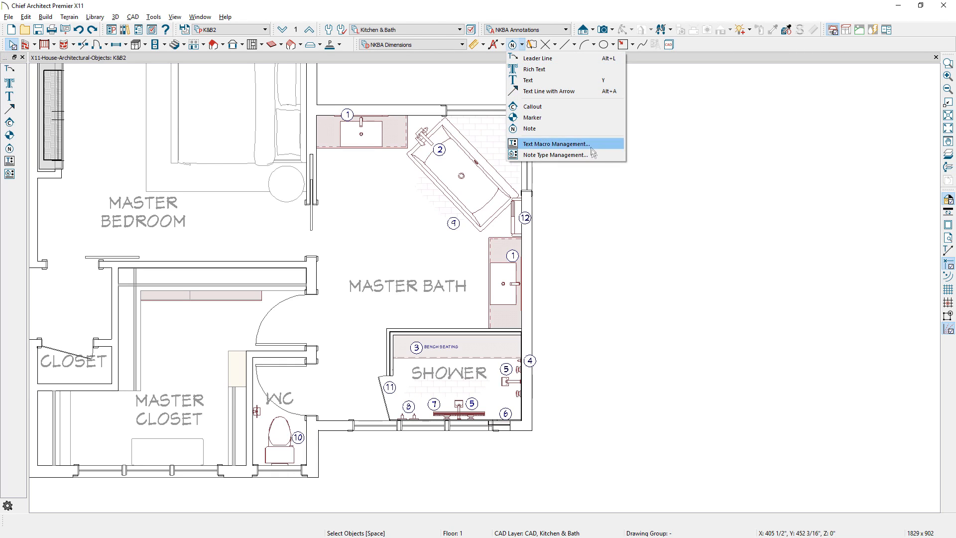
pyautogui.click(556, 154)
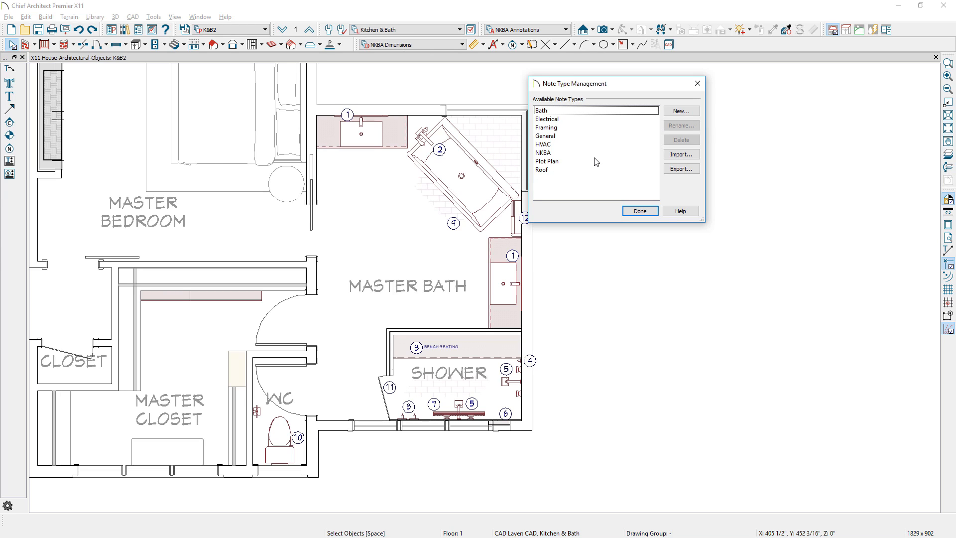
# - Create a Master Bath Notes schedule of the Bath keynotes, keeping K&B Notes as active defaults
pyautogui.click(153, 17)
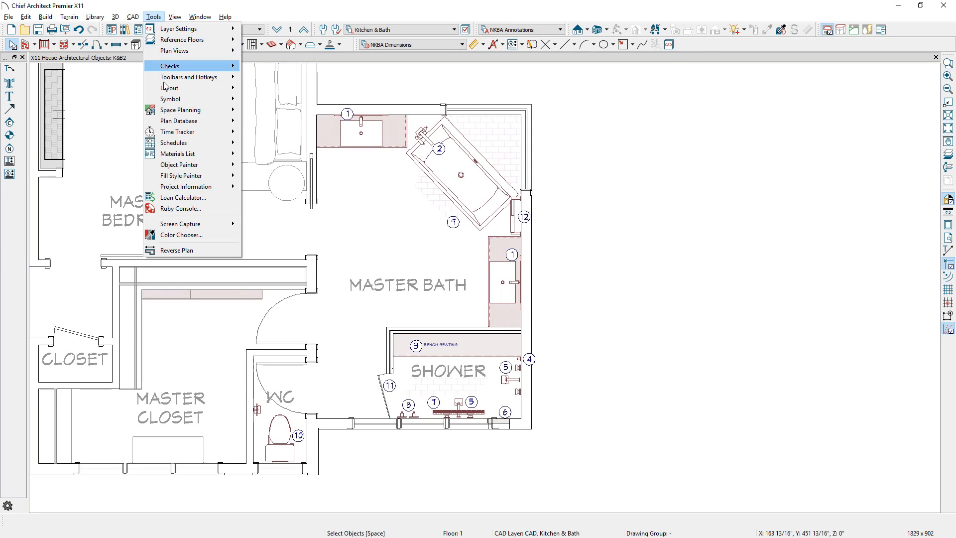
pyautogui.moveTo(174, 141)
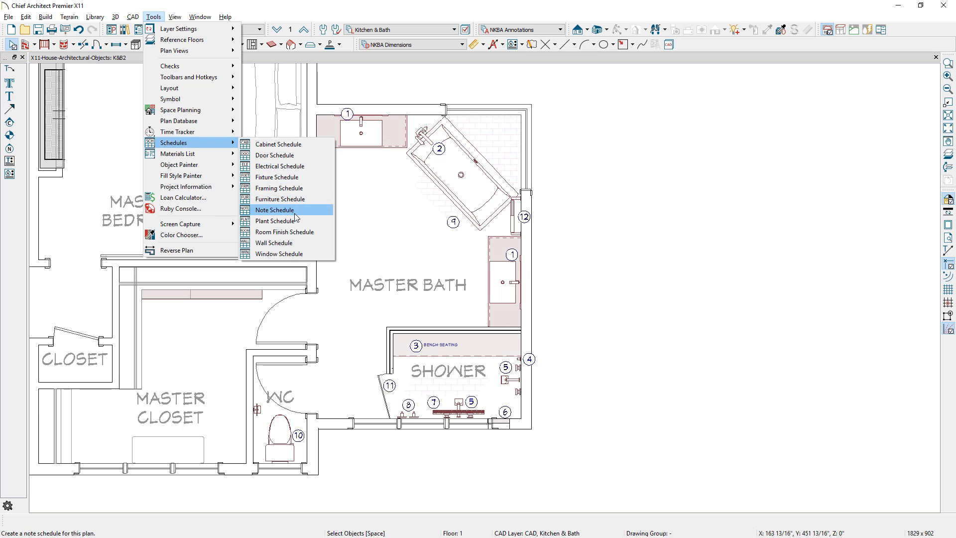
pyautogui.click(274, 209)
pyautogui.write('MASTER BATH NOTES')
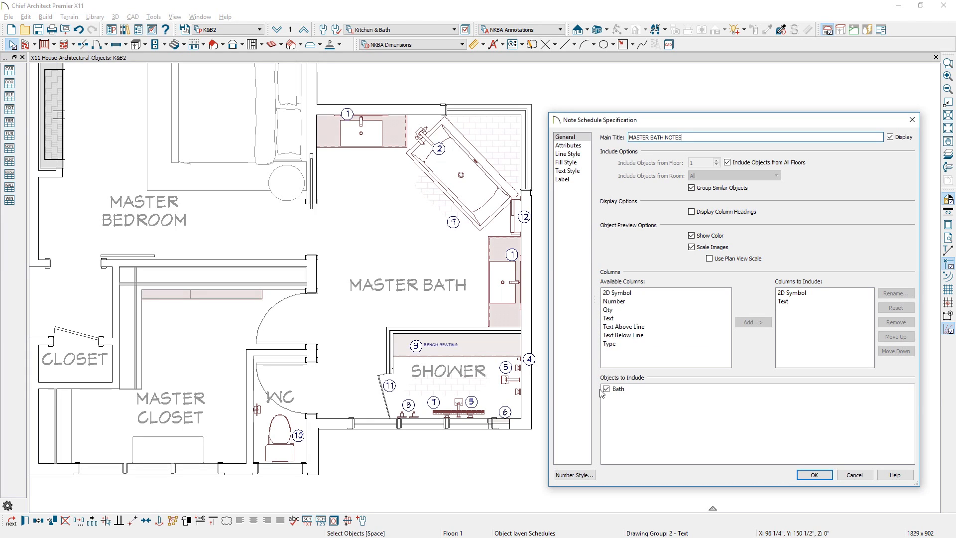
pyautogui.click(812, 474)
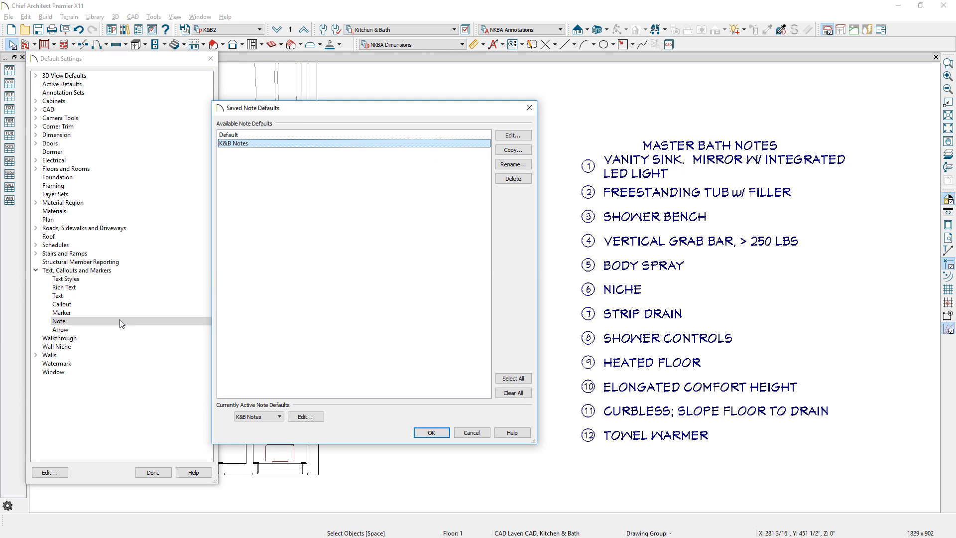
pyautogui.click(511, 135)
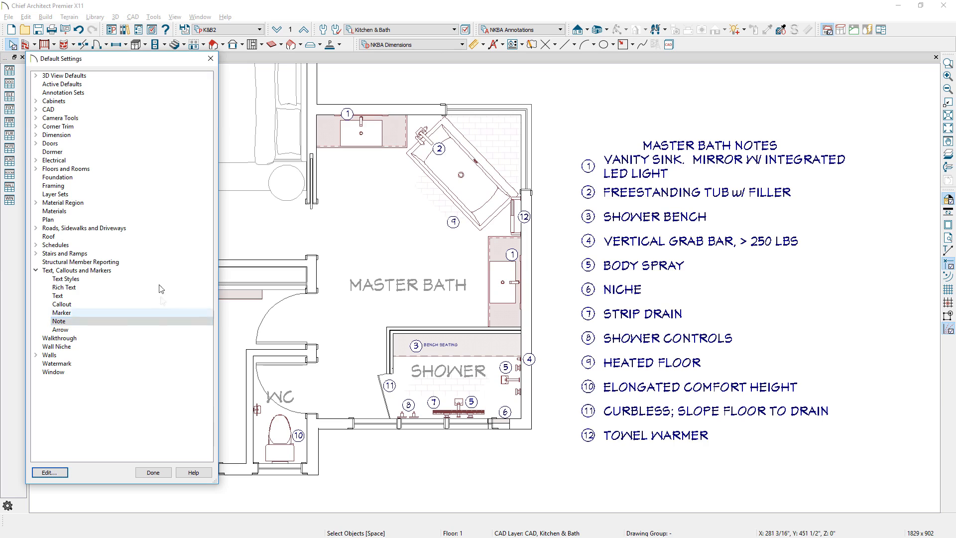
pyautogui.doubleClick(62, 84)
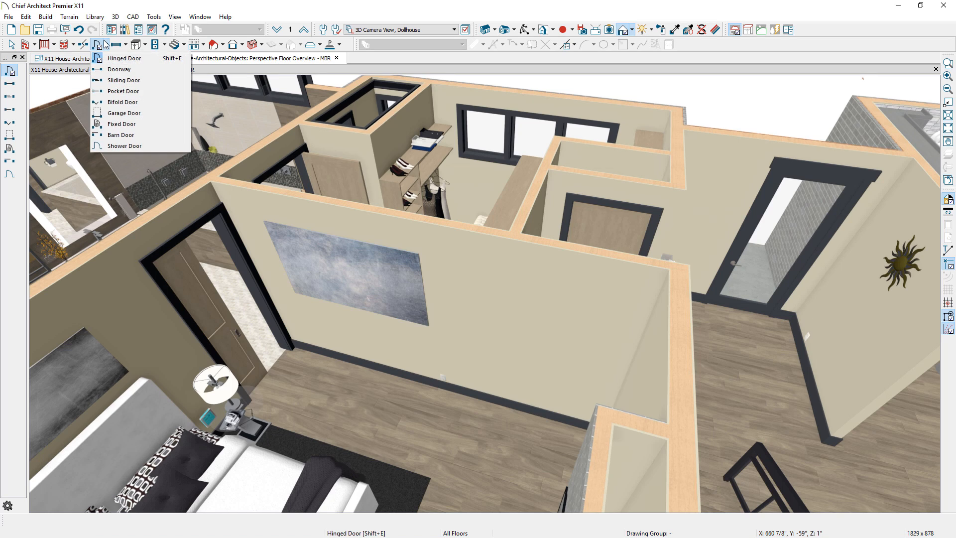
pyautogui.moveTo(120, 135)
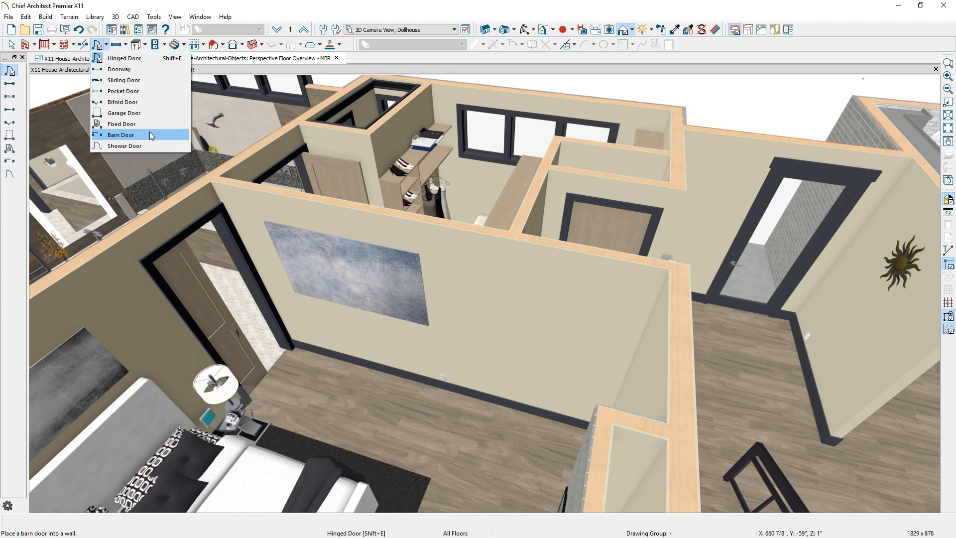
# - Place a barn door in the bedroom wall, review its track hardware, and set it 75% open
pyautogui.click(121, 135)
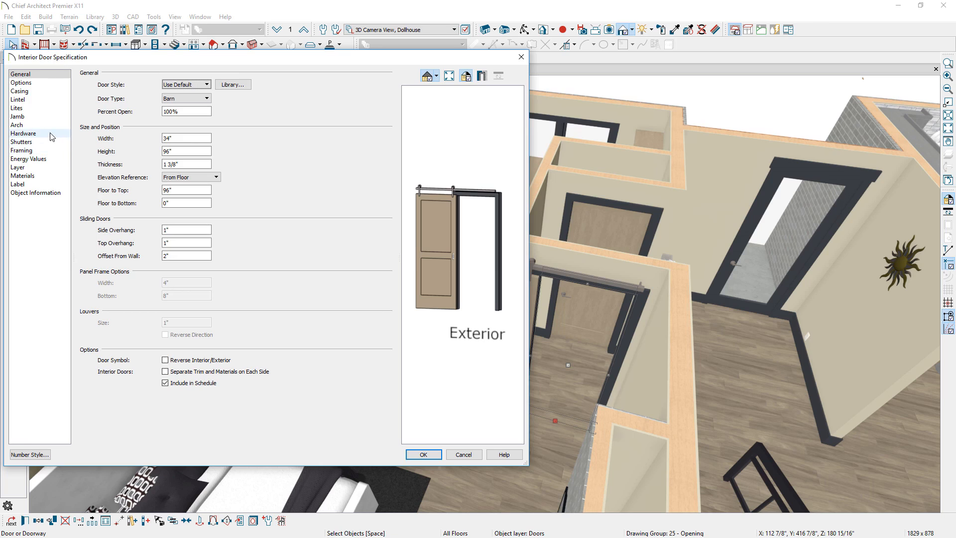
pyautogui.click(24, 134)
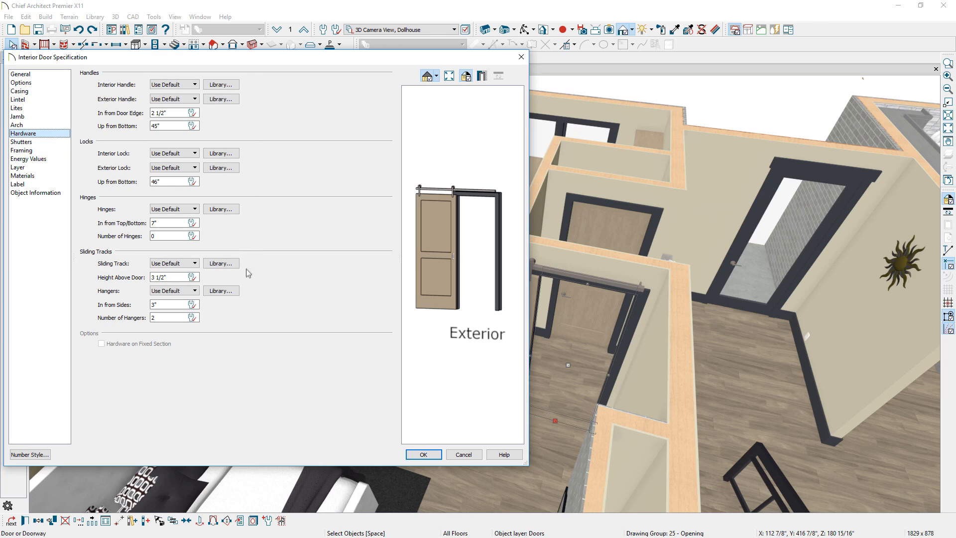
pyautogui.moveTo(242, 317)
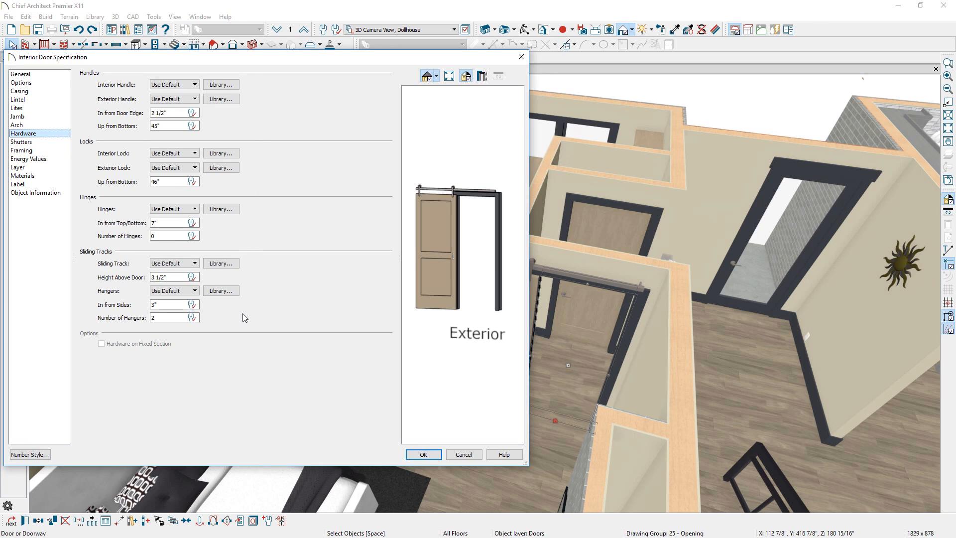
pyautogui.moveTo(82, 122)
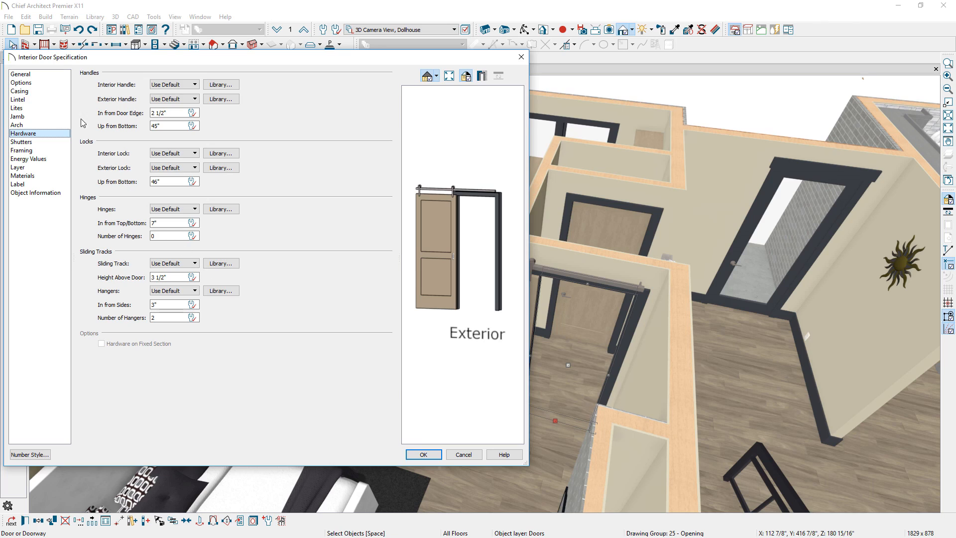
pyautogui.click(20, 74)
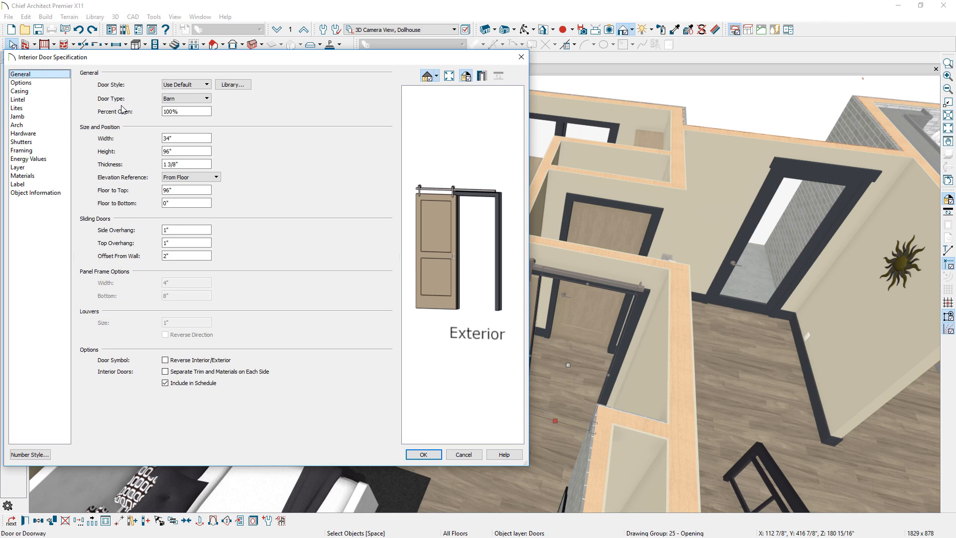
pyautogui.moveTo(182, 120)
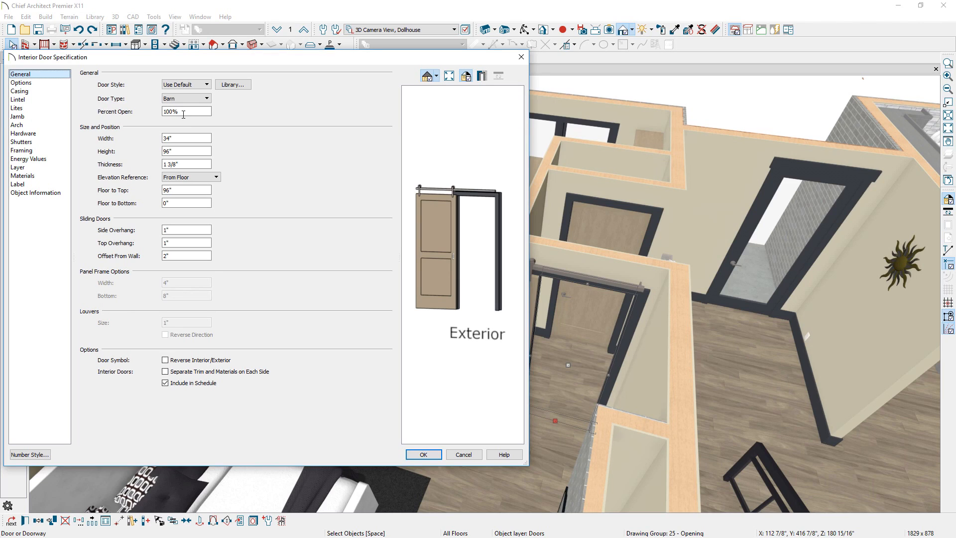
pyautogui.write('75%')
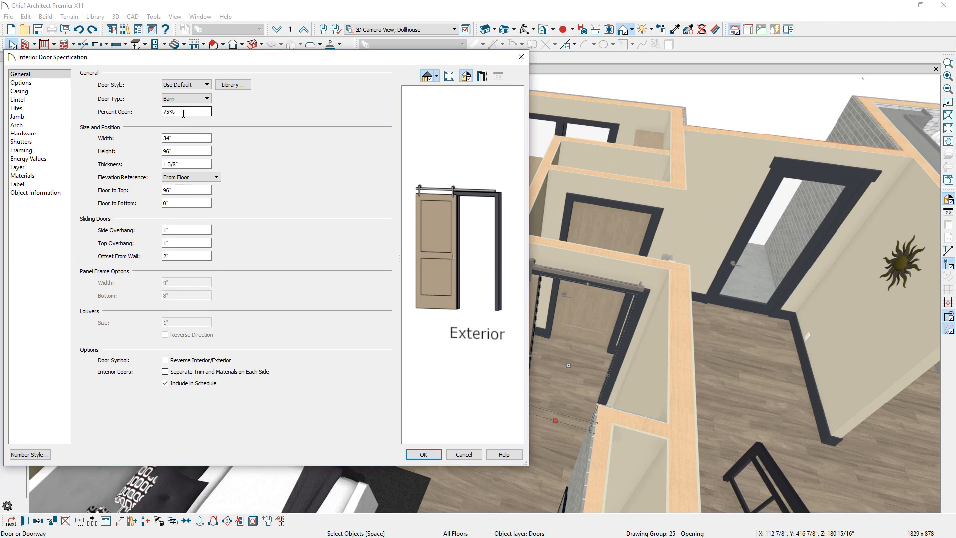
pyautogui.click(423, 454)
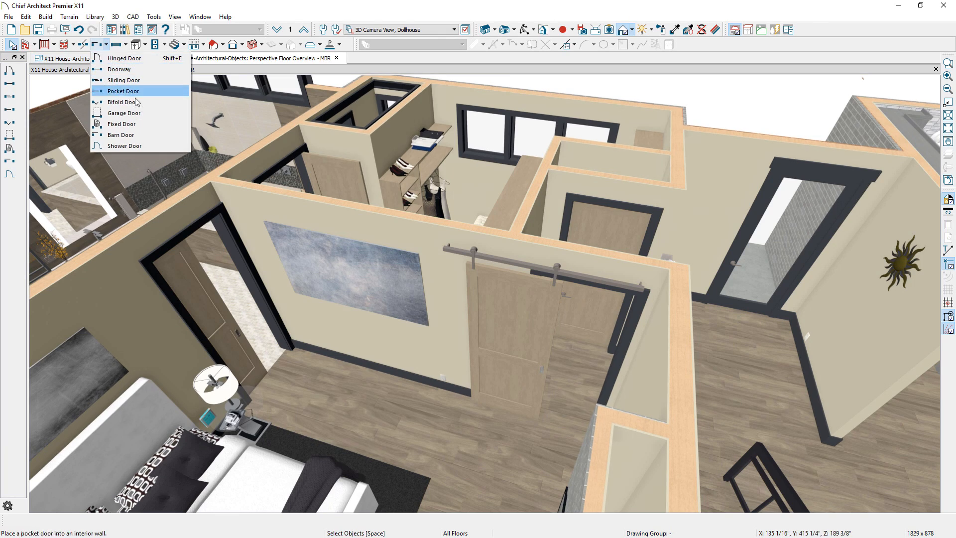
# - Place a fixed 36 by 96-inch glazed door beside the doorway and open its specification
pyautogui.click(122, 124)
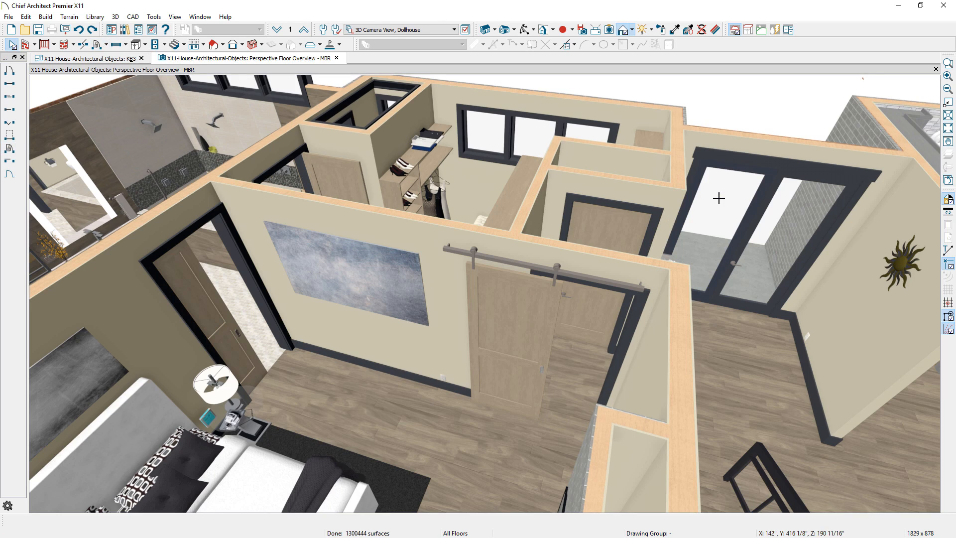
pyautogui.doubleClick(719, 207)
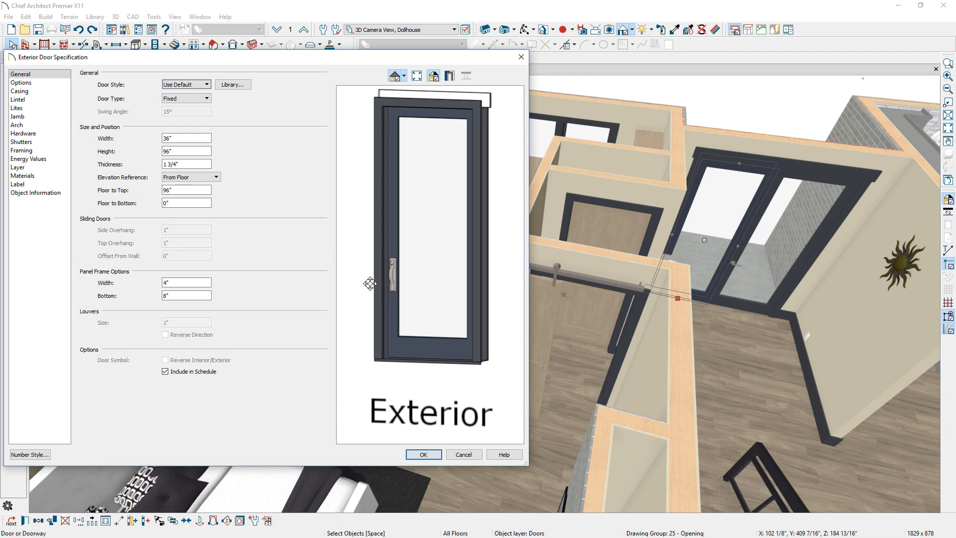
pyautogui.moveTo(390, 298)
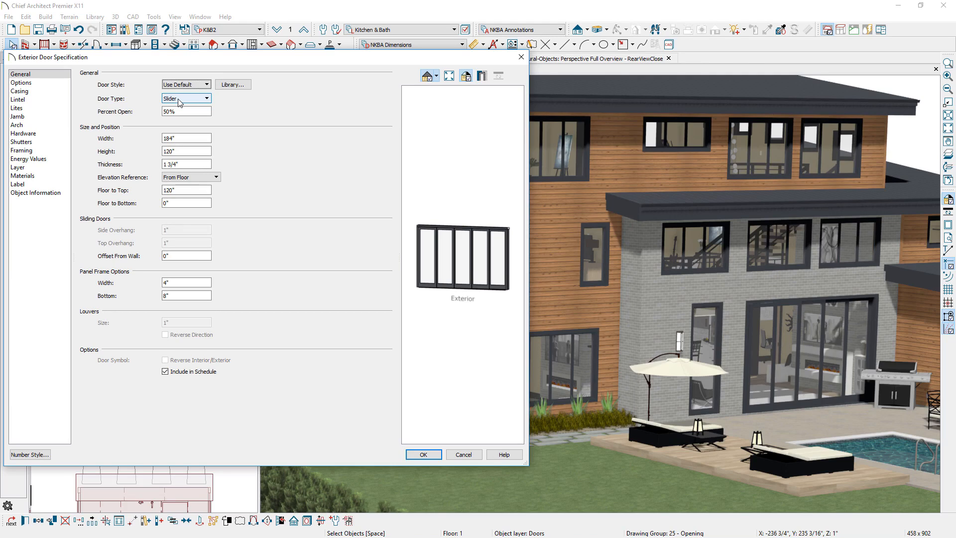
# - Set the rear door's type to Slider and choose Show Open for its 3D display
pyautogui.click(21, 83)
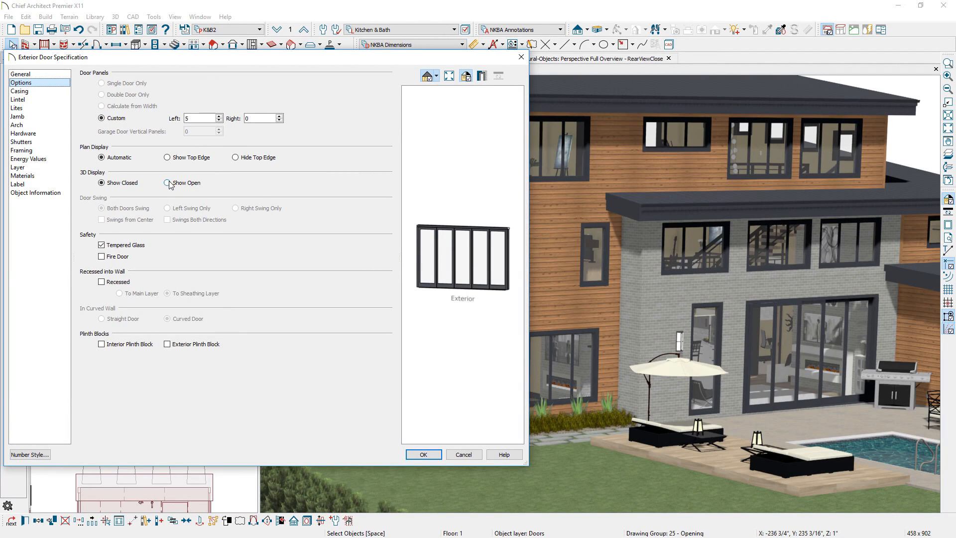
pyautogui.click(423, 454)
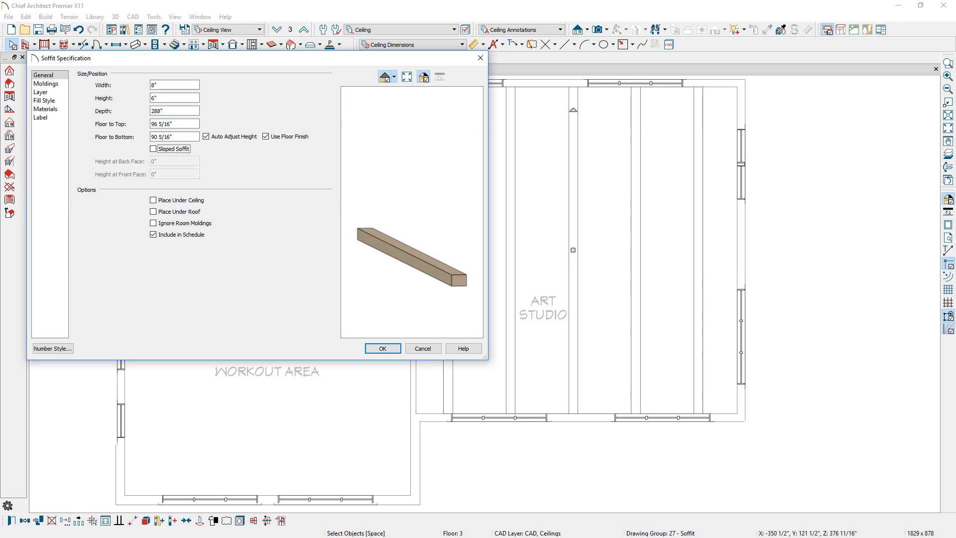
# - Turn on Sloped Soffit and Place Under Ceiling for the art studio soffit and confirm
pyautogui.click(153, 148)
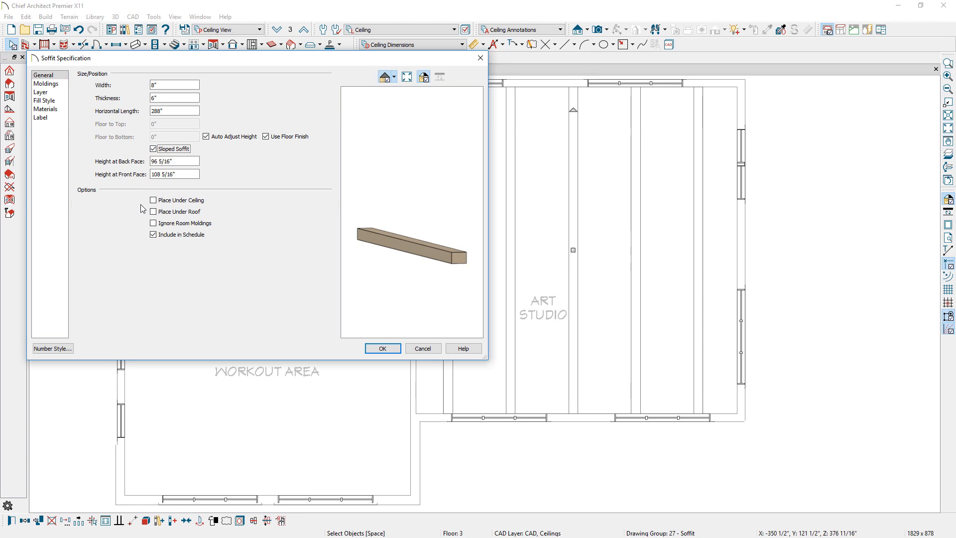
pyautogui.click(152, 200)
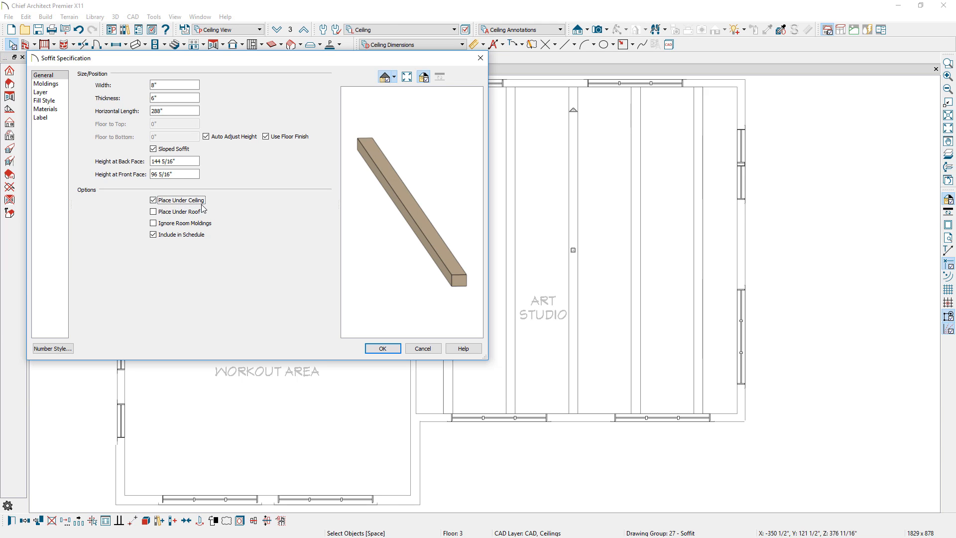
pyautogui.click(382, 347)
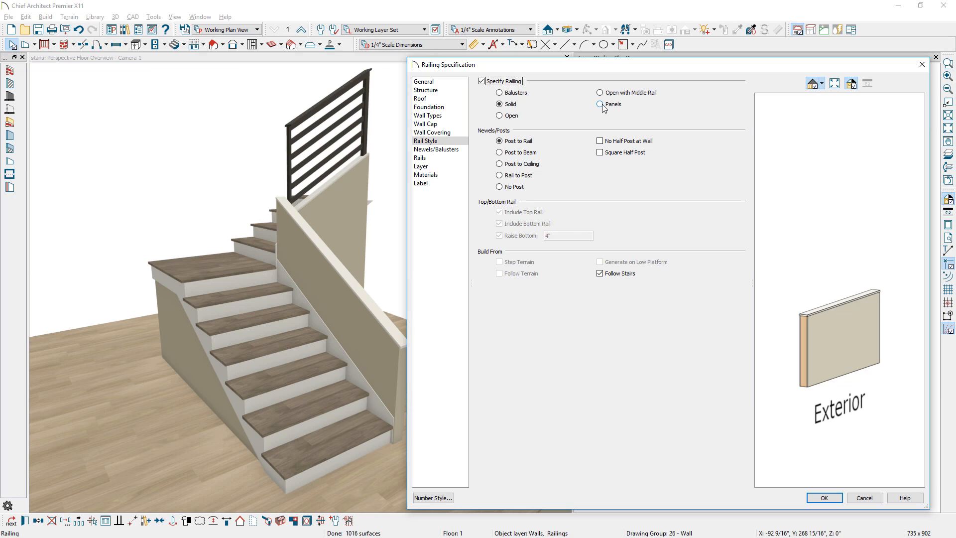
# - Make the stair railing a 20" Interior-4 pony wall with an Interior Railing upper wall
pyautogui.click(428, 115)
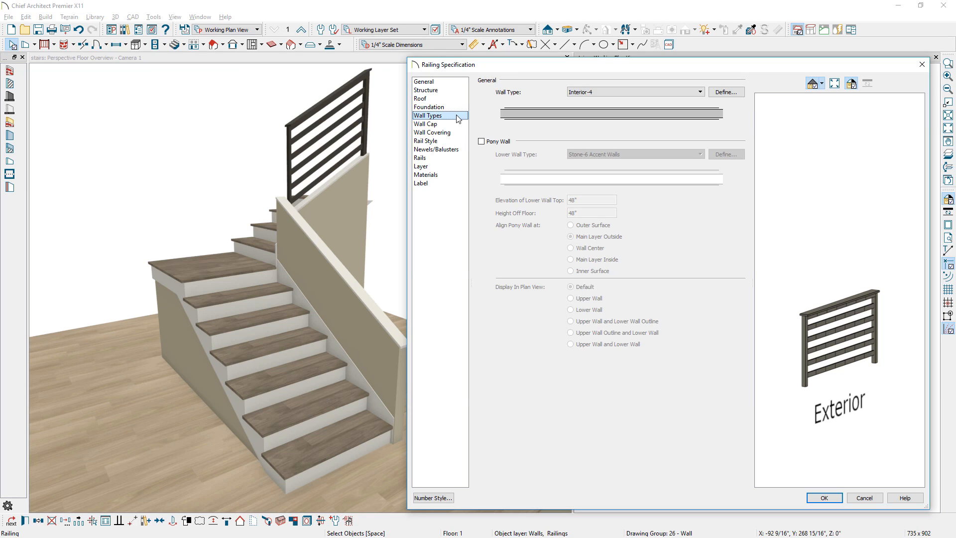
pyautogui.click(481, 141)
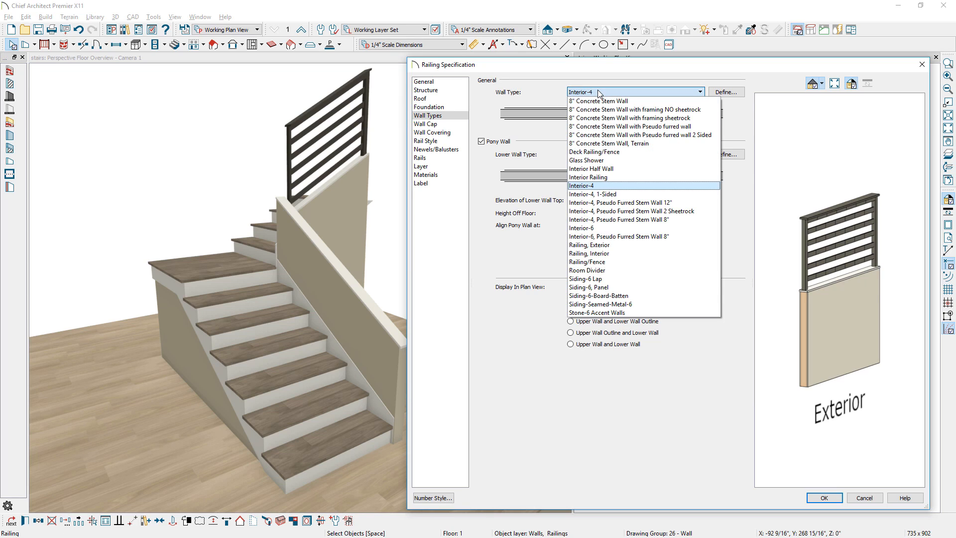
pyautogui.click(588, 176)
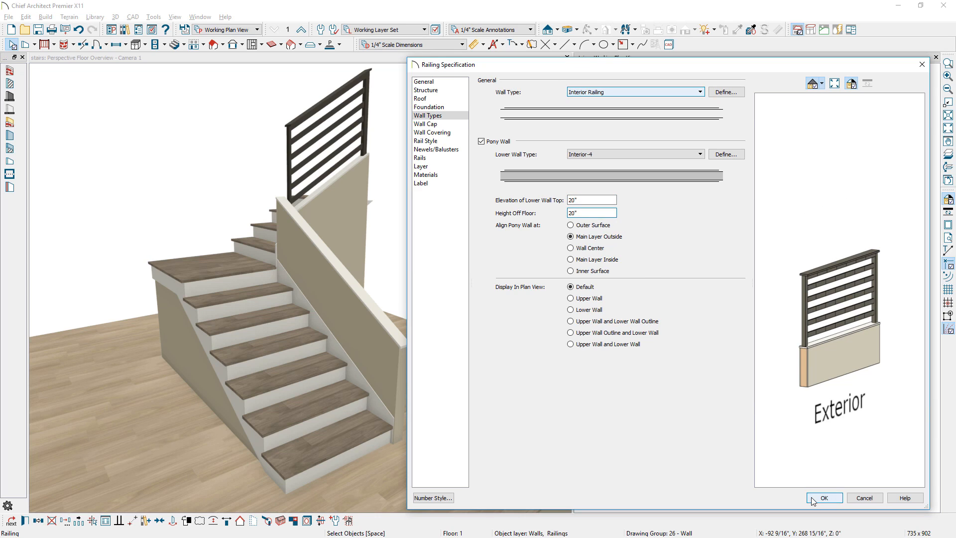
pyautogui.click(822, 498)
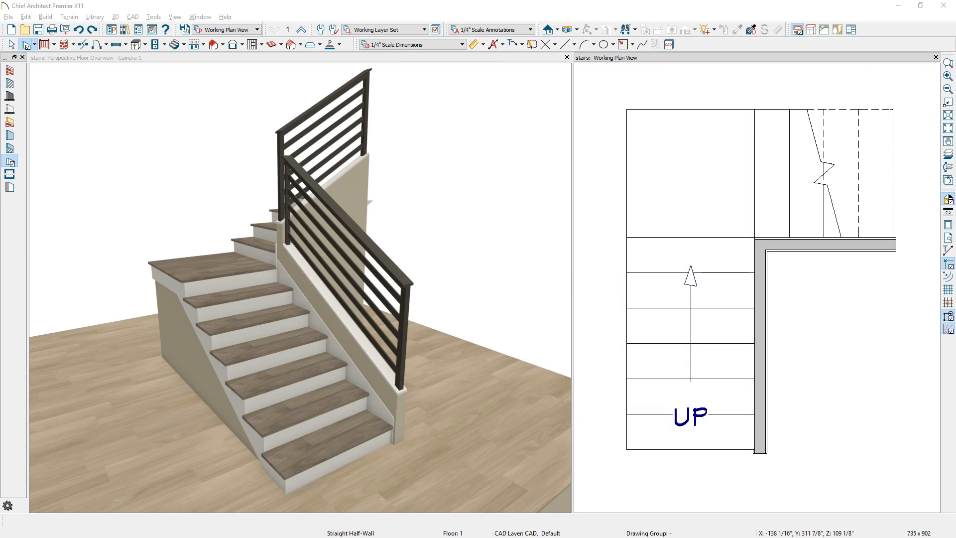
# - Reshape the landing into a triangular corner landing and view the staircase in 3D
pyautogui.click(184, 44)
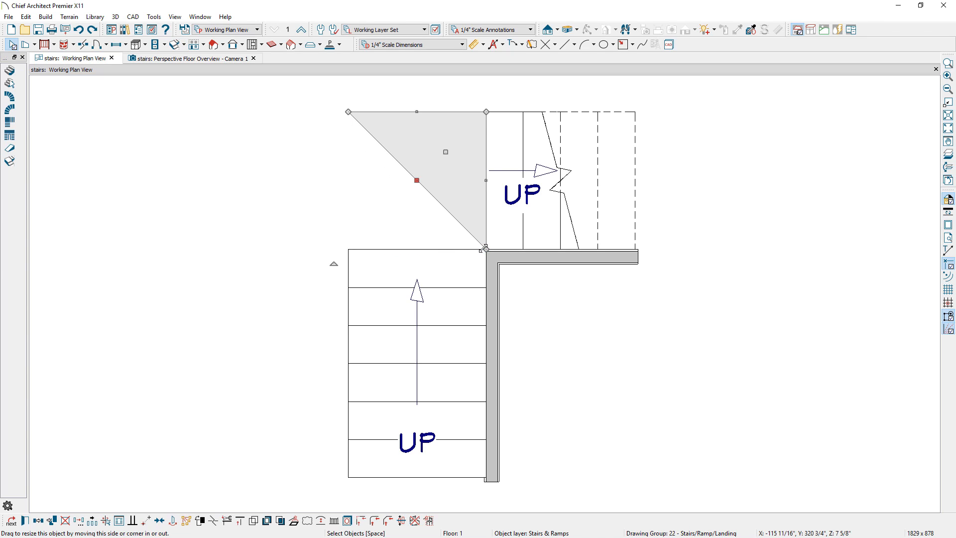
pyautogui.click(38, 519)
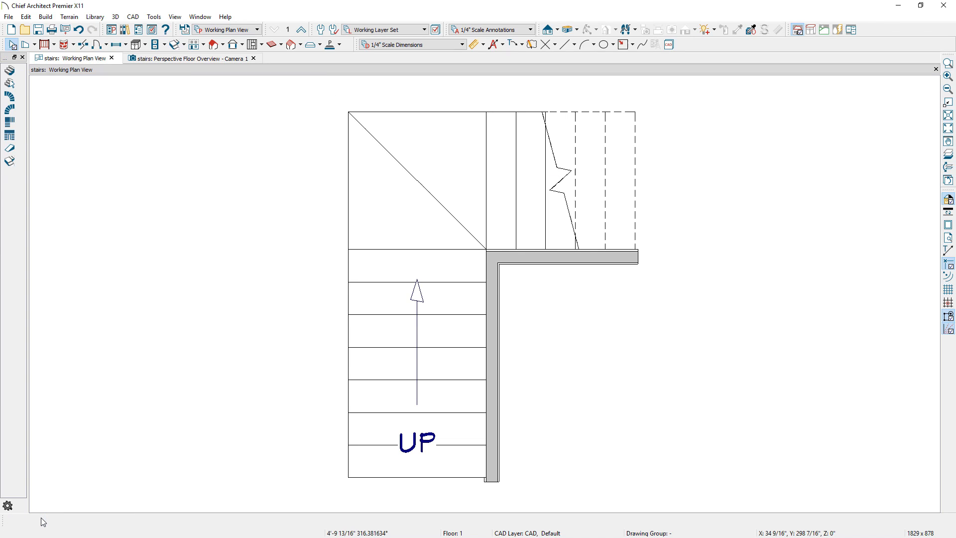
pyautogui.click(189, 57)
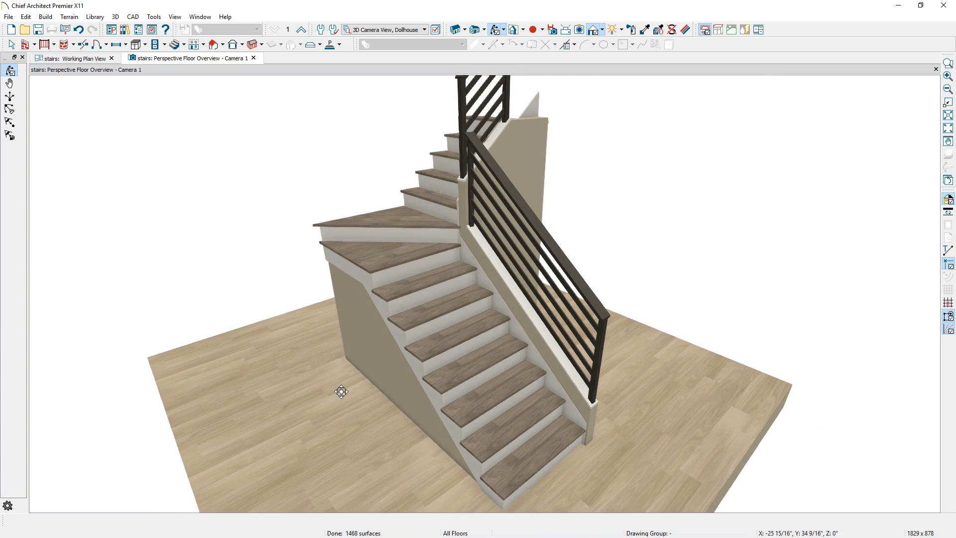